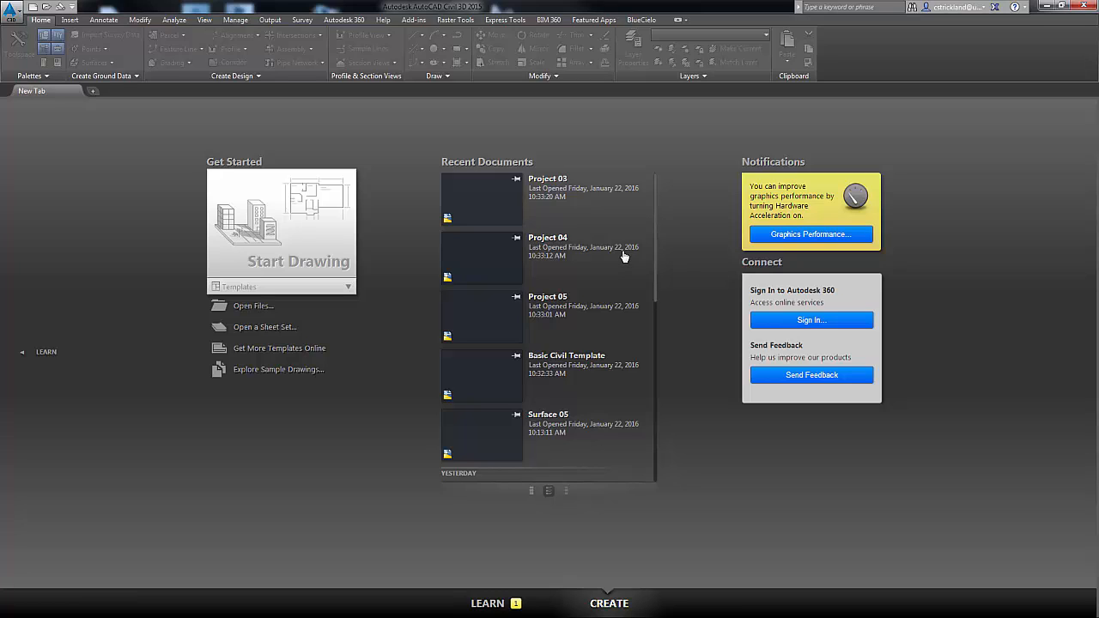
mouse_move(334, 180)
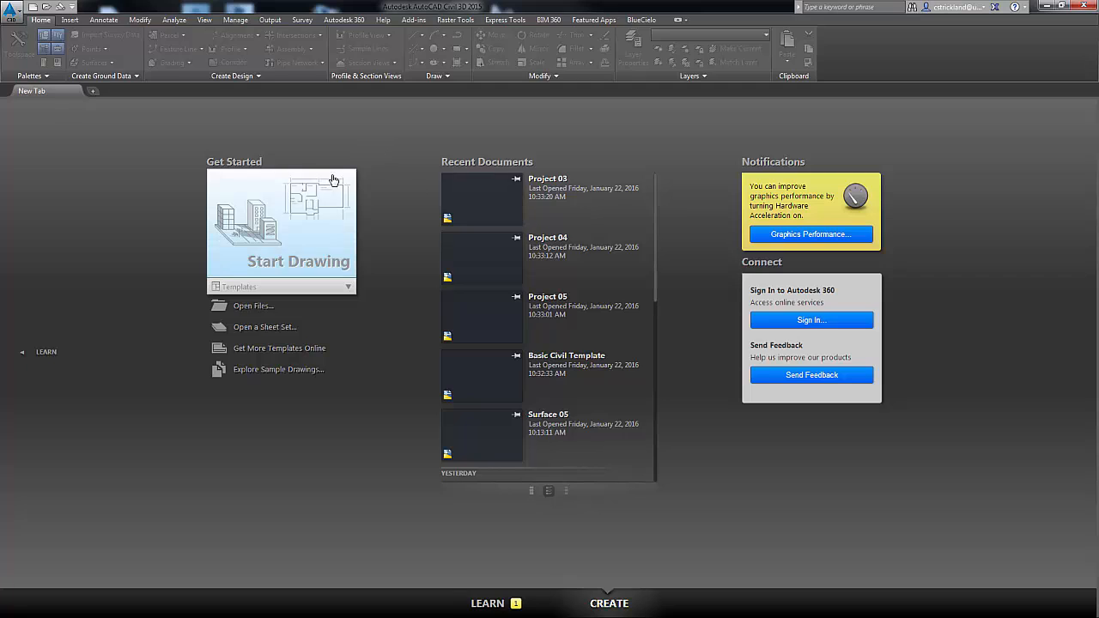
mouse_move(337, 152)
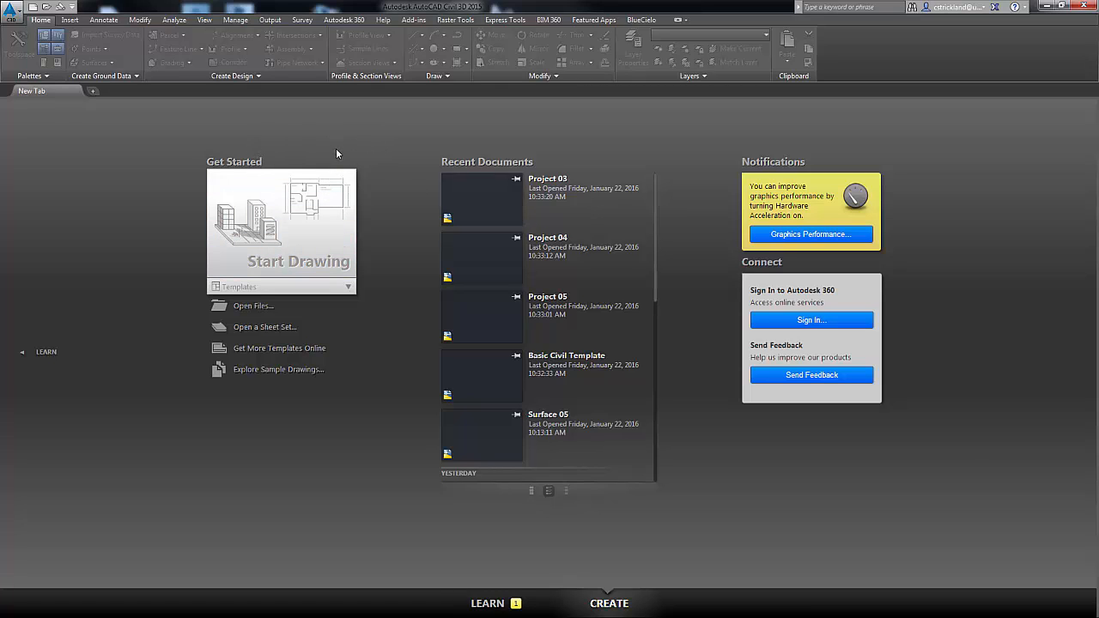
mouse_move(410, 187)
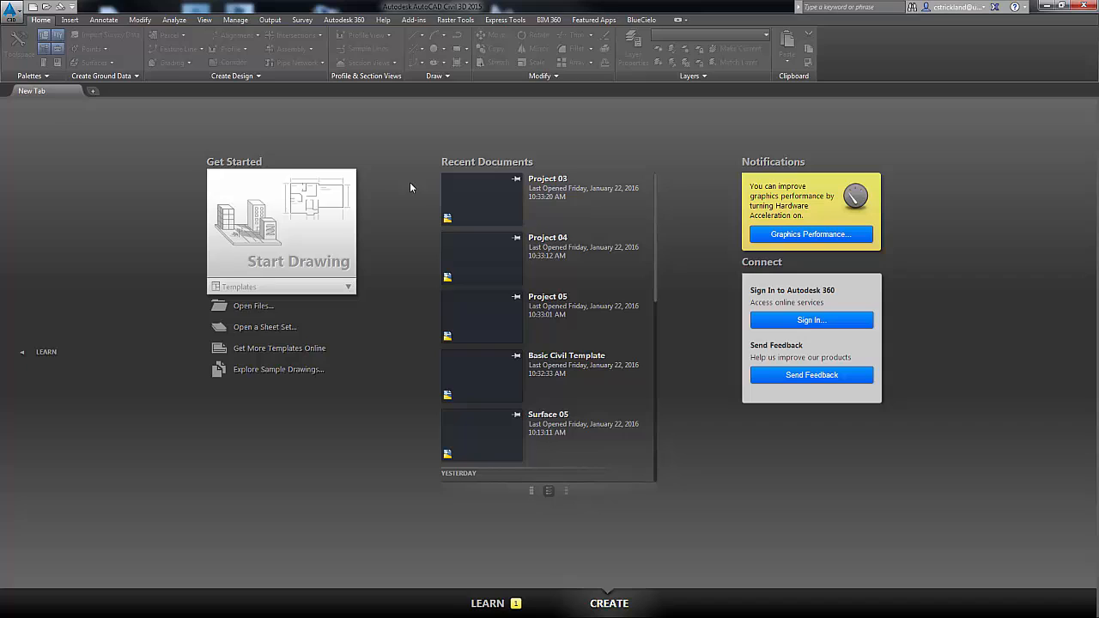
mouse_move(405, 184)
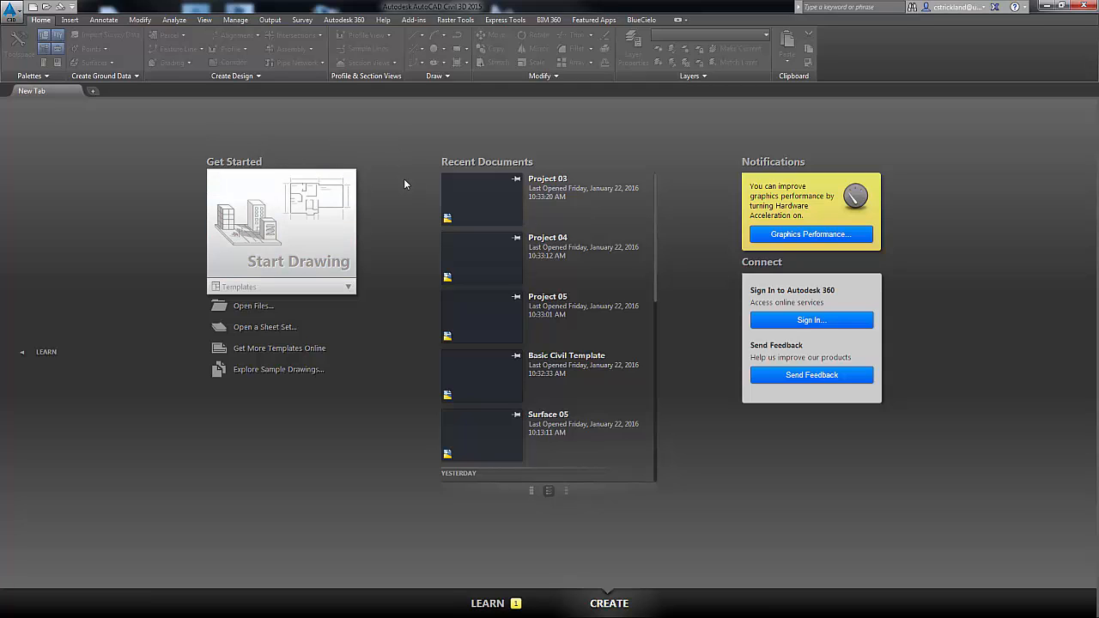
mouse_move(411, 201)
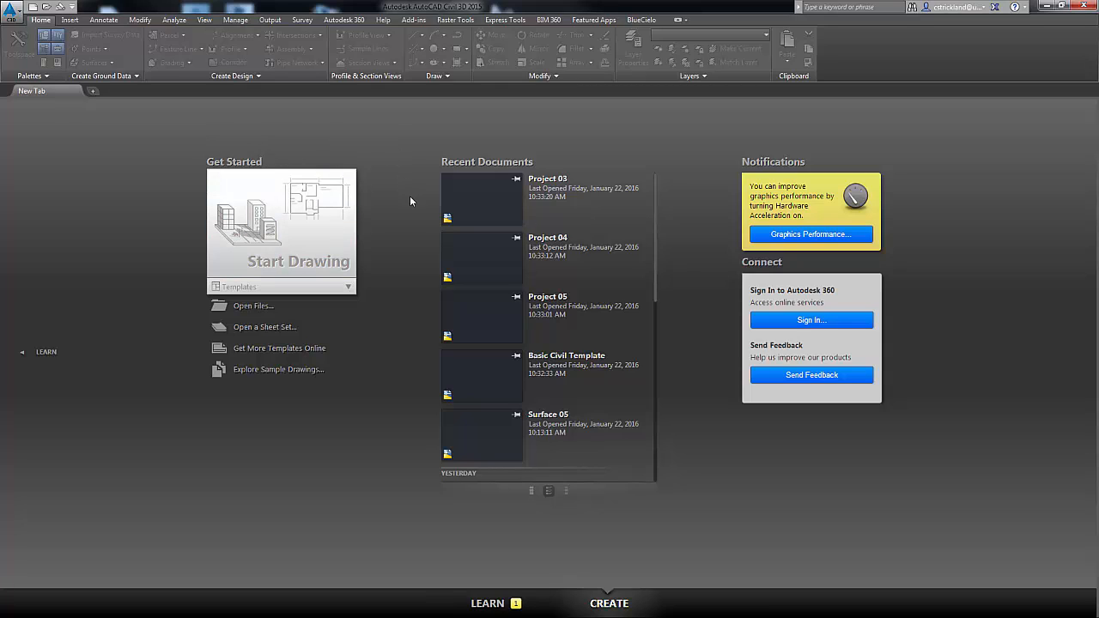
mouse_move(275, 268)
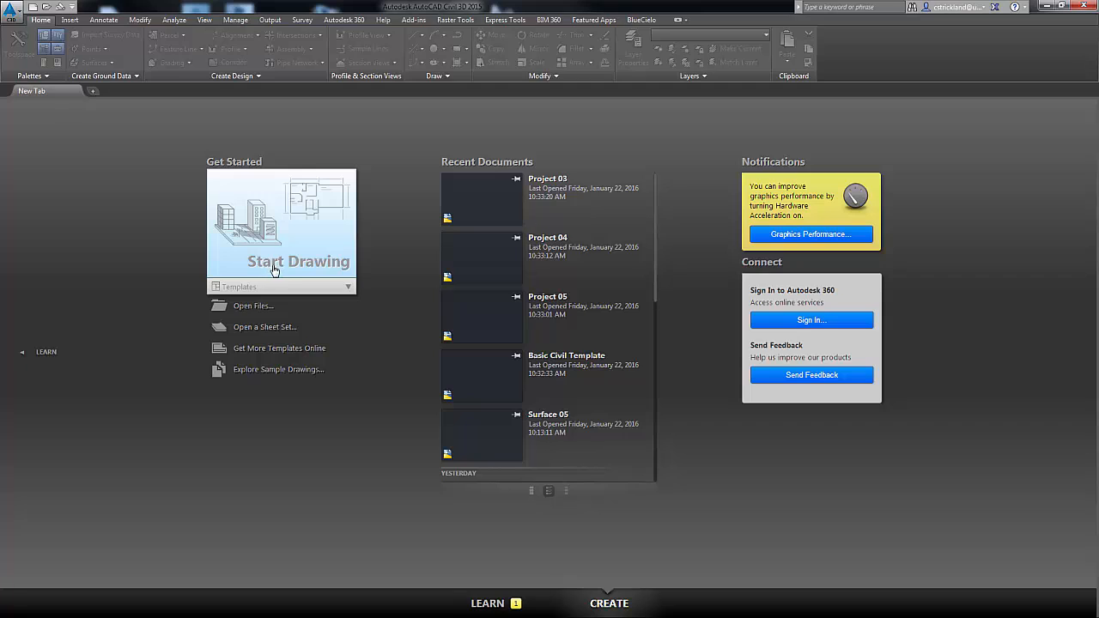
mouse_move(304, 326)
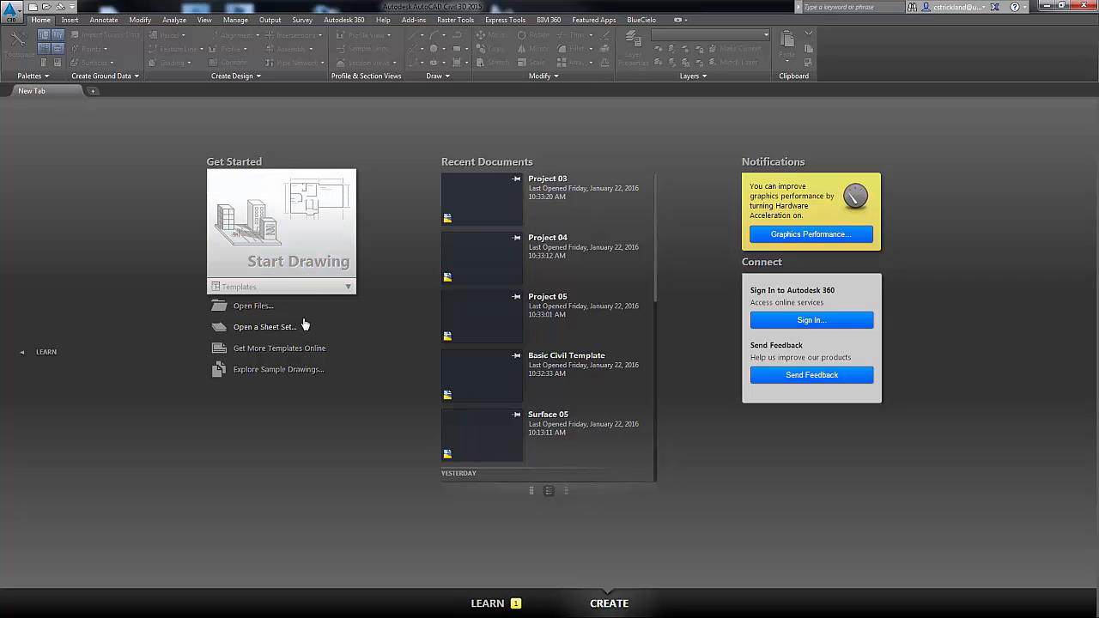
mouse_move(307, 269)
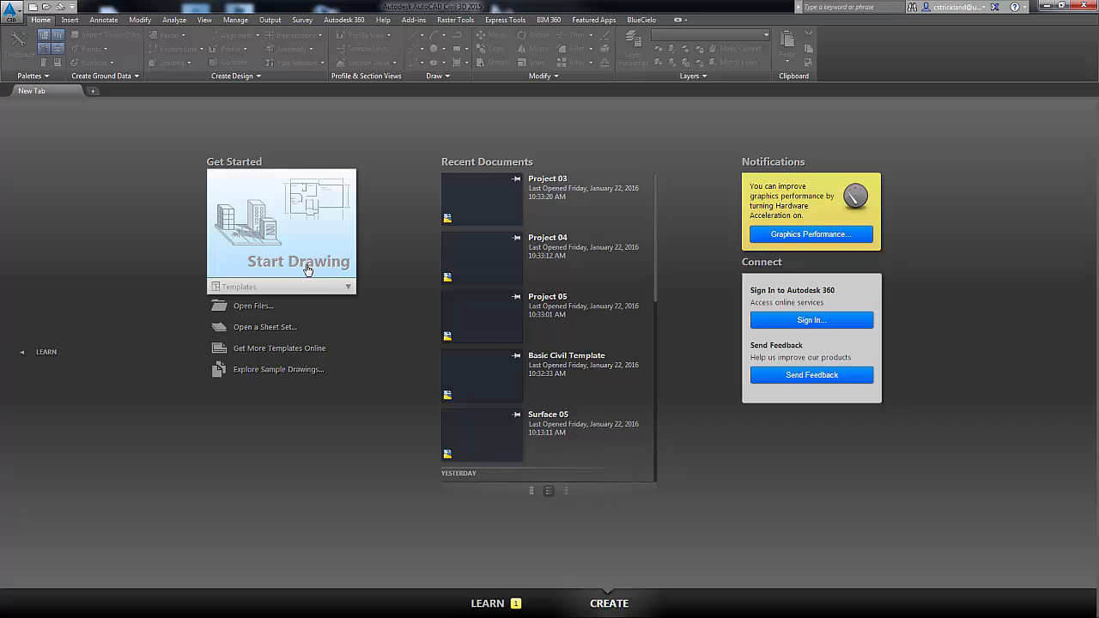
mouse_move(581, 316)
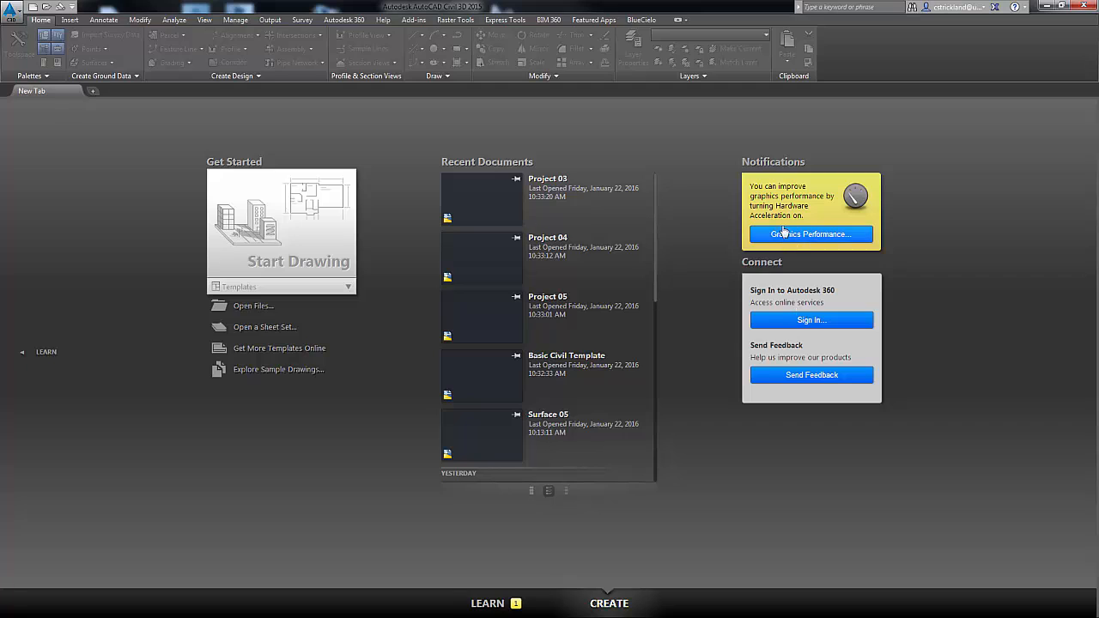
mouse_move(801, 251)
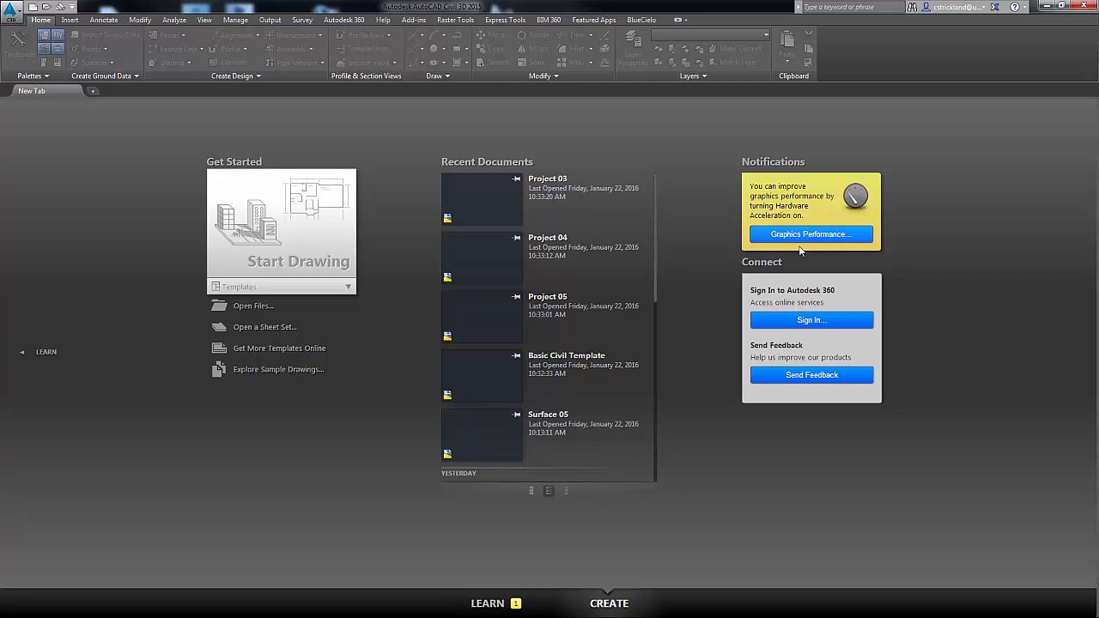
mouse_move(759, 357)
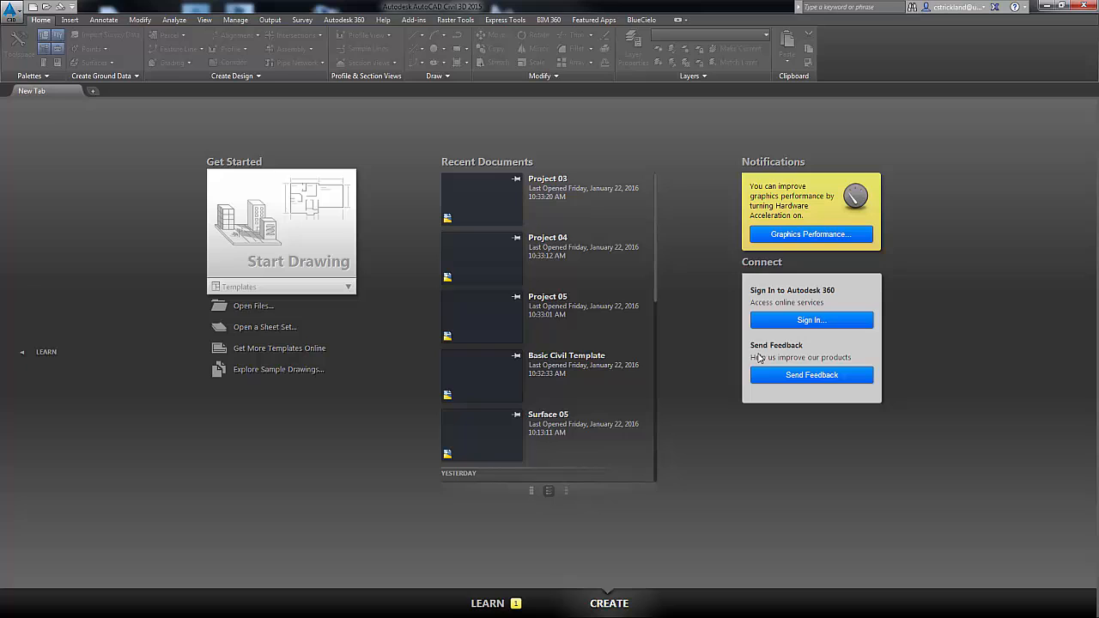
mouse_move(512, 340)
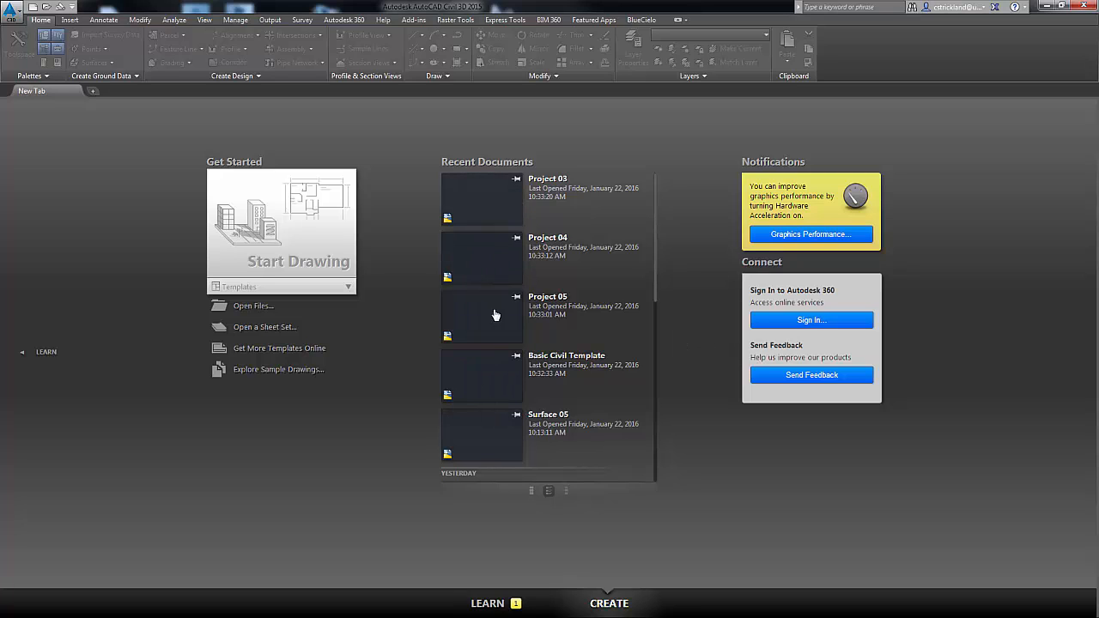
mouse_move(494, 275)
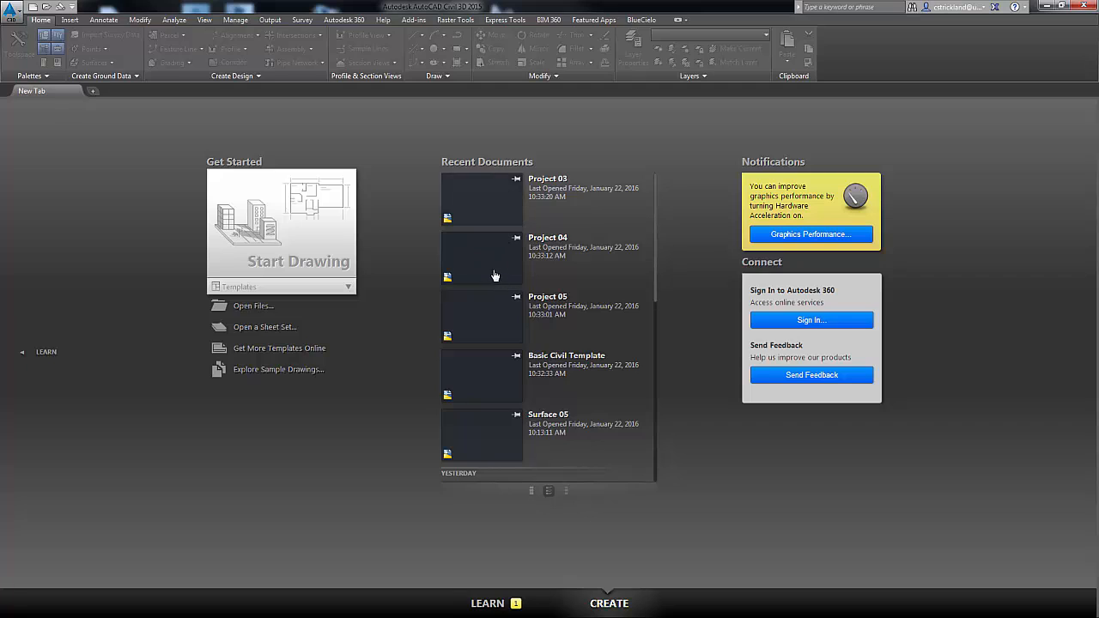
mouse_move(478, 274)
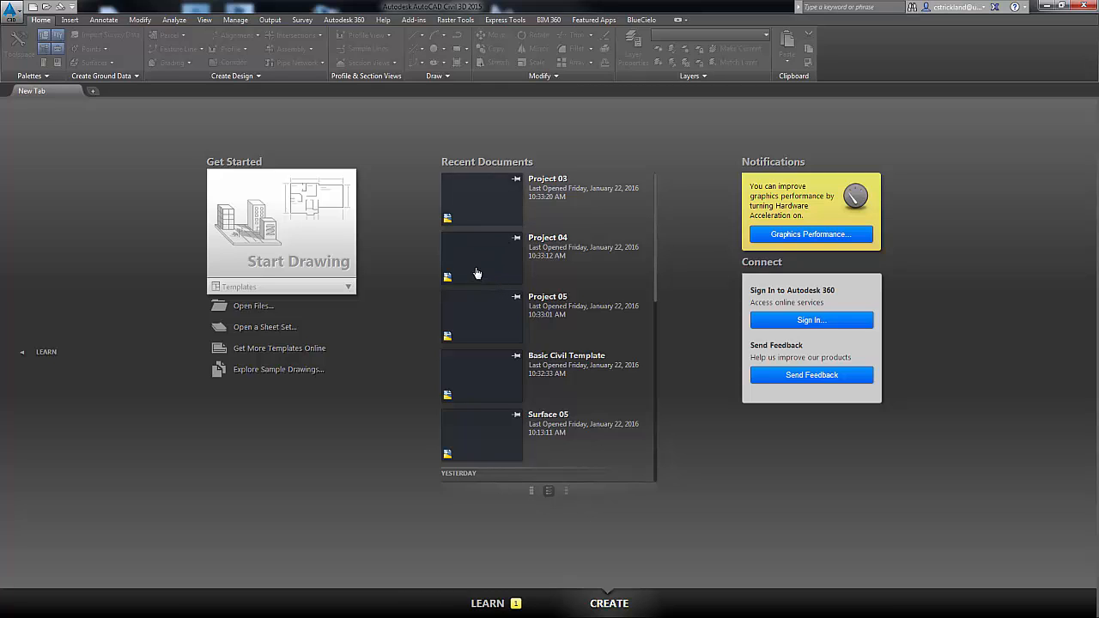
mouse_move(268, 272)
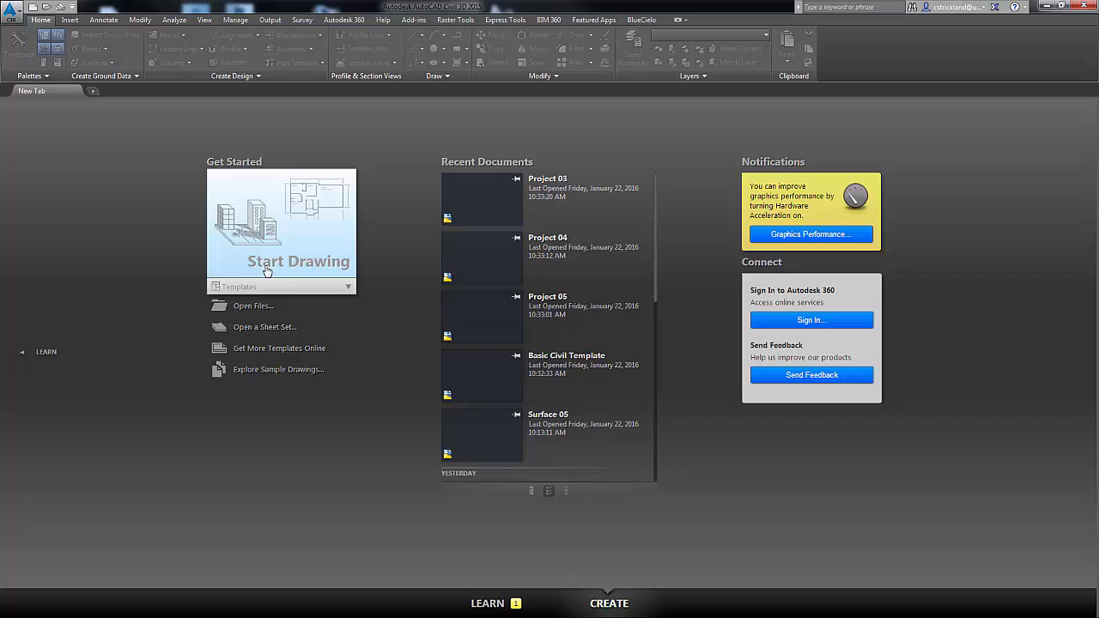
mouse_move(256, 261)
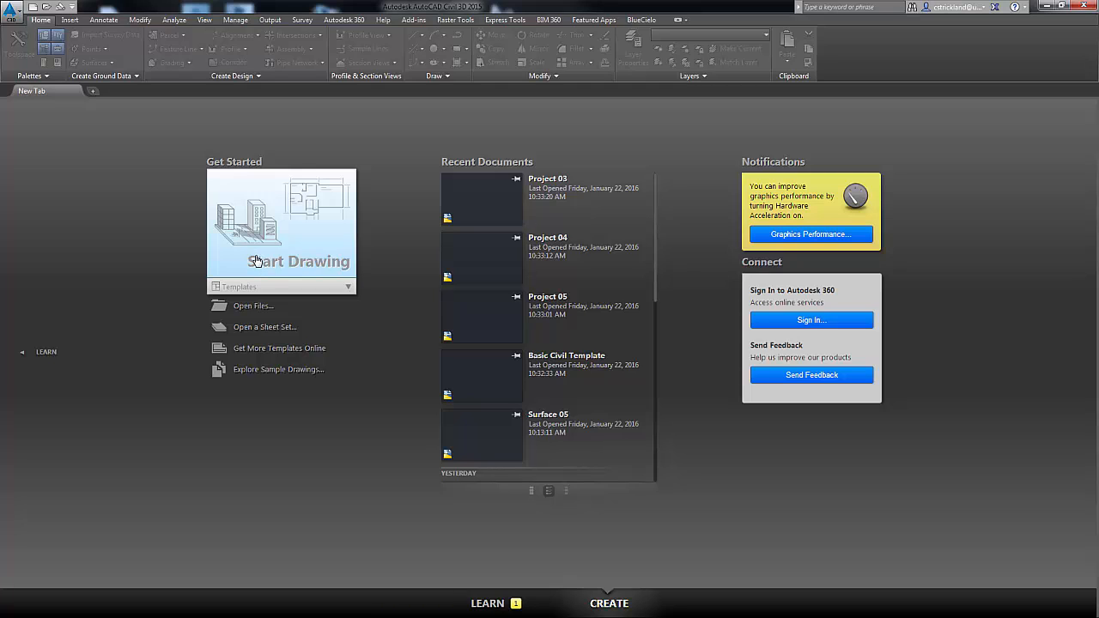
mouse_move(294, 261)
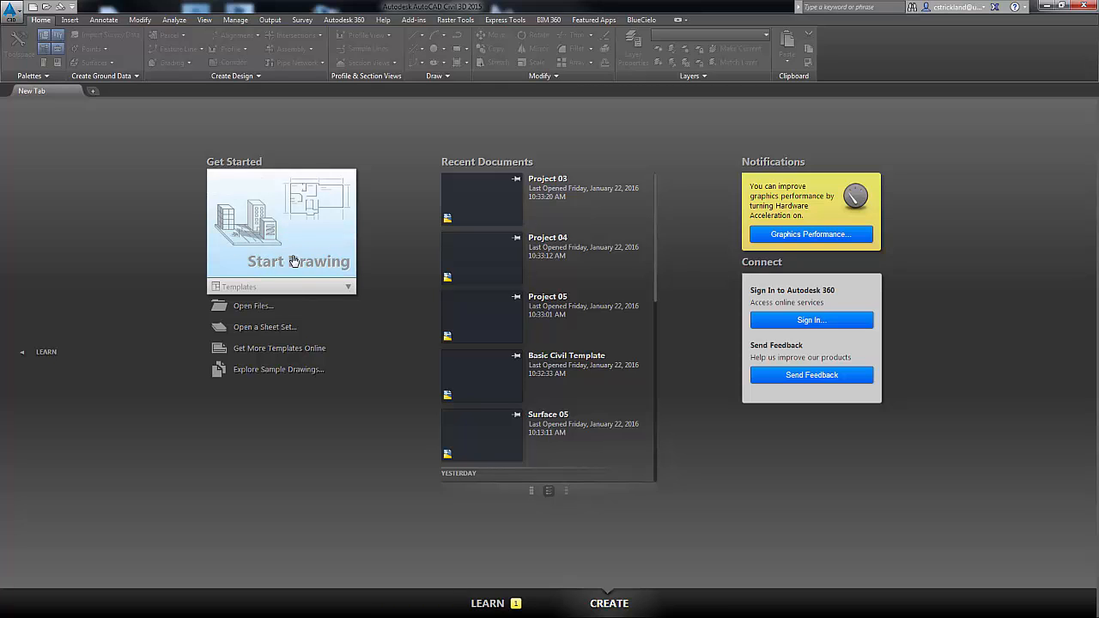
mouse_move(315, 258)
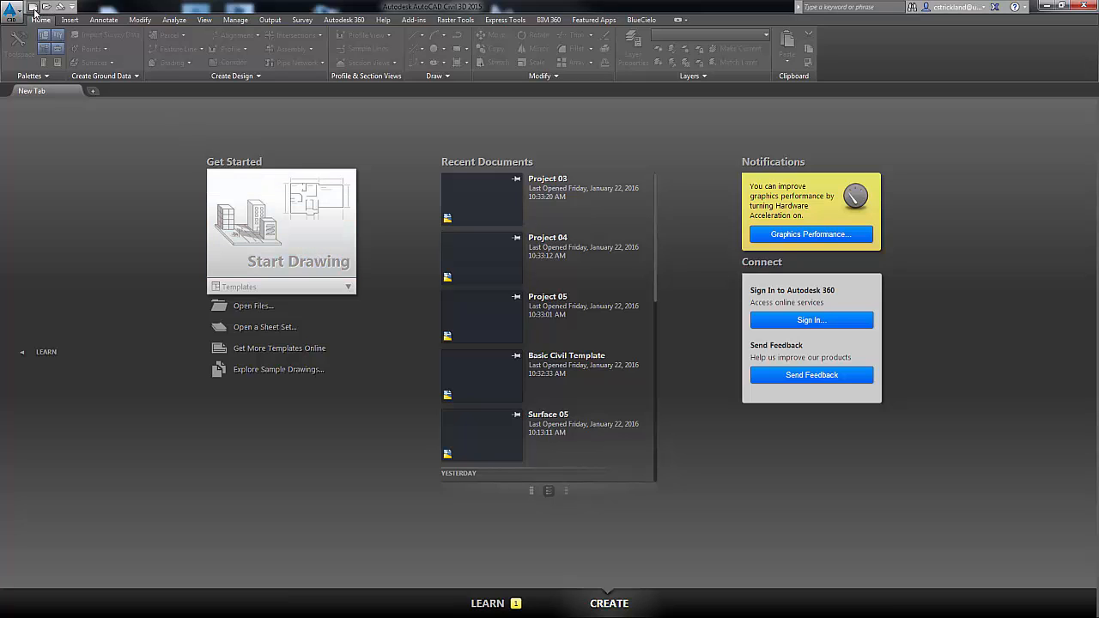
mouse_move(172, 216)
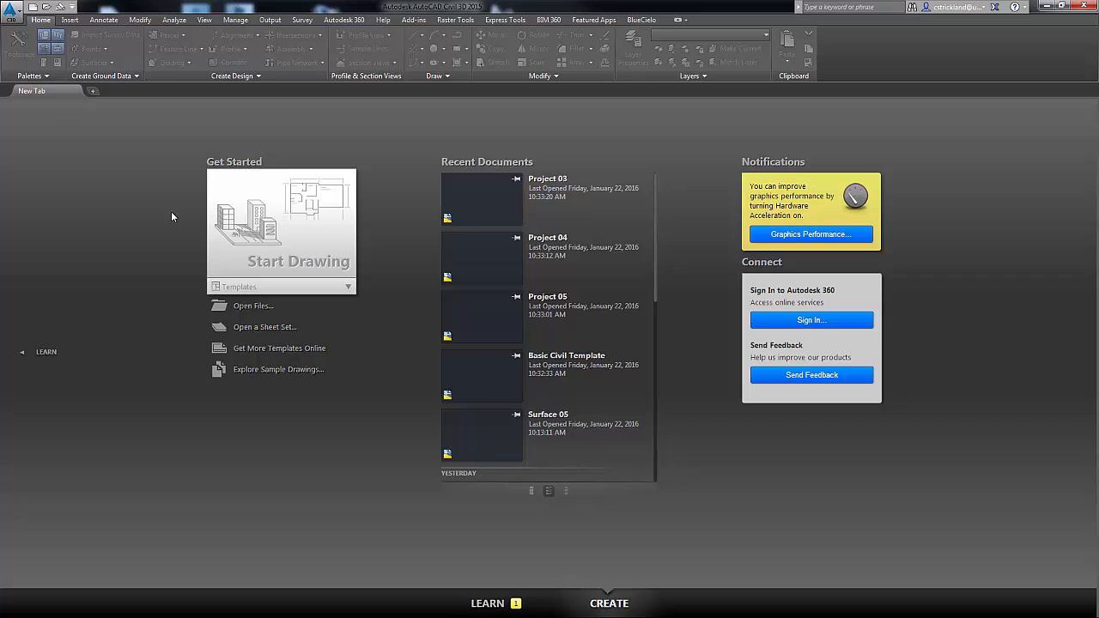
mouse_move(261, 256)
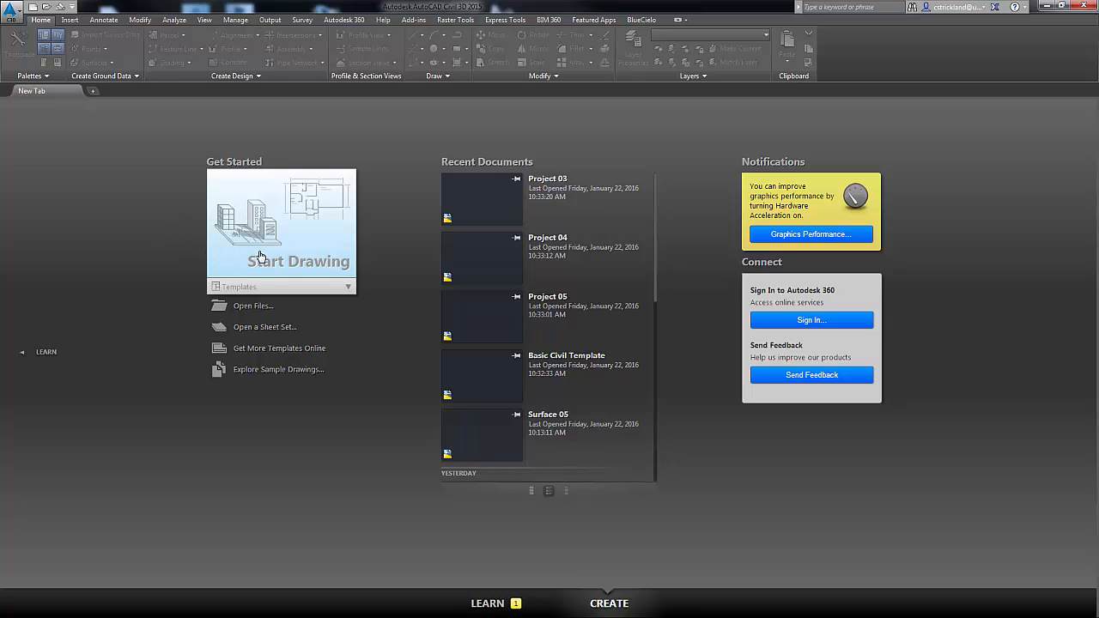
mouse_move(343, 292)
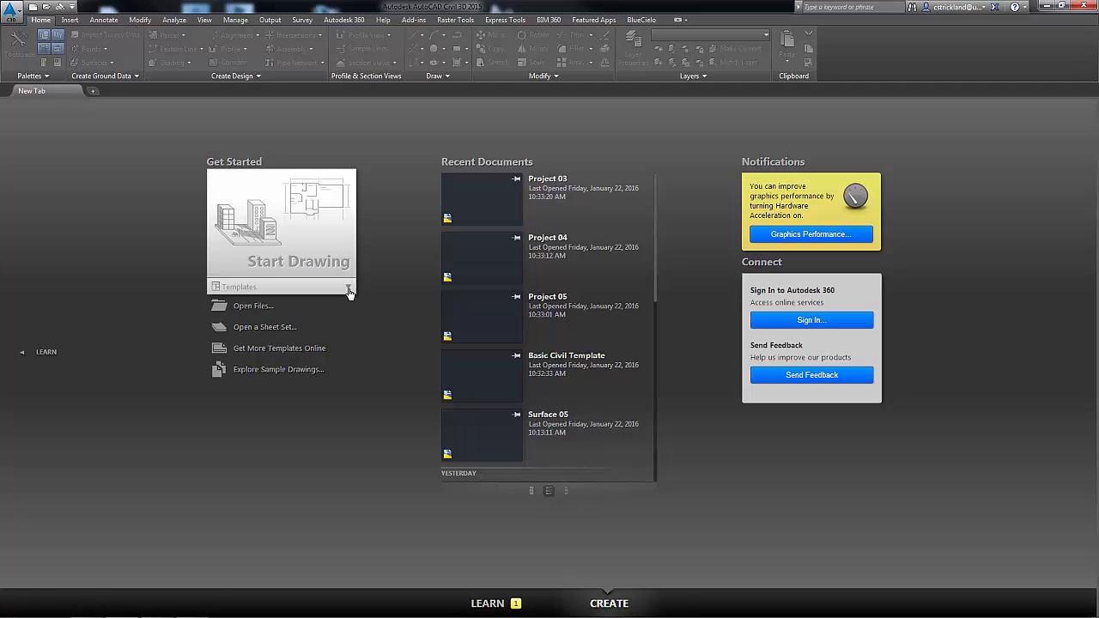
Start a new drawing from the _AutoCAD Civil 3D (Imperial) NCS template.
click(347, 287)
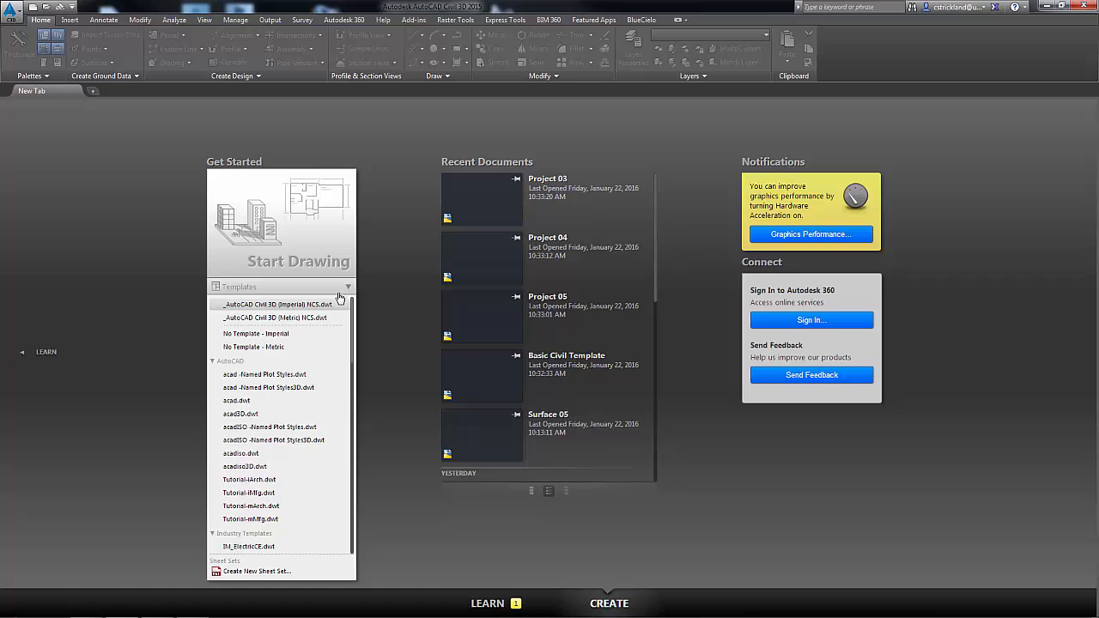
mouse_move(271, 305)
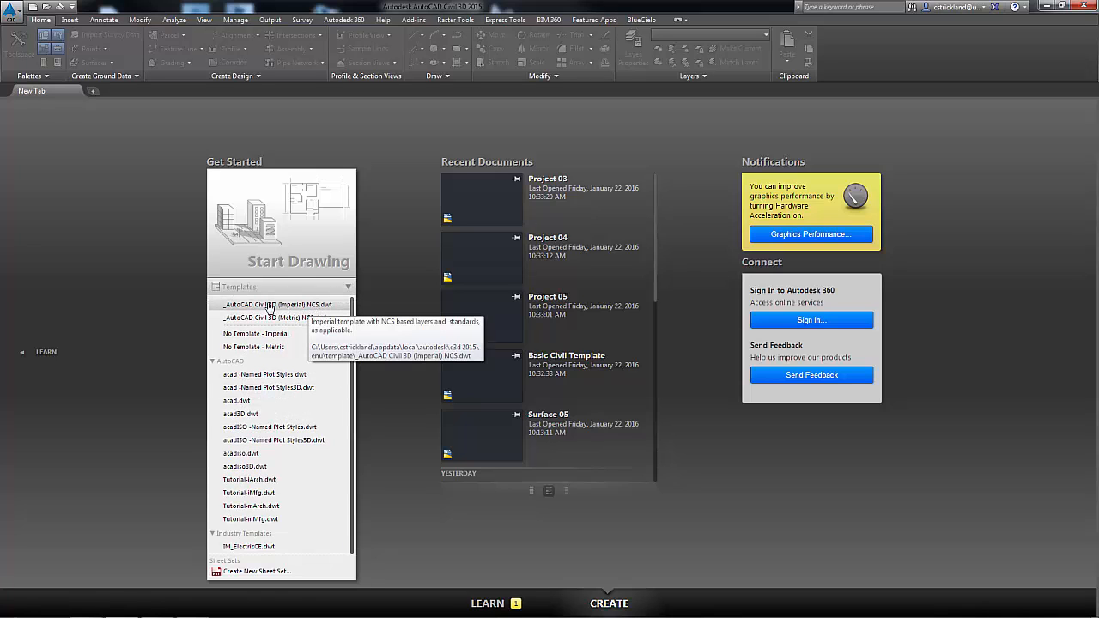
mouse_move(237, 309)
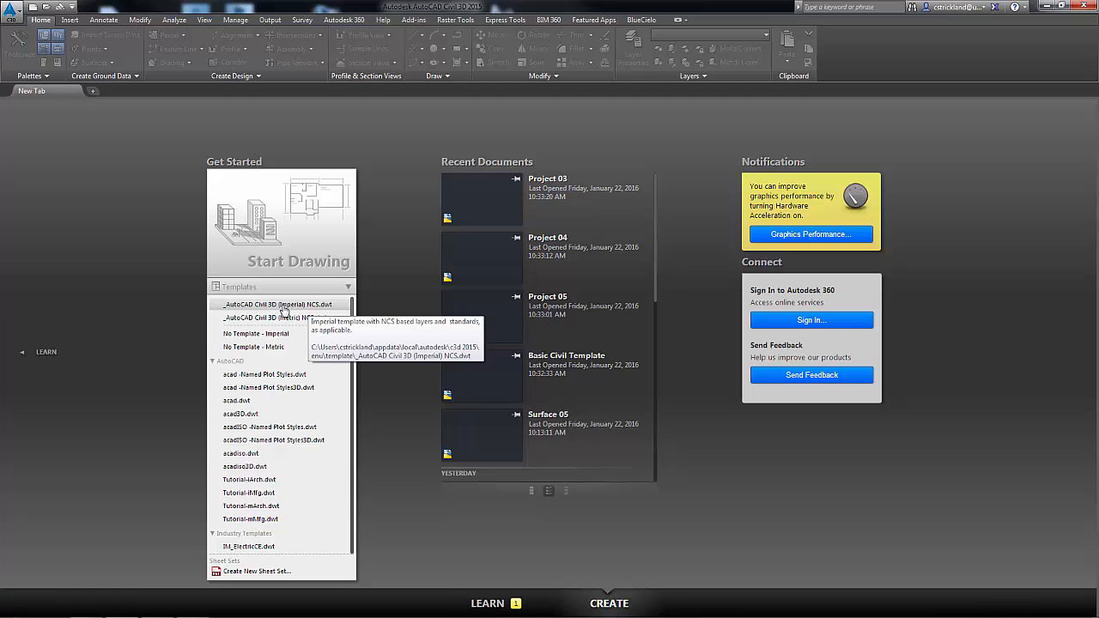
click(276, 304)
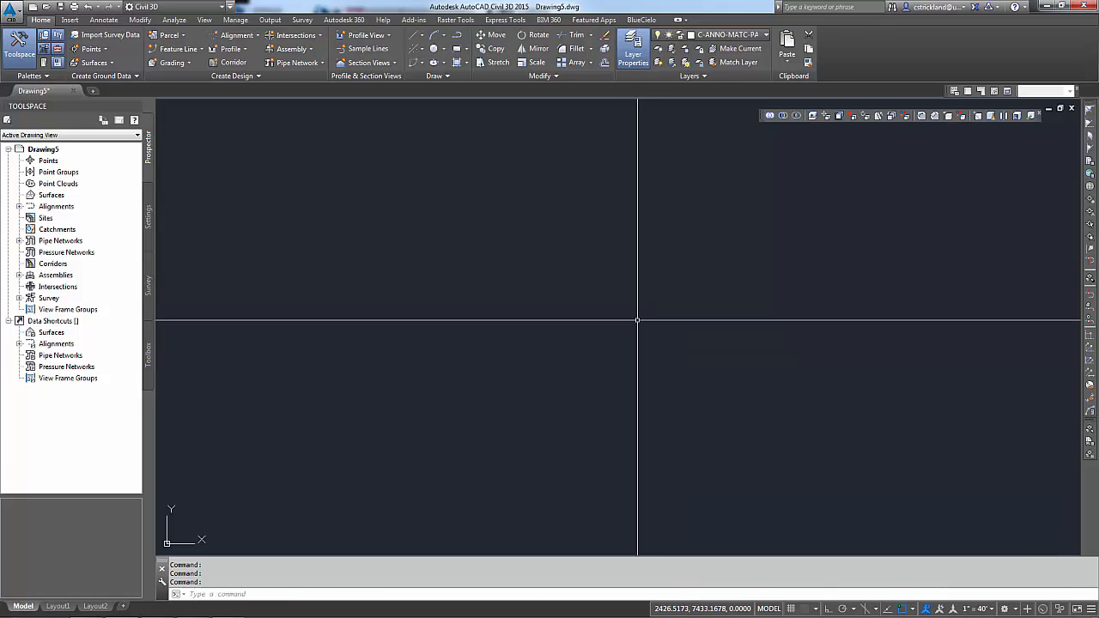
mouse_move(643, 313)
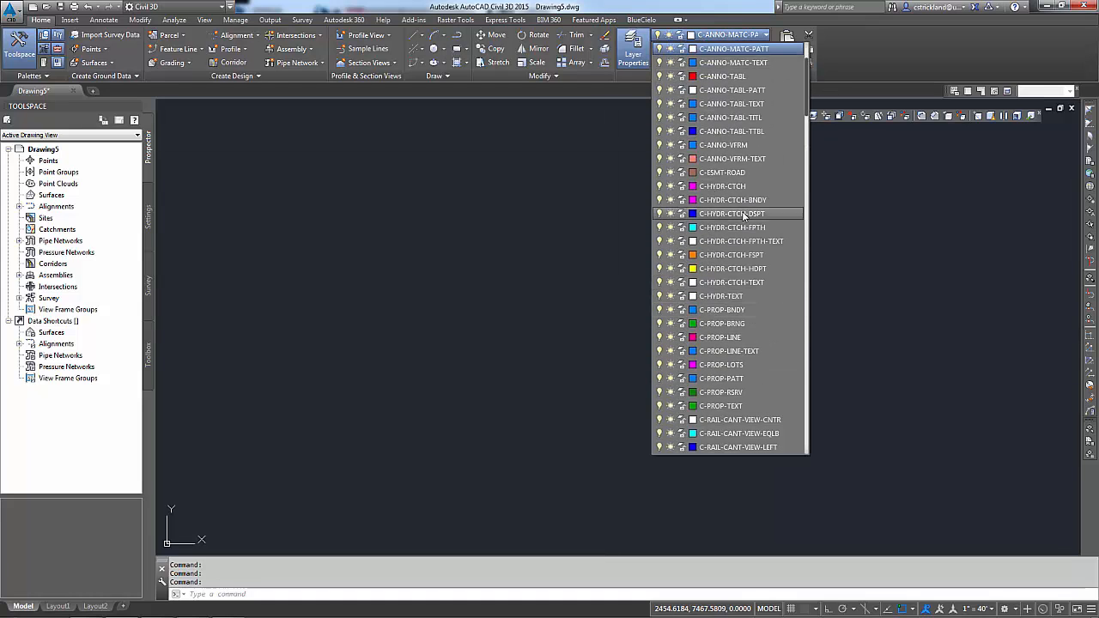
Scroll to the Toolspace Settings view of the drawing.
scroll(down, 3)
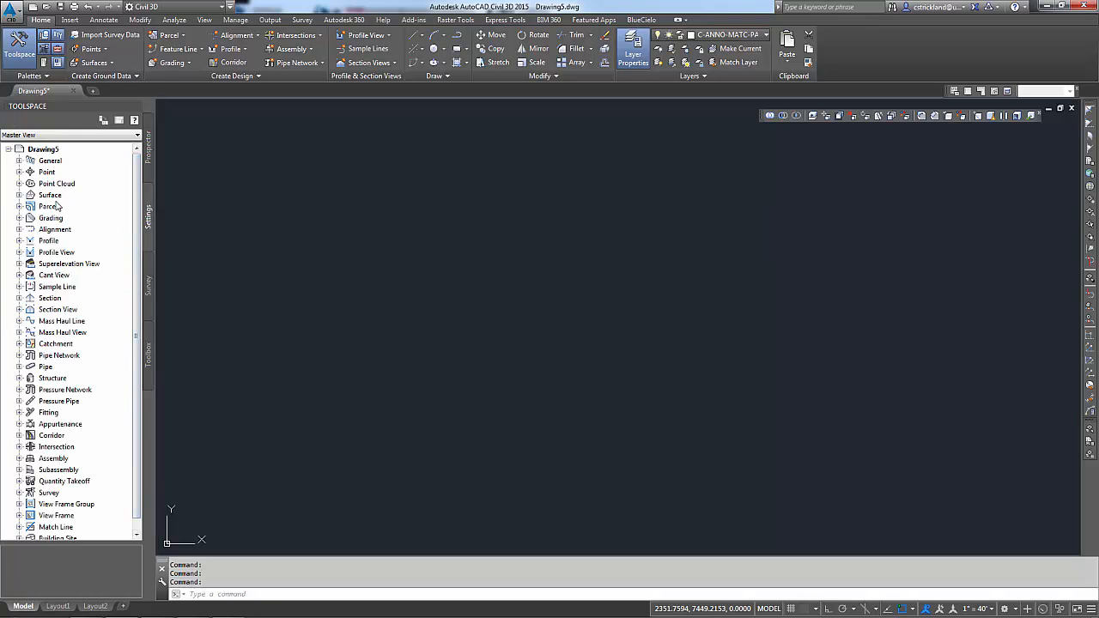
Browse the Surface label styles, Surface styles and Point settings, then return to Prospector.
click(21, 196)
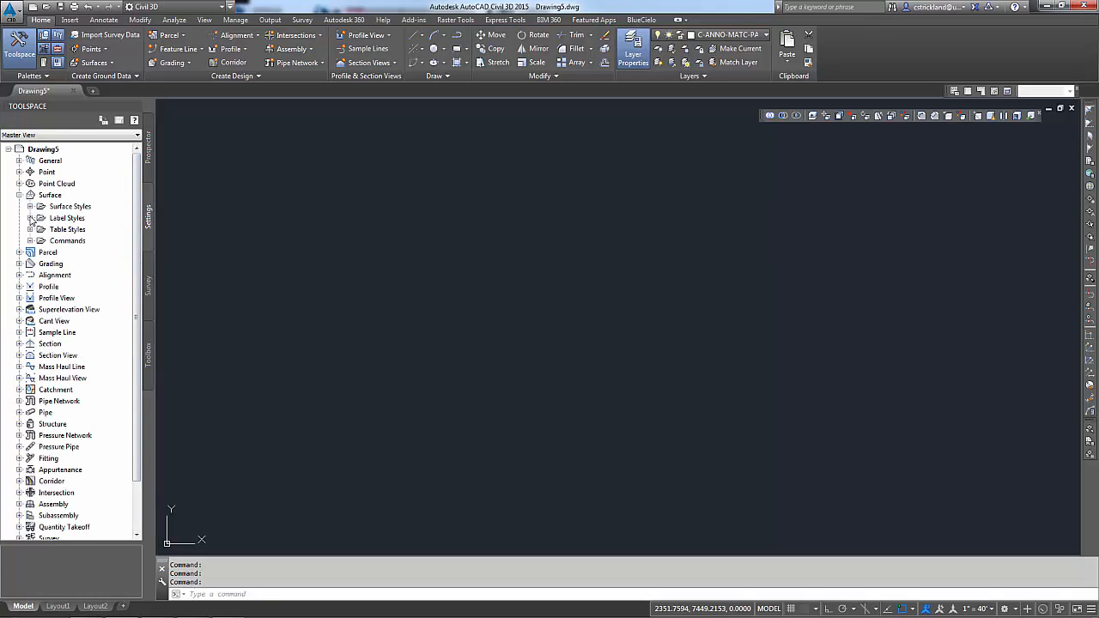
click(41, 216)
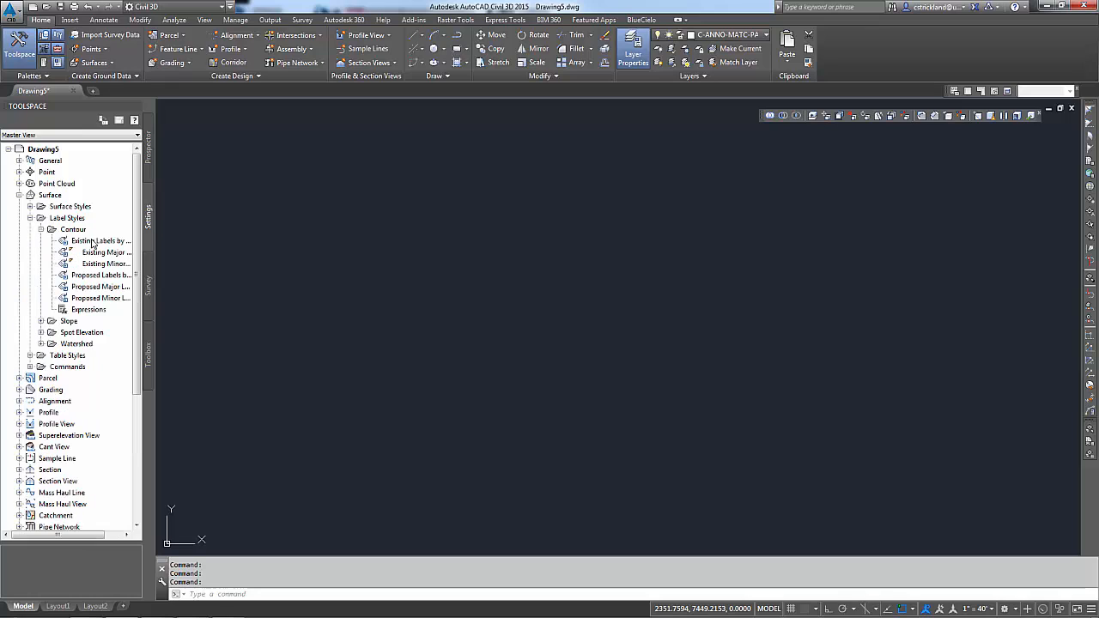
click(30, 206)
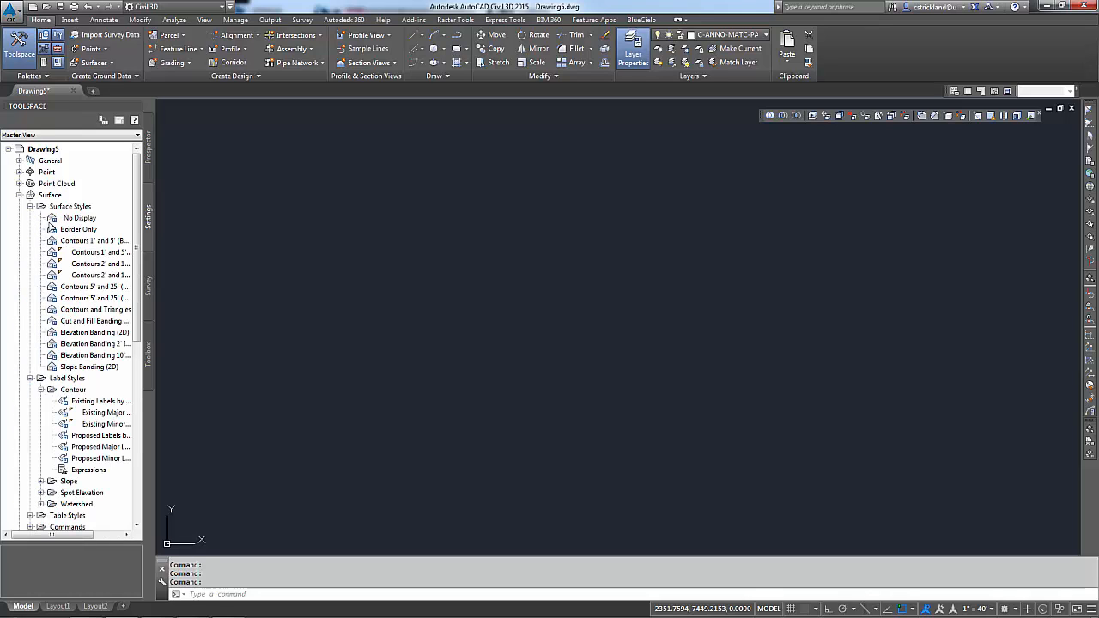
click(99, 275)
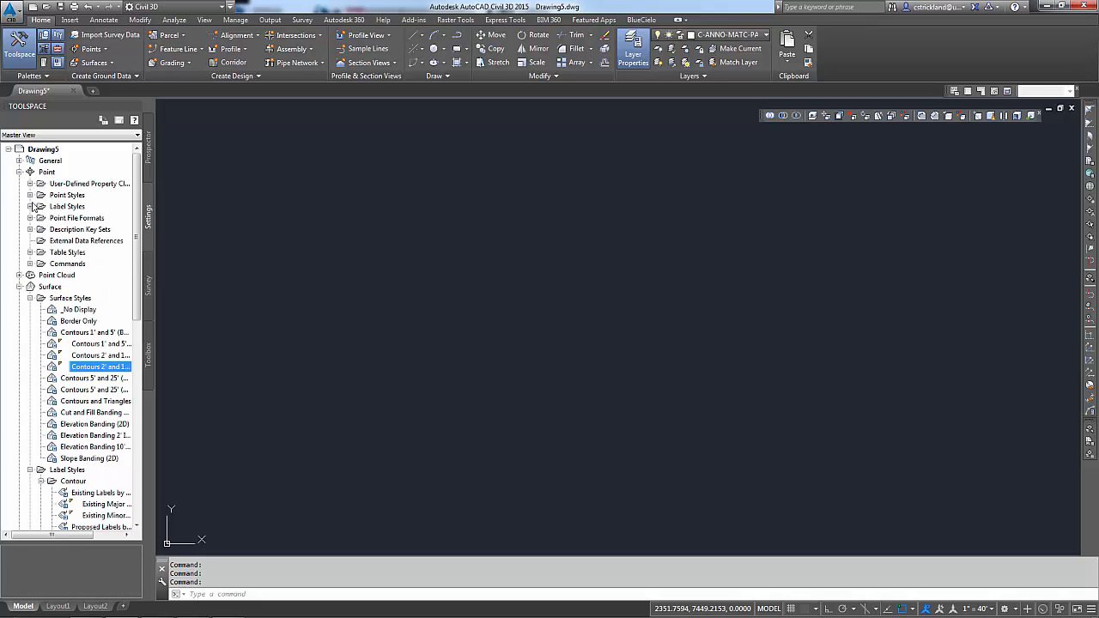
click(31, 206)
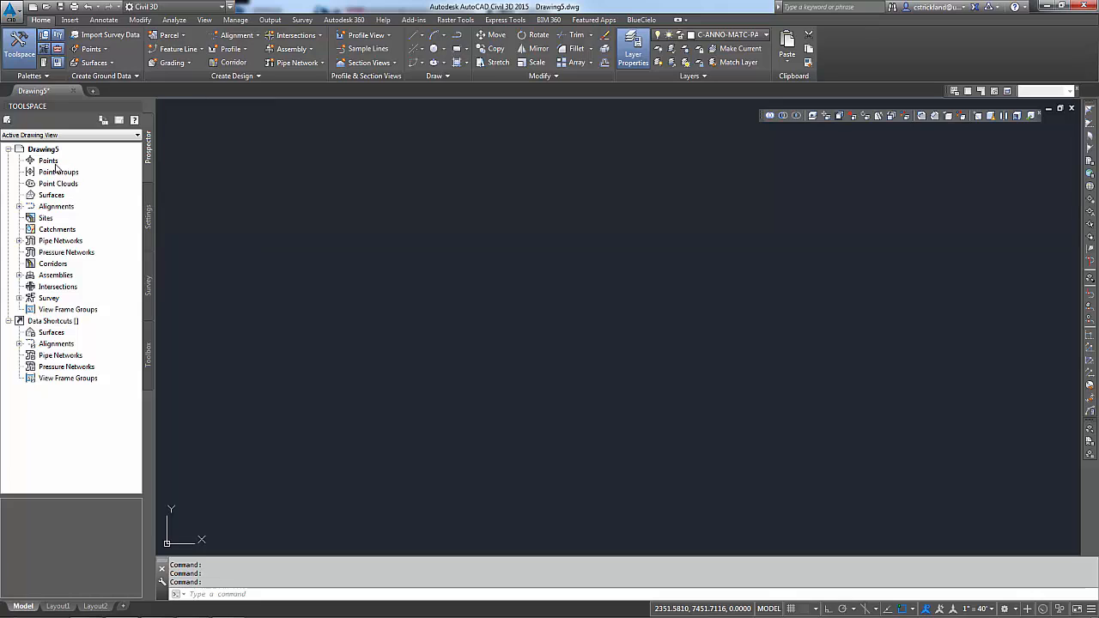
Start Import Points from the Points Create menu and move its window aside.
right_click(48, 162)
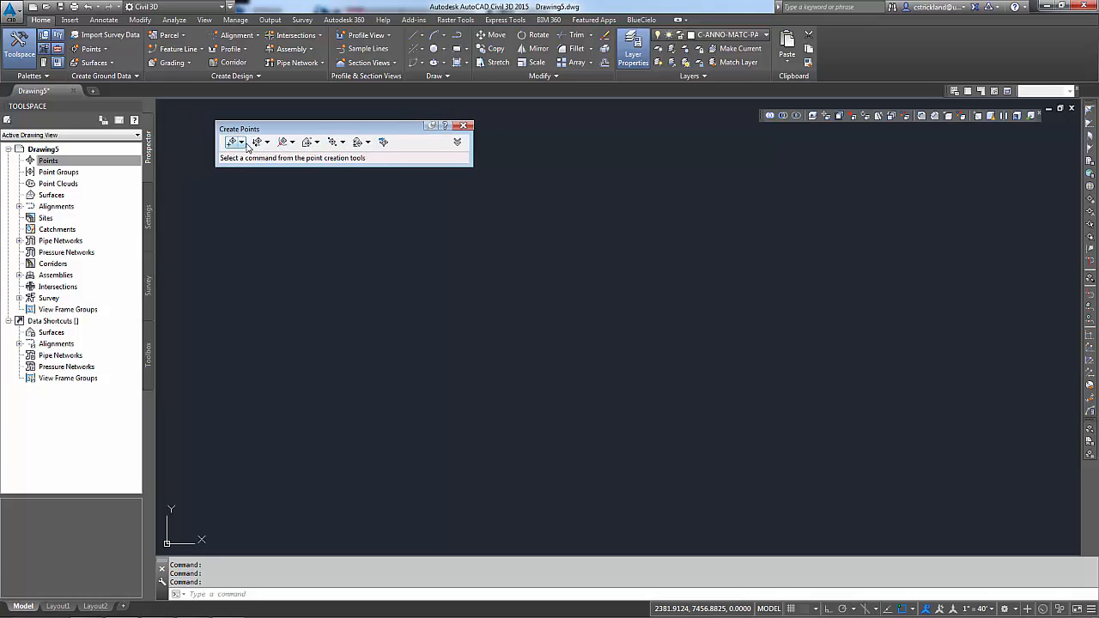
click(268, 141)
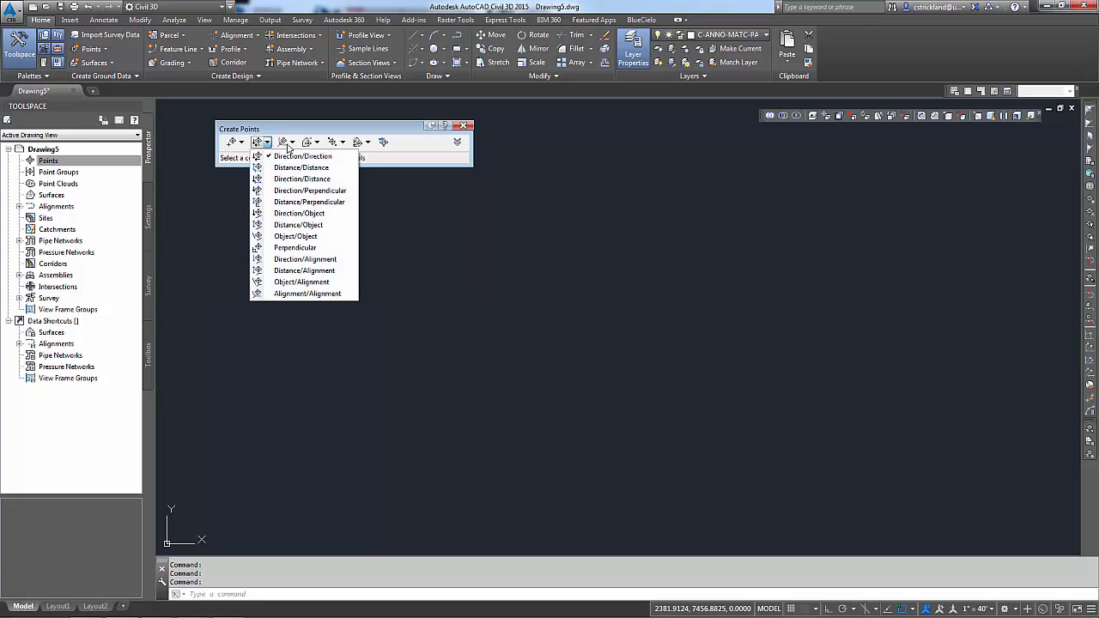
click(310, 141)
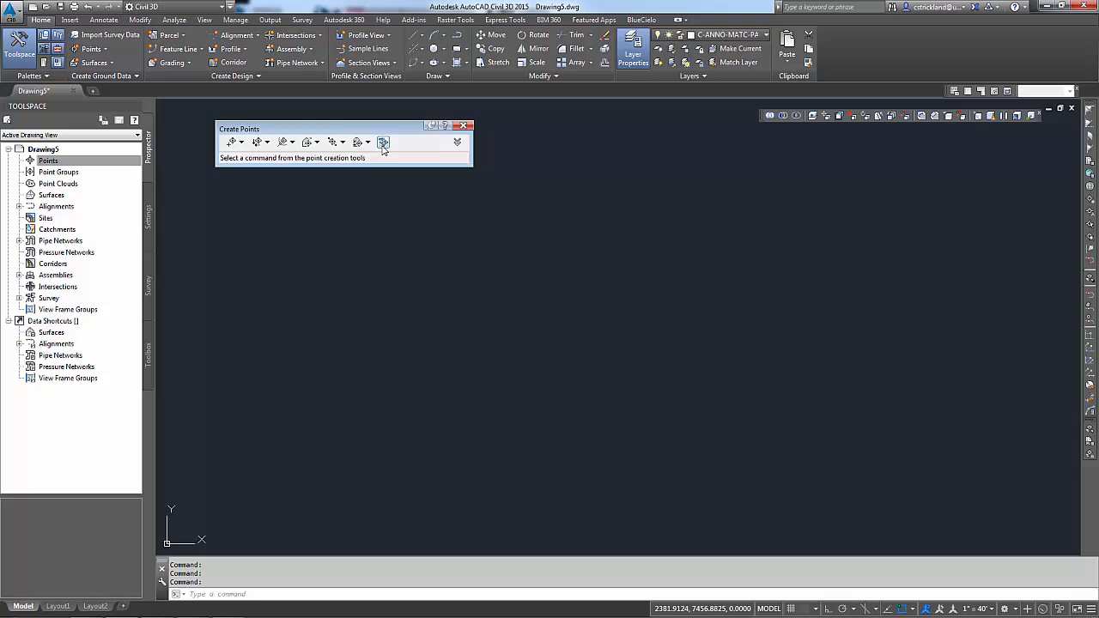
click(382, 141)
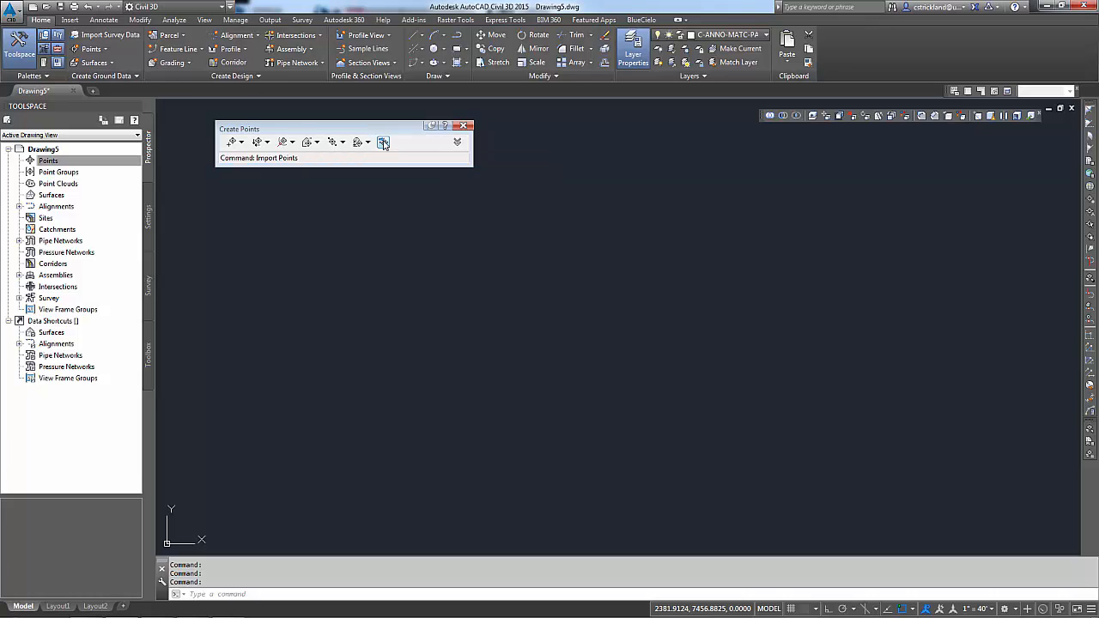
click(383, 141)
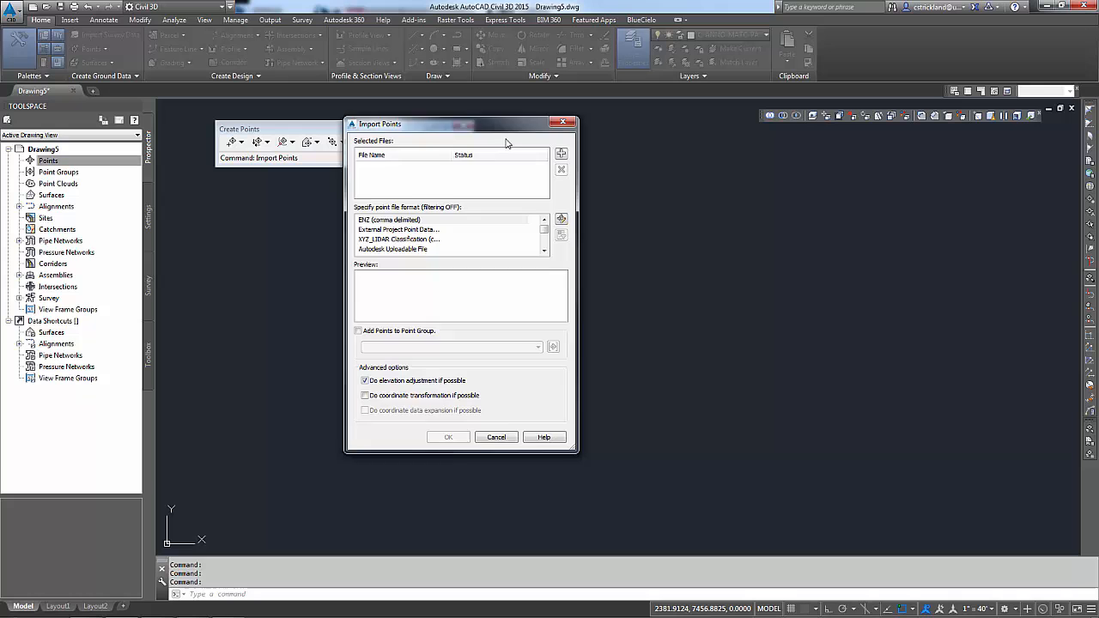
drag(460, 124, 498, 136)
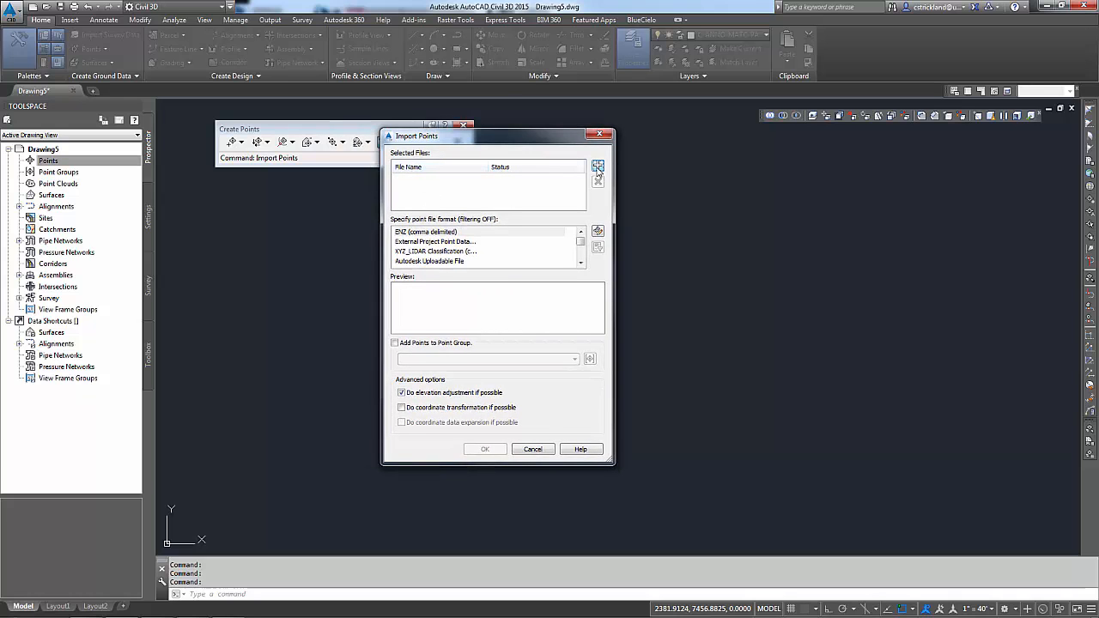
Add the file Surface 01.txt from Documents\Class Files\Project 1, filtering to .txt files.
click(598, 165)
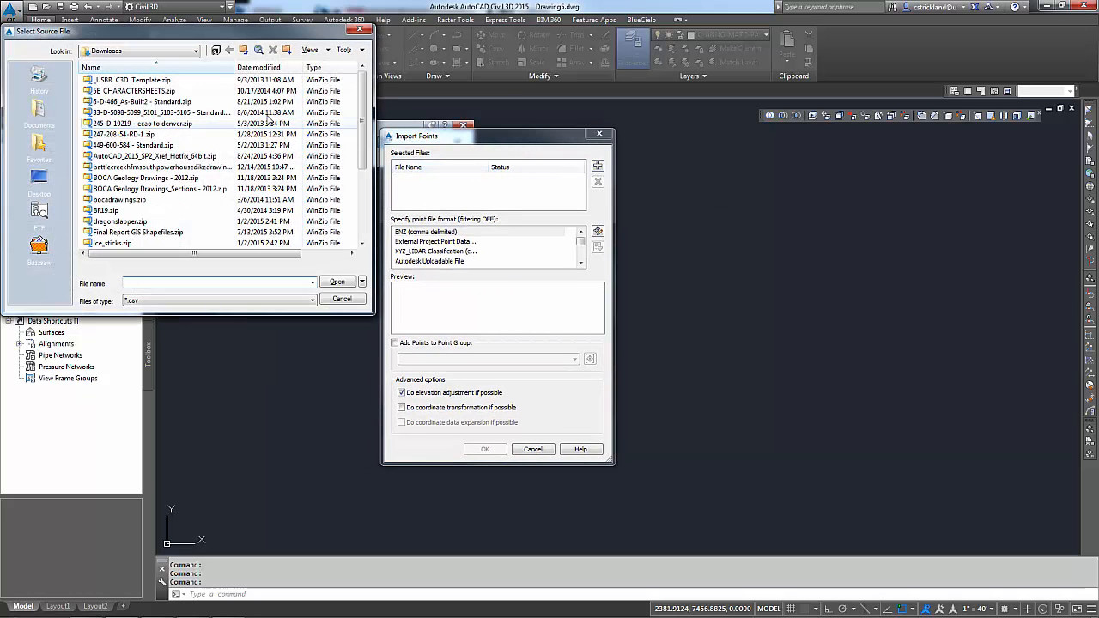
click(31, 108)
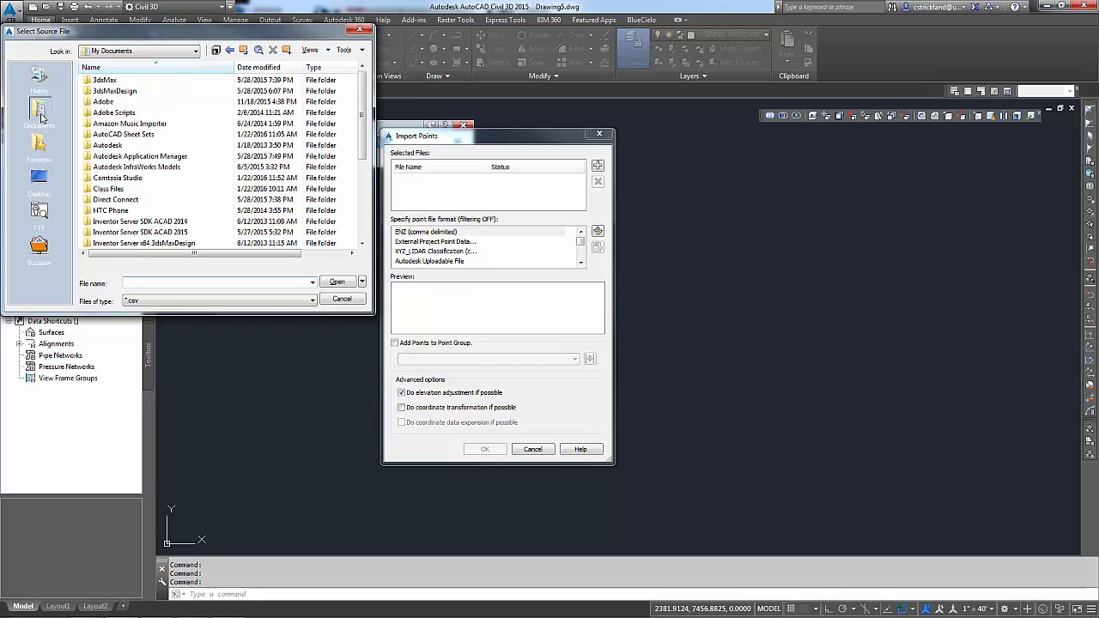
double_click(108, 188)
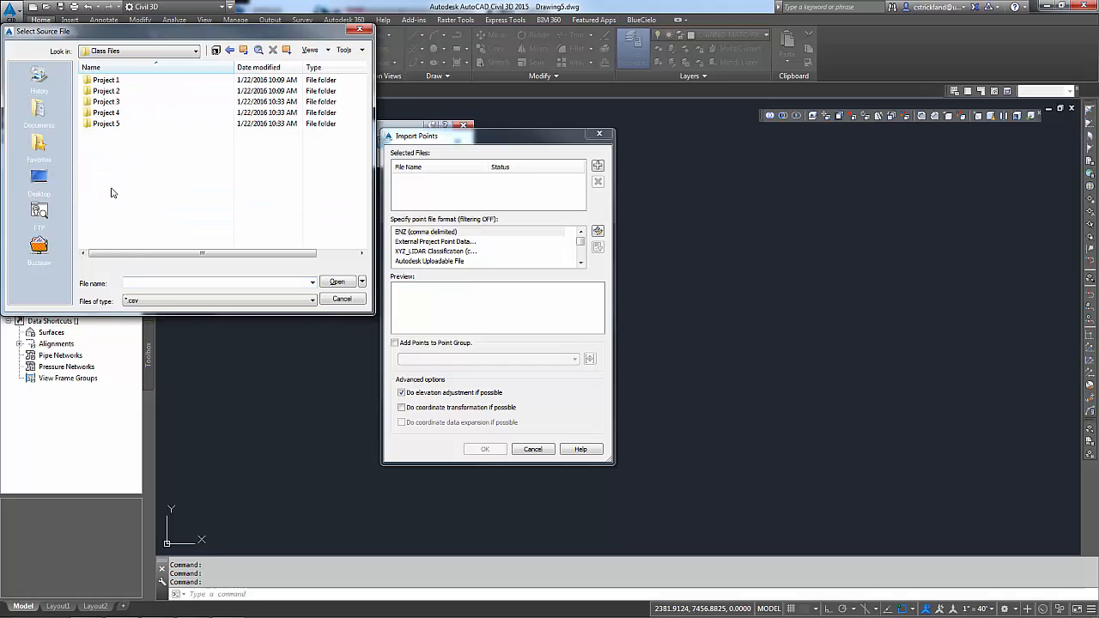
double_click(106, 89)
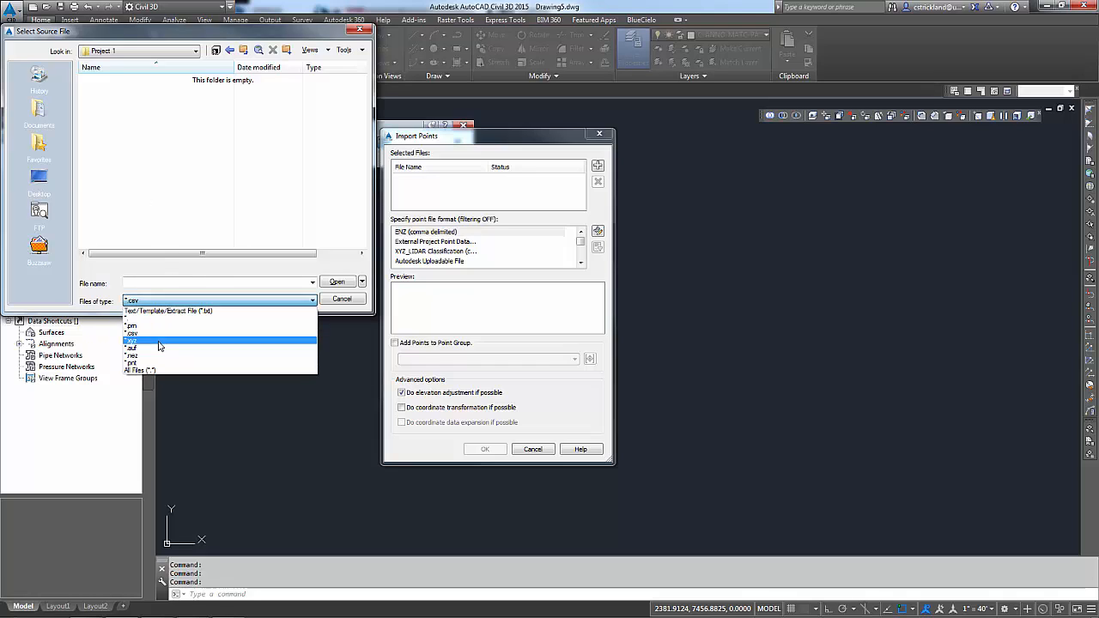
mouse_move(146, 318)
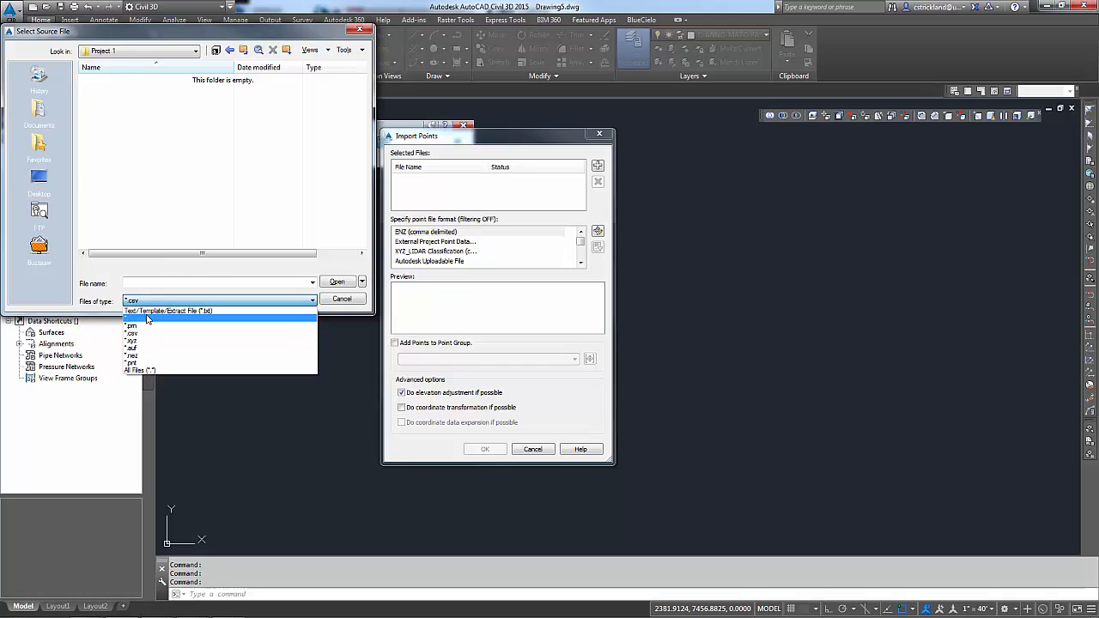
click(168, 313)
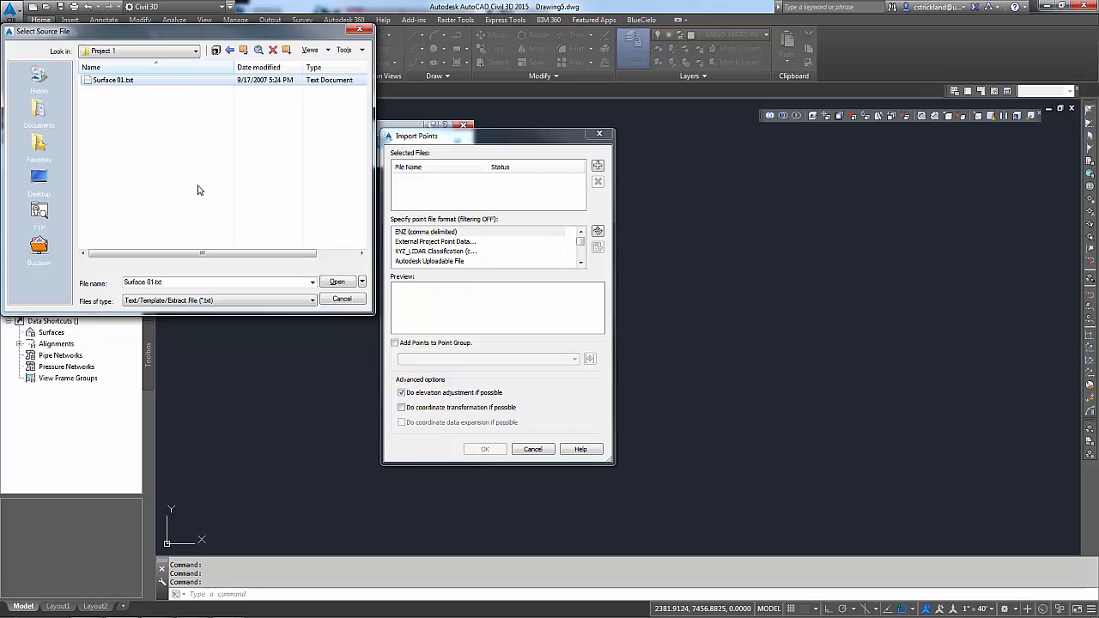
click(342, 299)
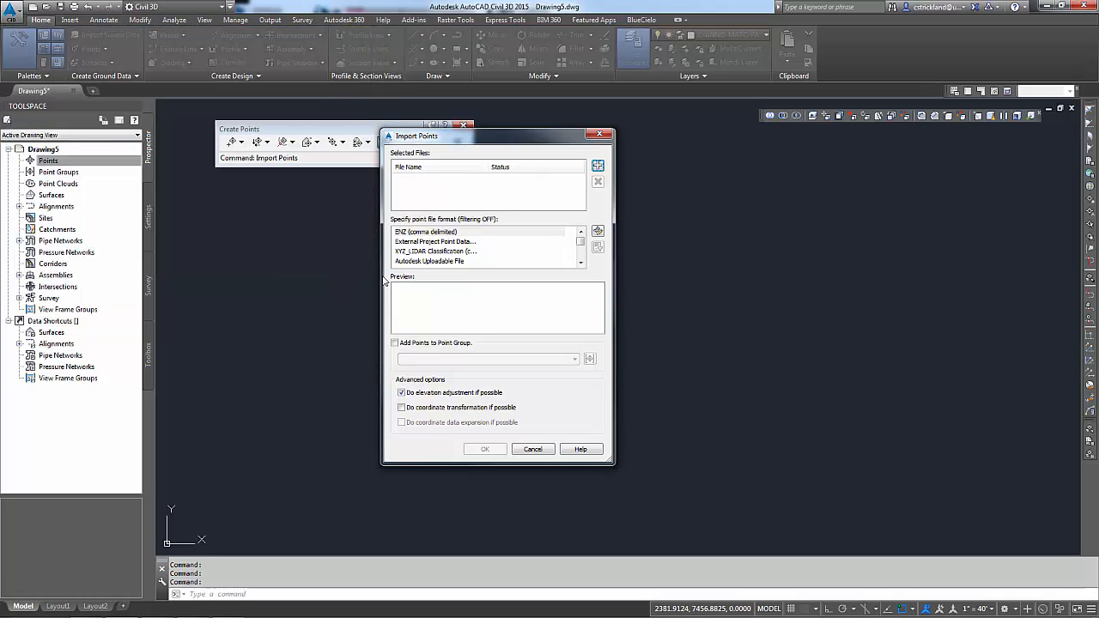
click(598, 165)
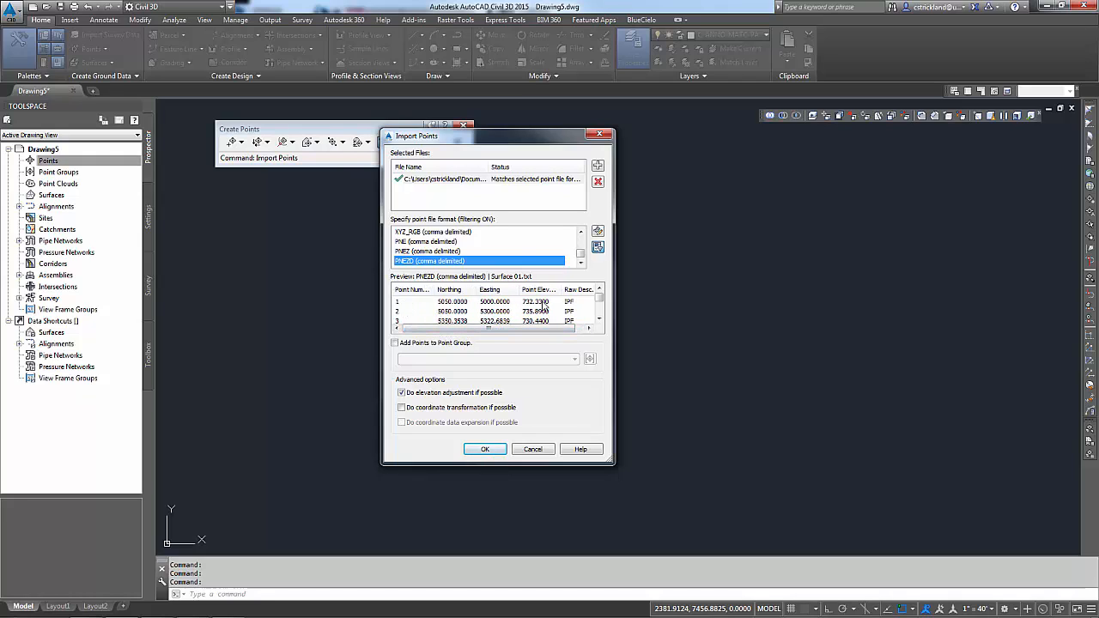
mouse_move(529, 359)
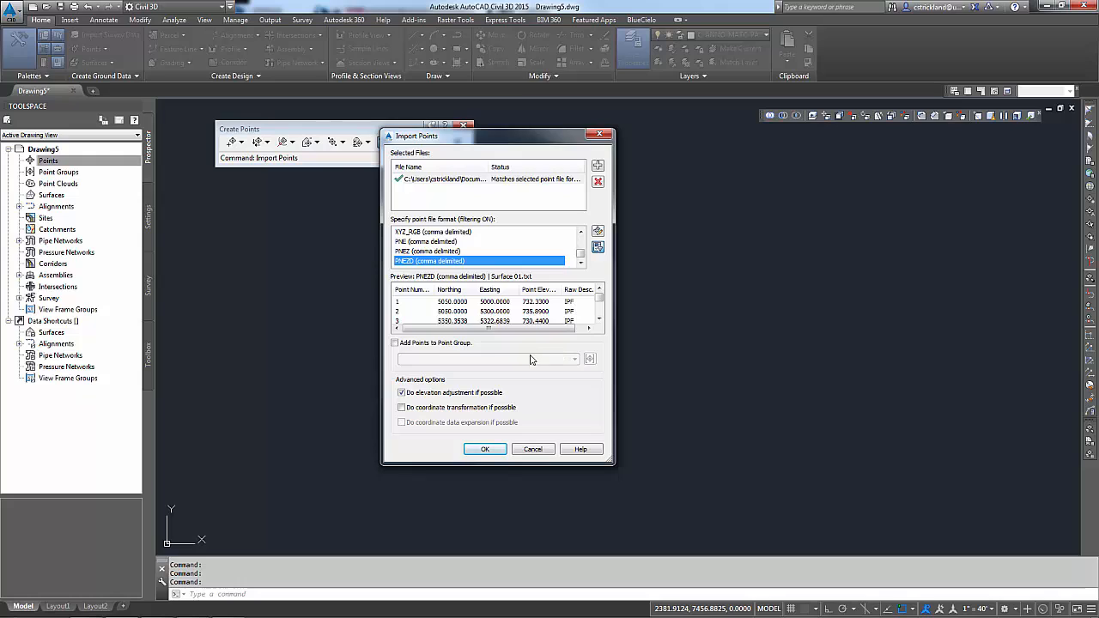
mouse_move(409, 359)
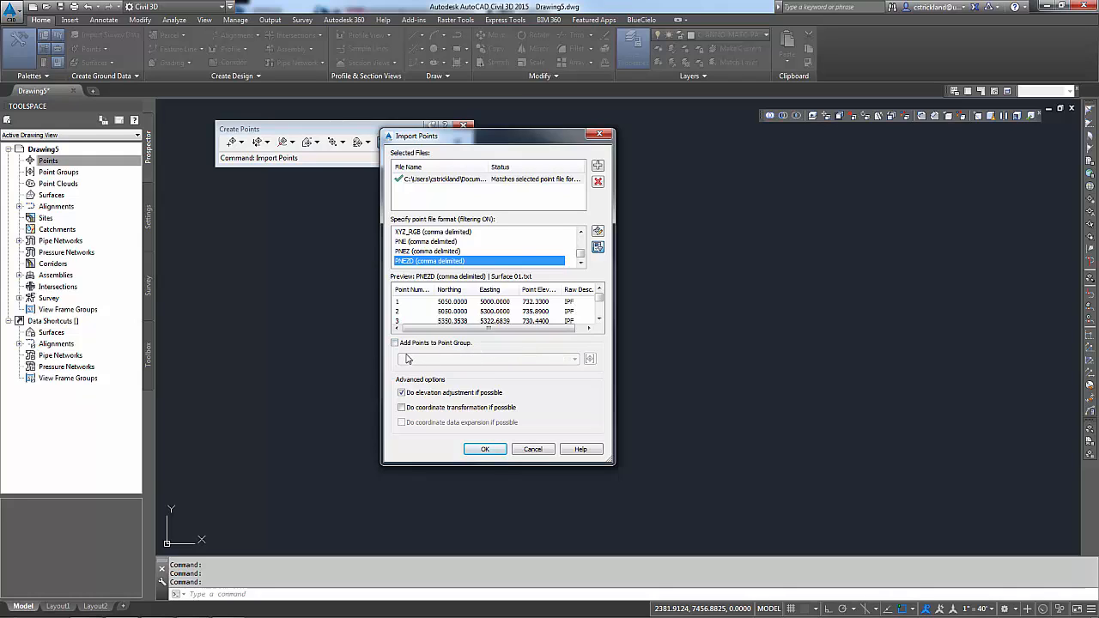
mouse_move(397, 366)
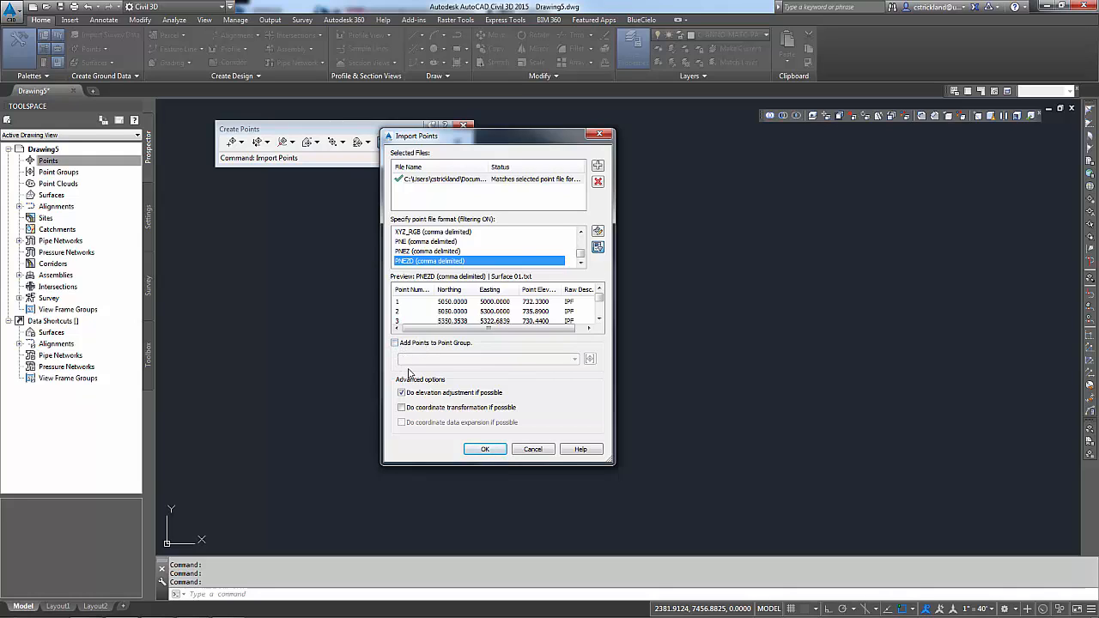
mouse_move(249, 301)
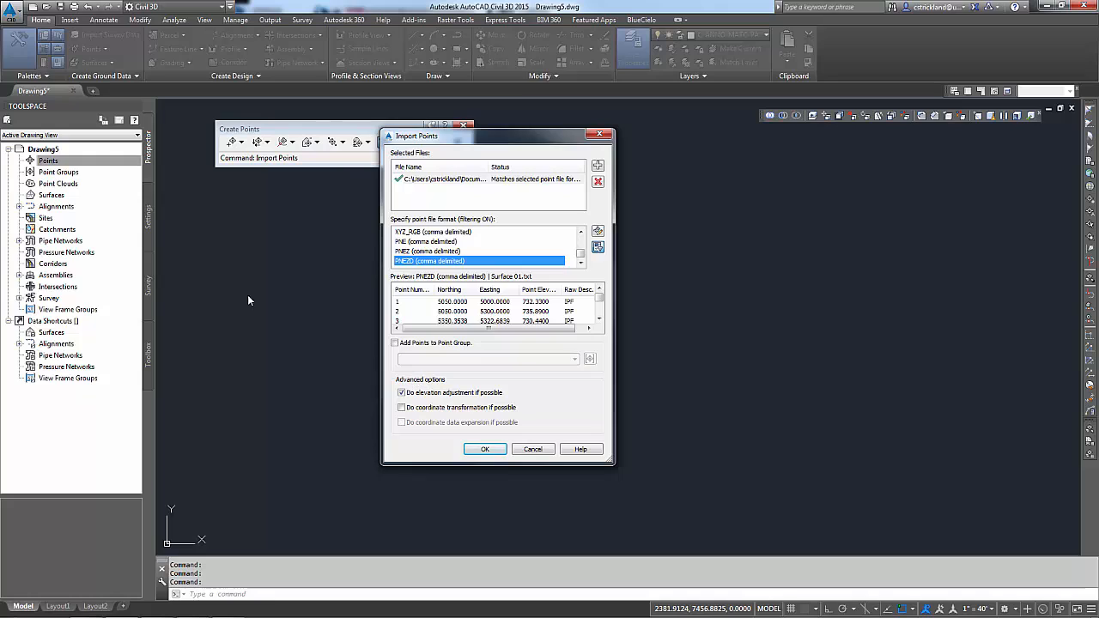
mouse_move(168, 256)
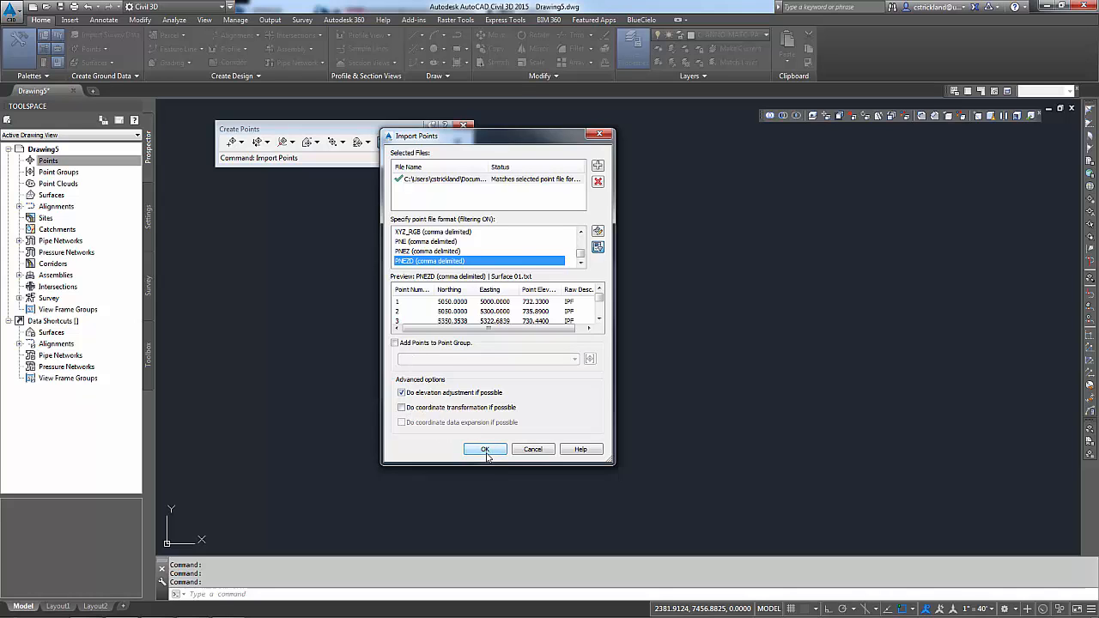
Confirm the import of Surface 01 points as PNEZD comma-delimited data.
click(485, 450)
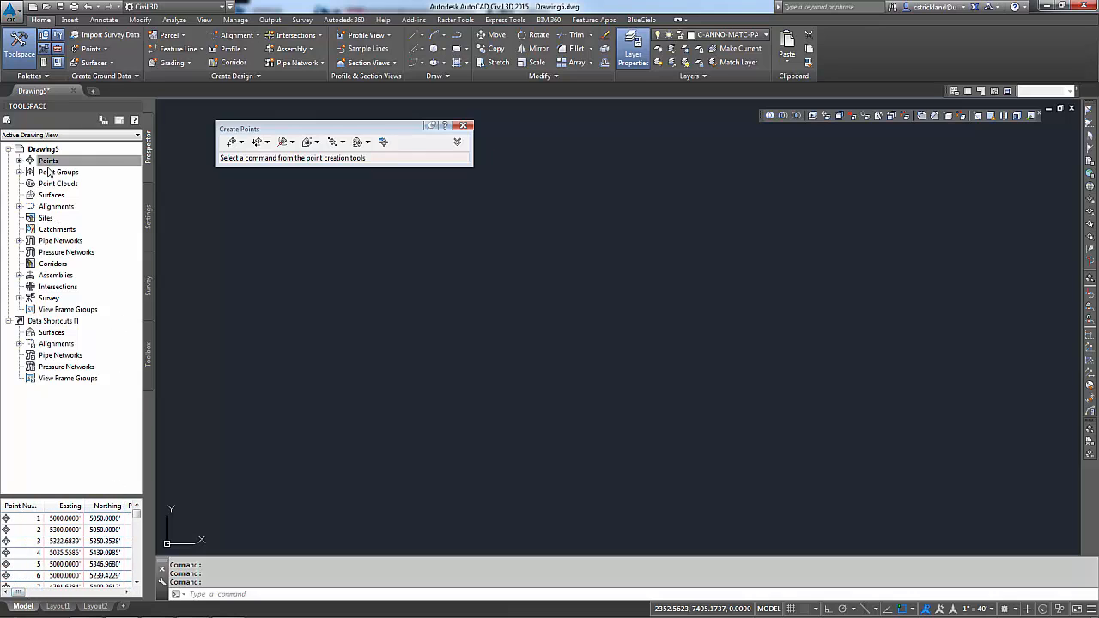
Expand Point Groups and select the _All Points group.
click(48, 162)
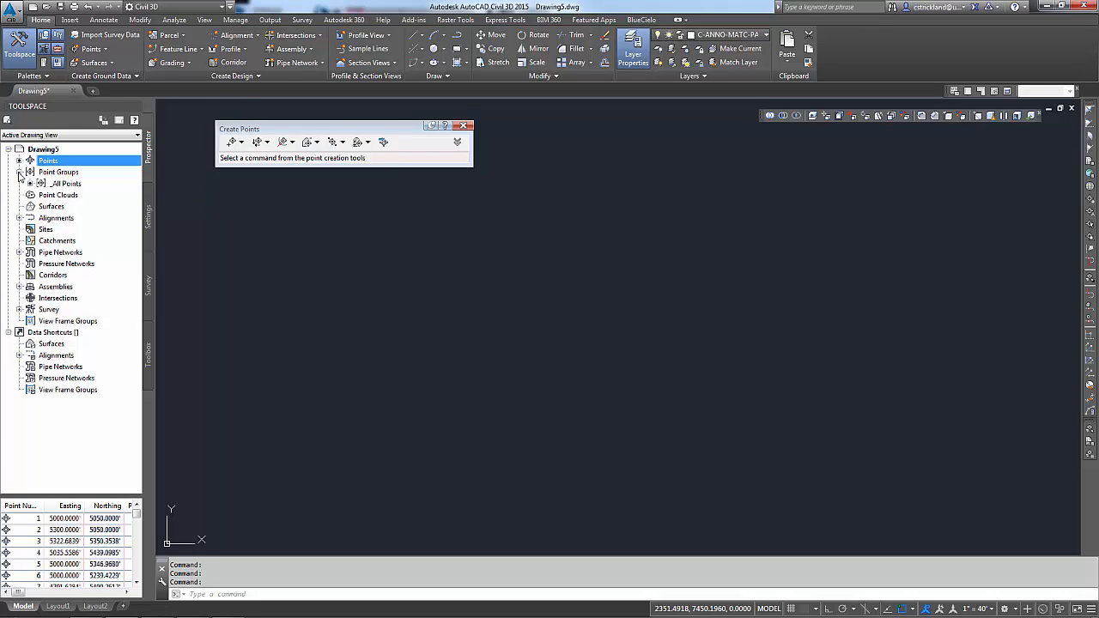
click(65, 182)
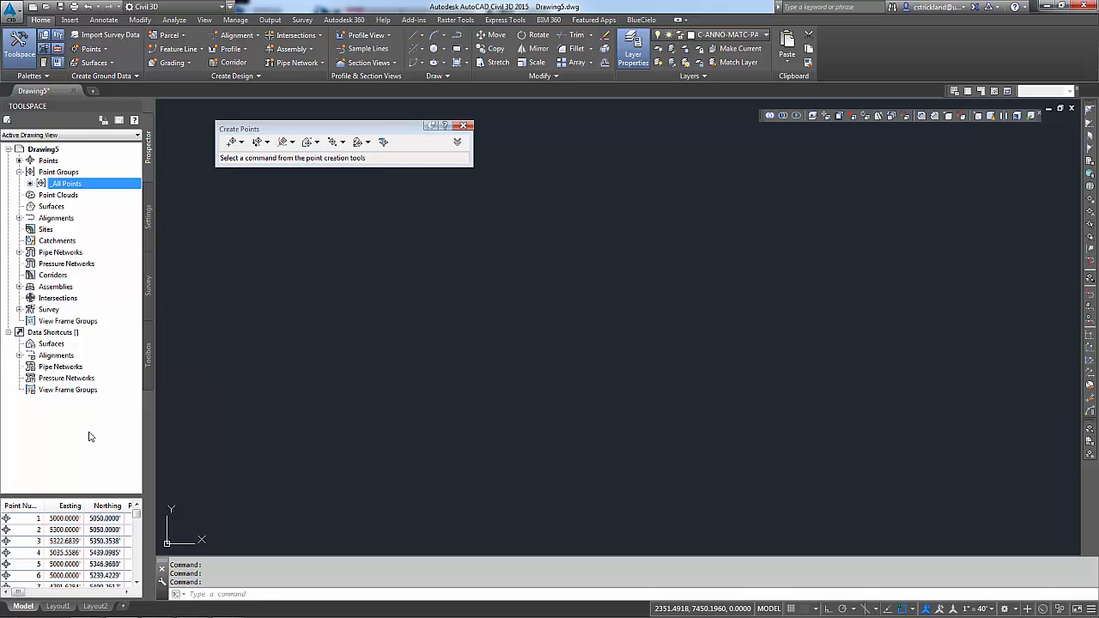
mouse_move(450, 163)
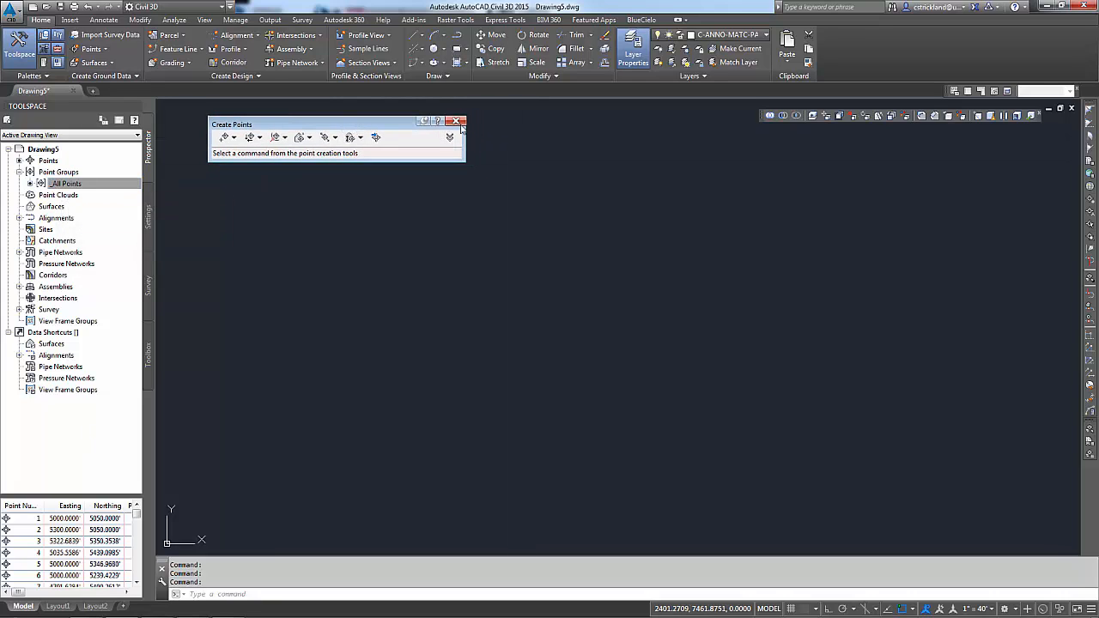
click(453, 120)
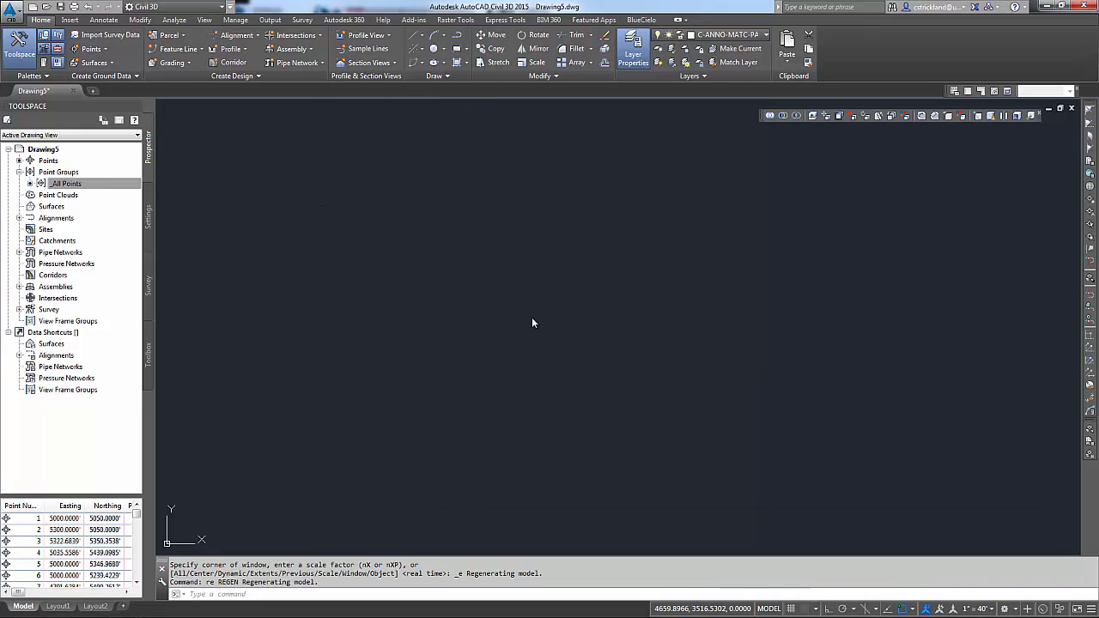
mouse_move(527, 309)
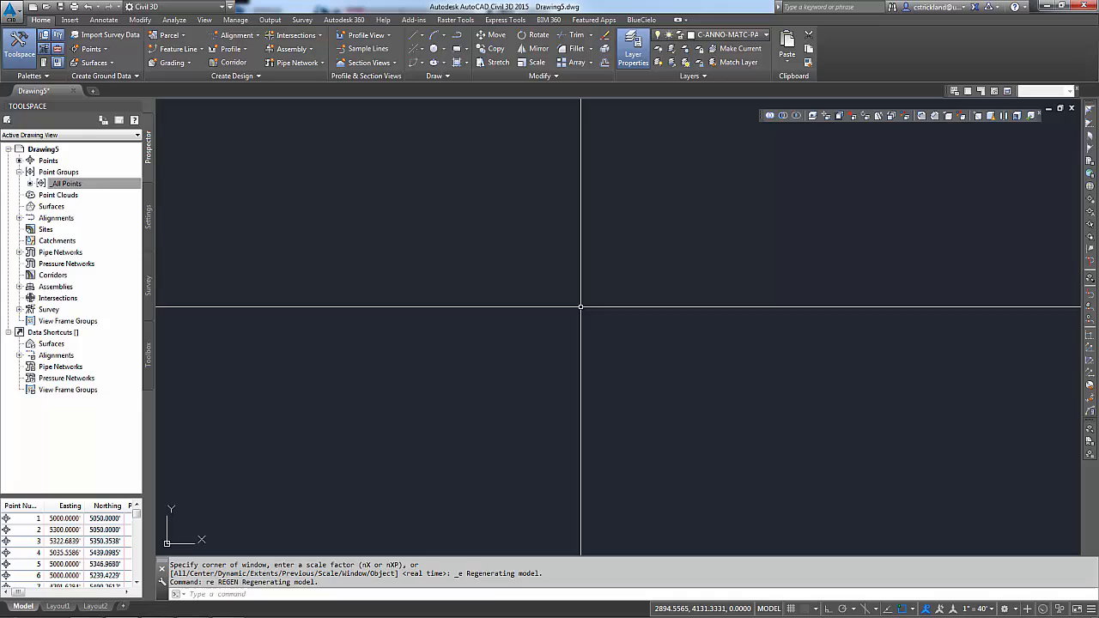
mouse_move(581, 306)
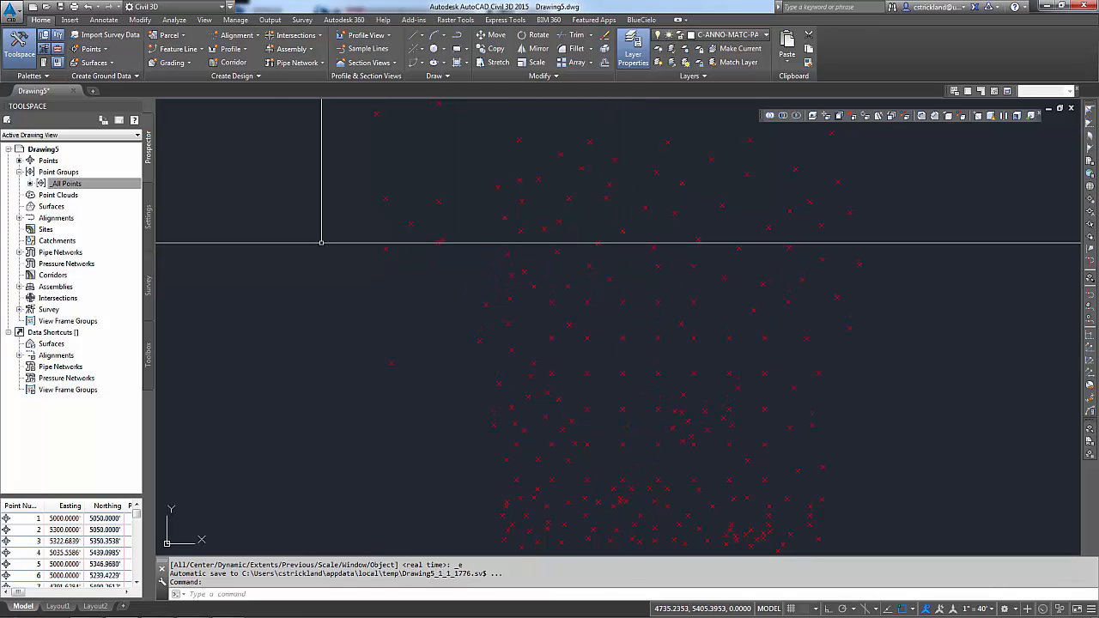
click(65, 182)
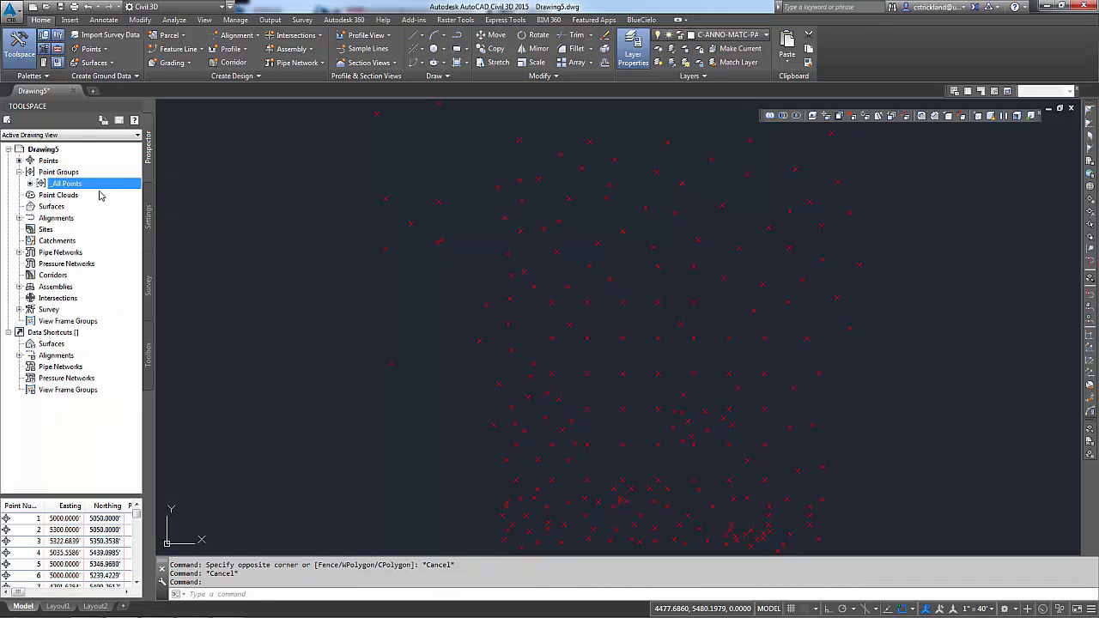
Set _All Points group properties to Basic point style and Point#-Elevation-Description label style.
right_click(65, 182)
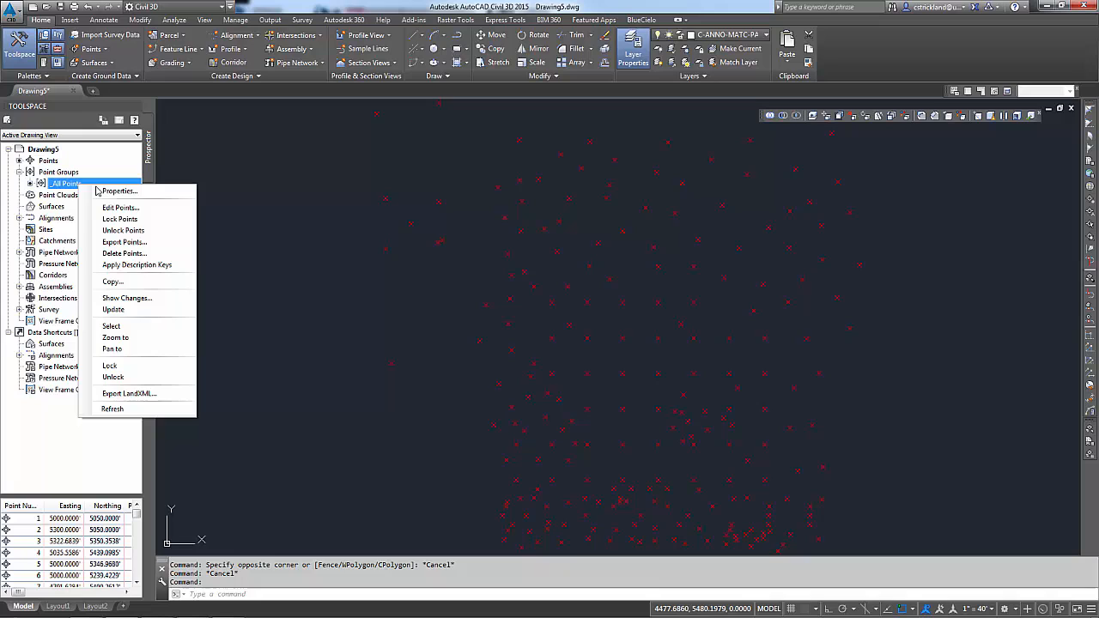
click(120, 190)
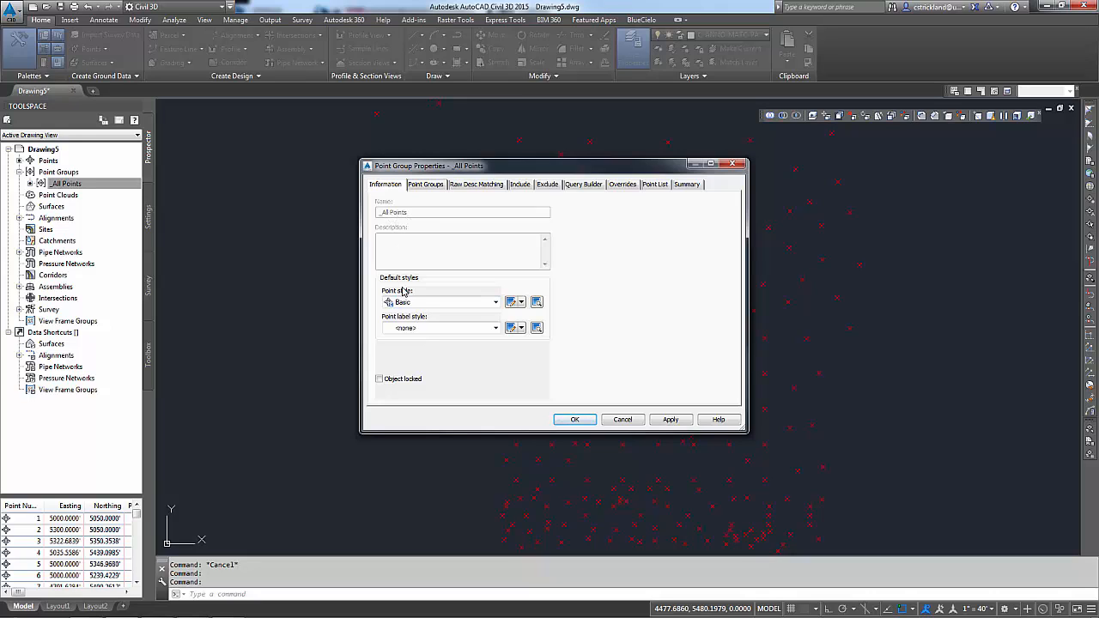
mouse_move(409, 283)
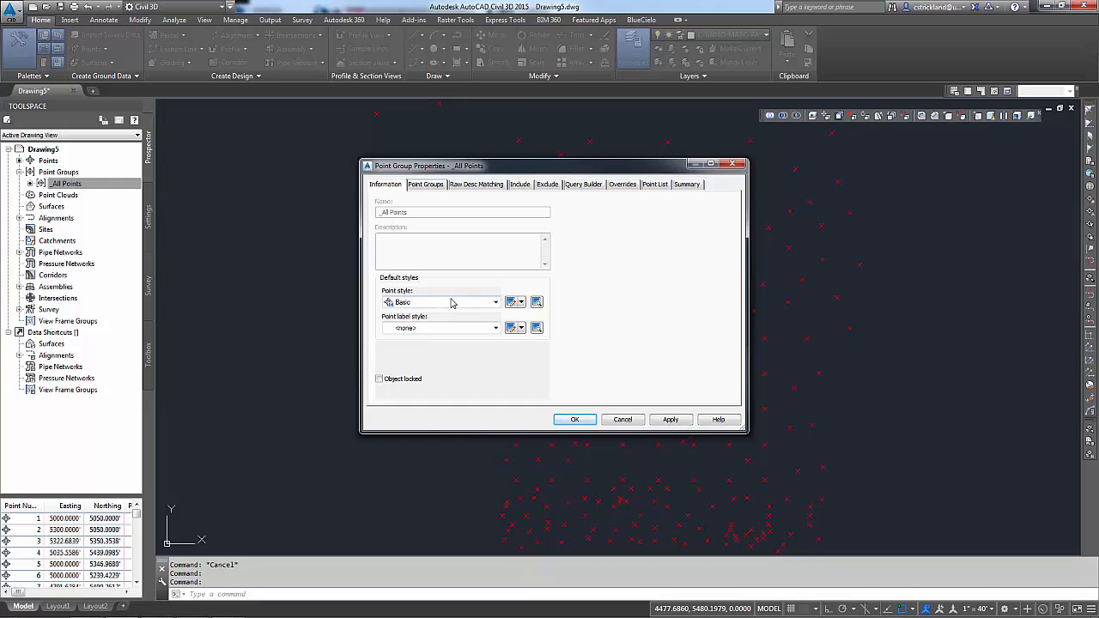
mouse_move(472, 316)
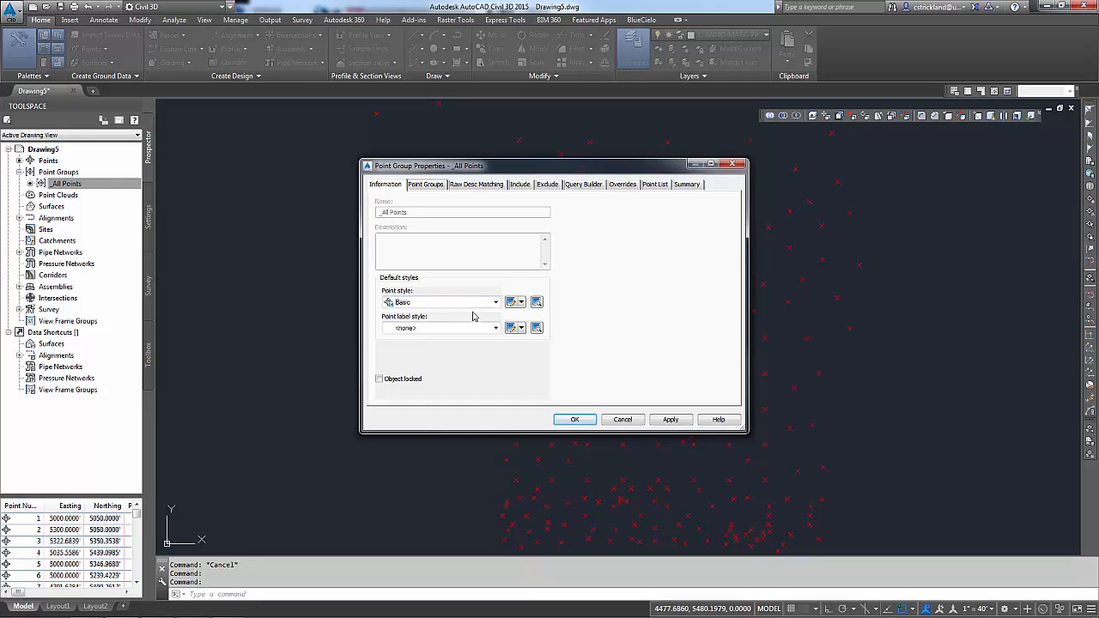
mouse_move(446, 316)
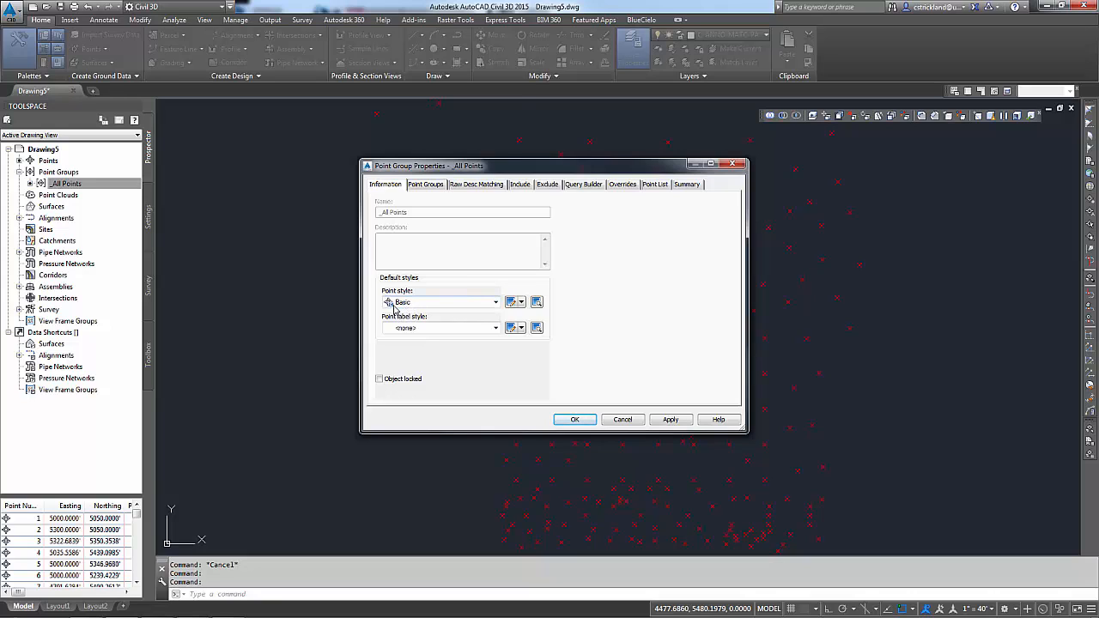
click(495, 302)
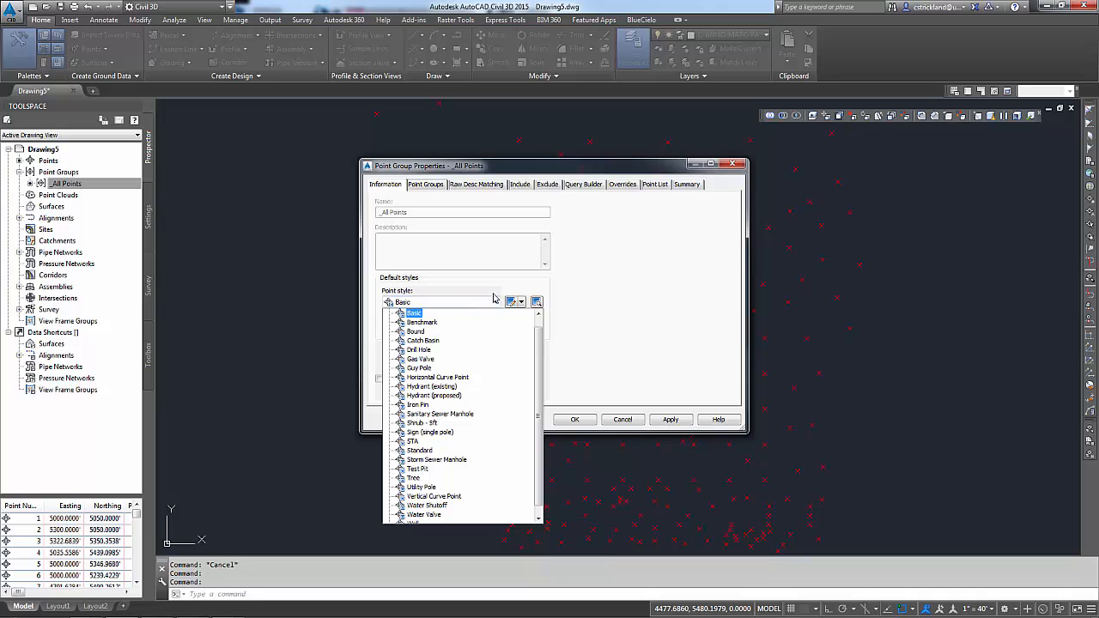
click(412, 312)
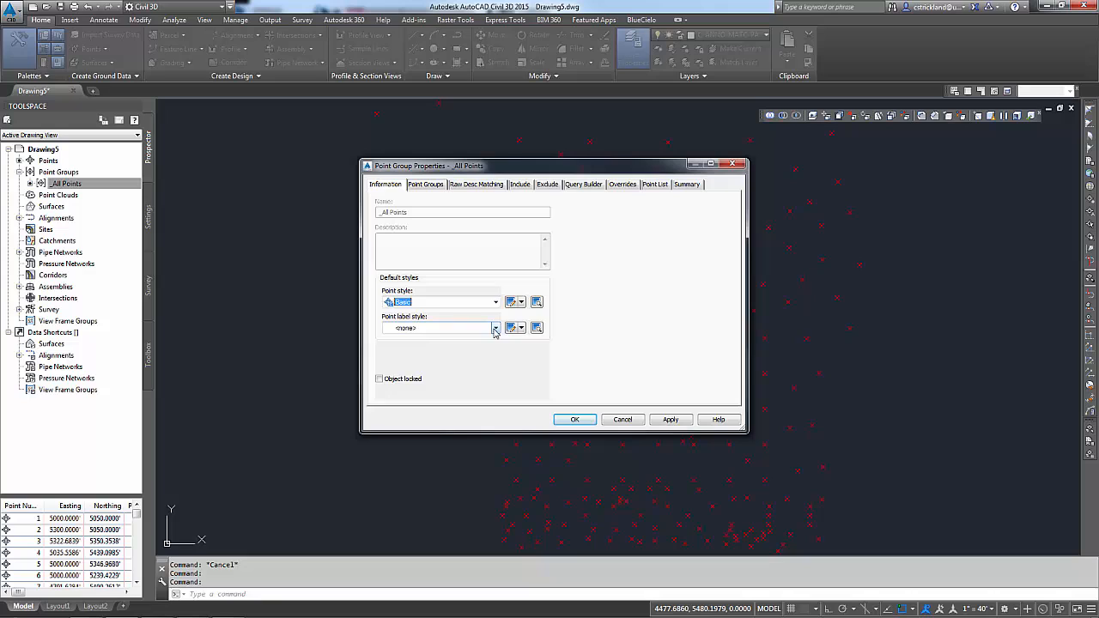
click(494, 328)
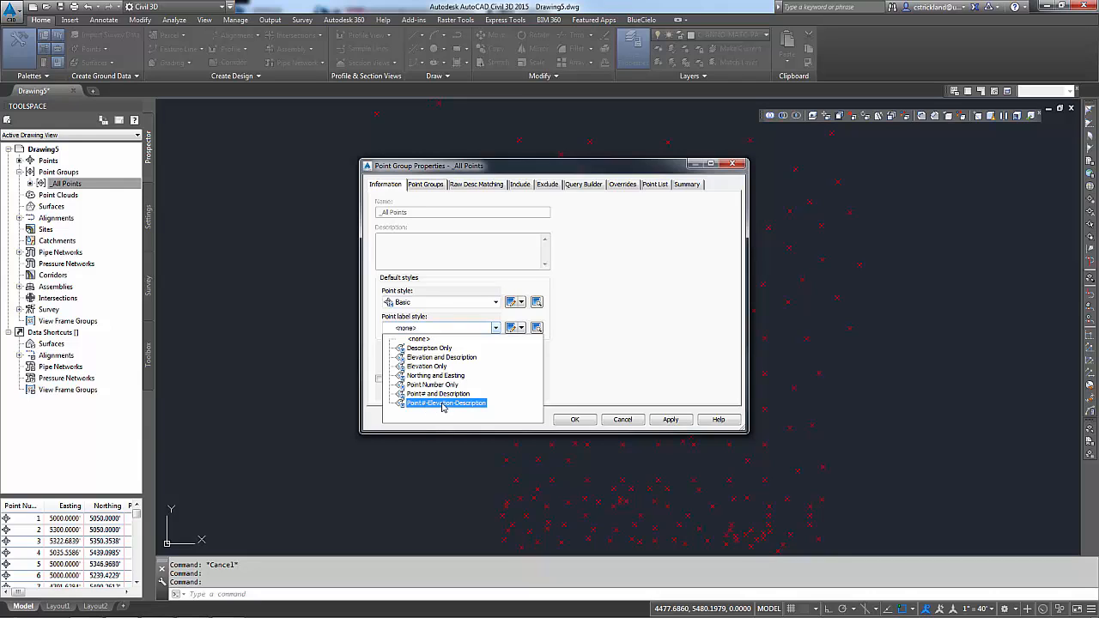
click(447, 402)
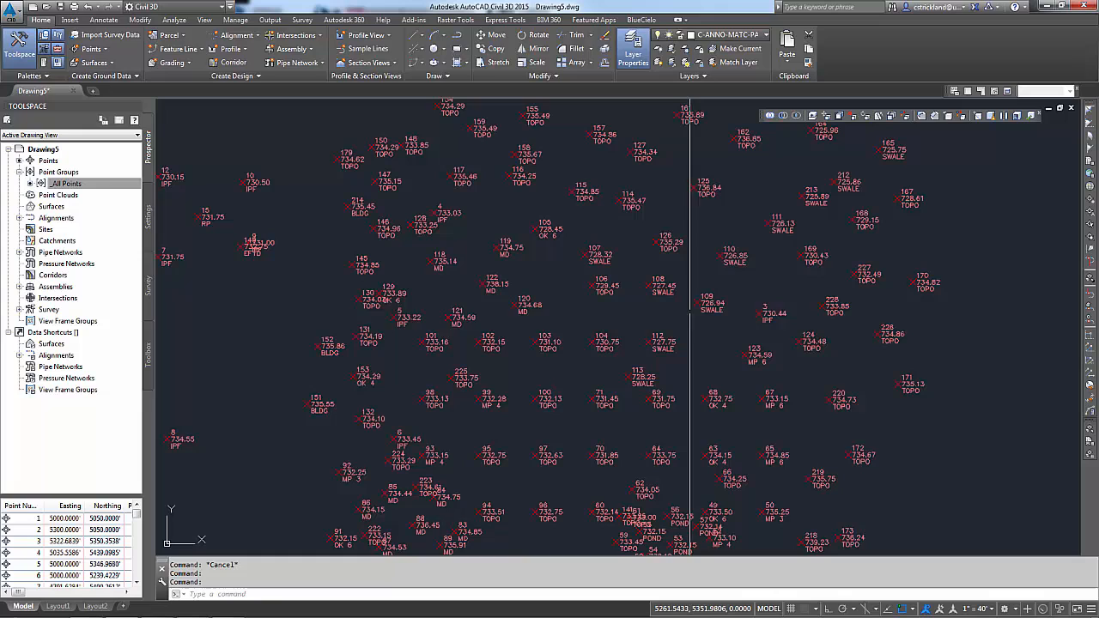
mouse_move(696, 335)
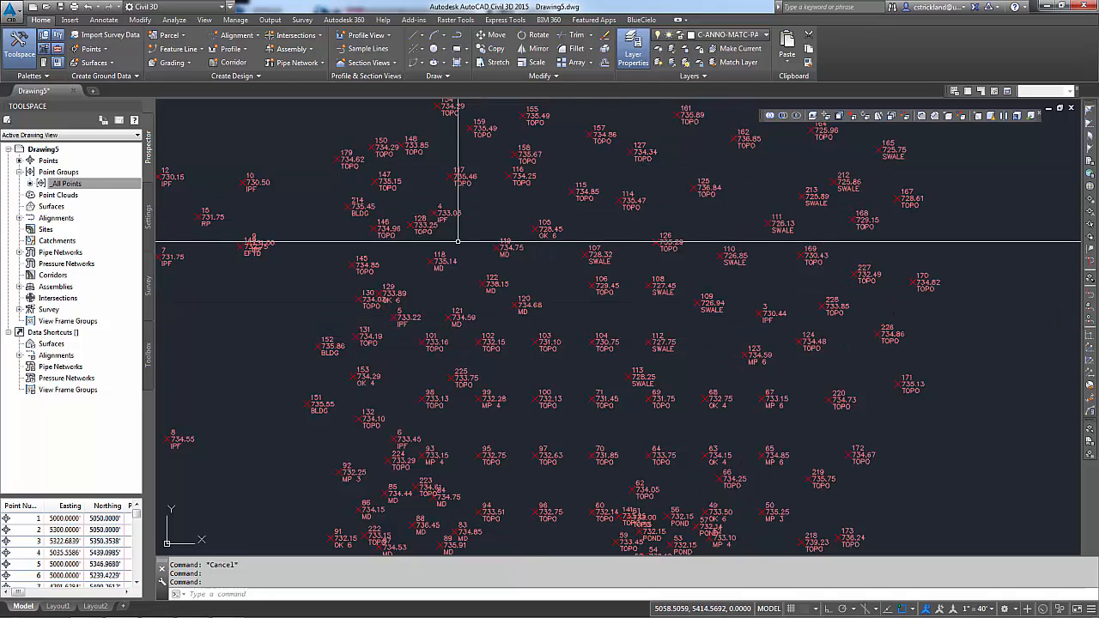
Select the Point Groups collection in Prospector.
click(59, 171)
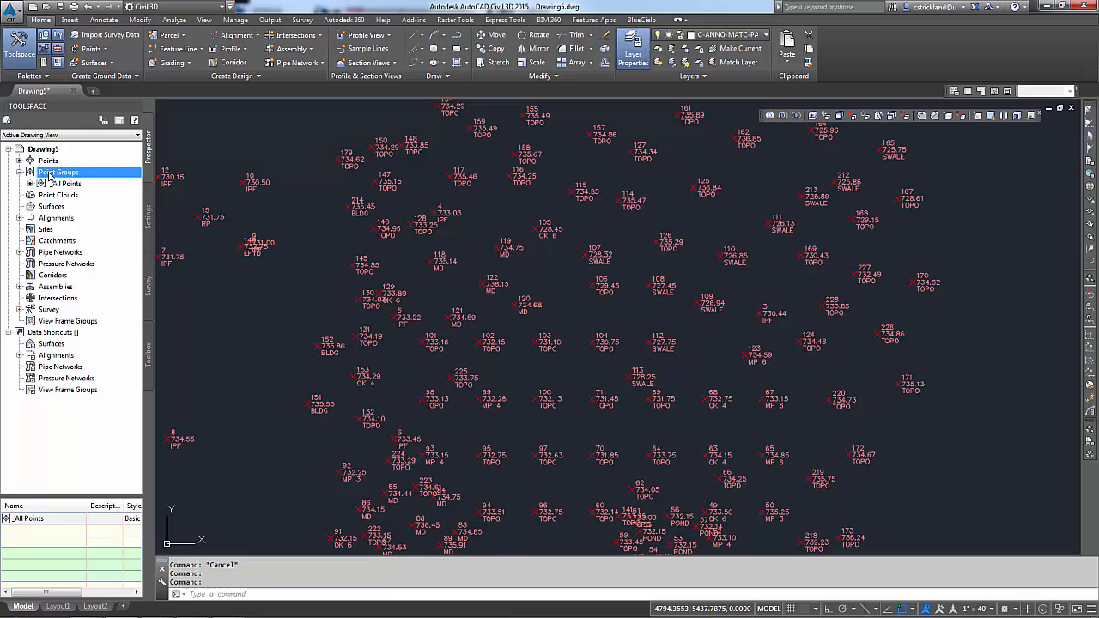
Create a new point group named Topo with Basic point style and Elevation Only labels.
right_click(58, 172)
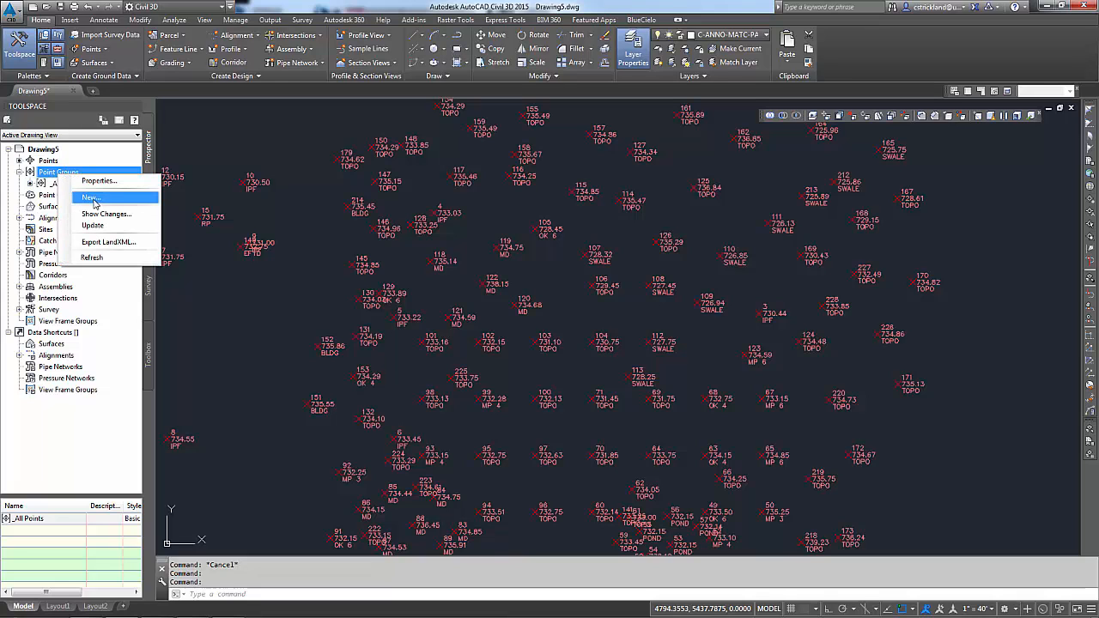
click(89, 197)
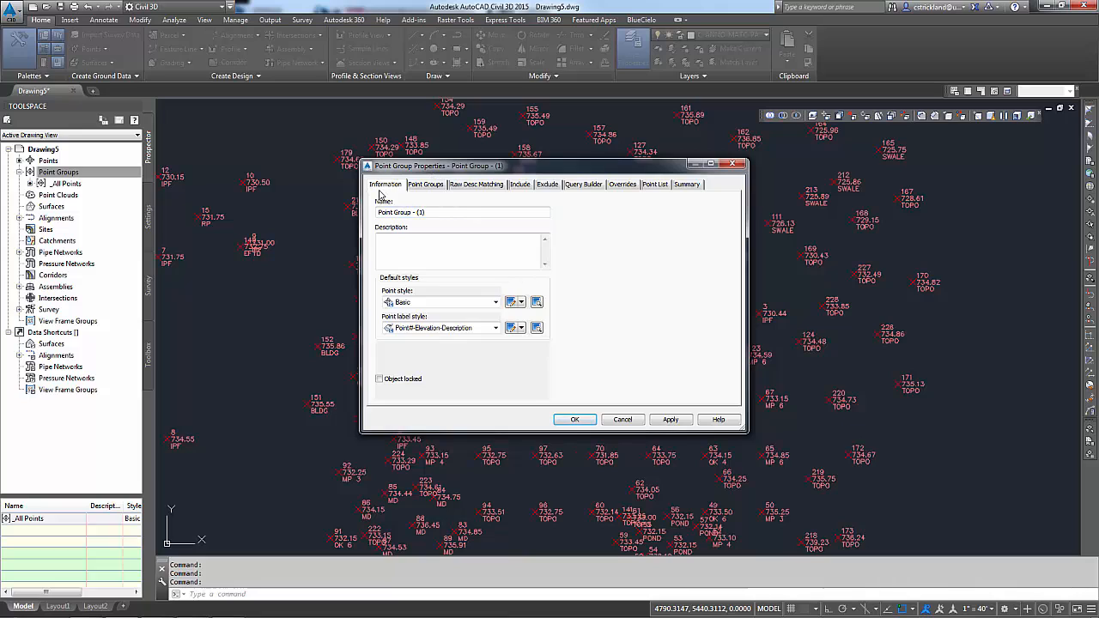
text(Topo)
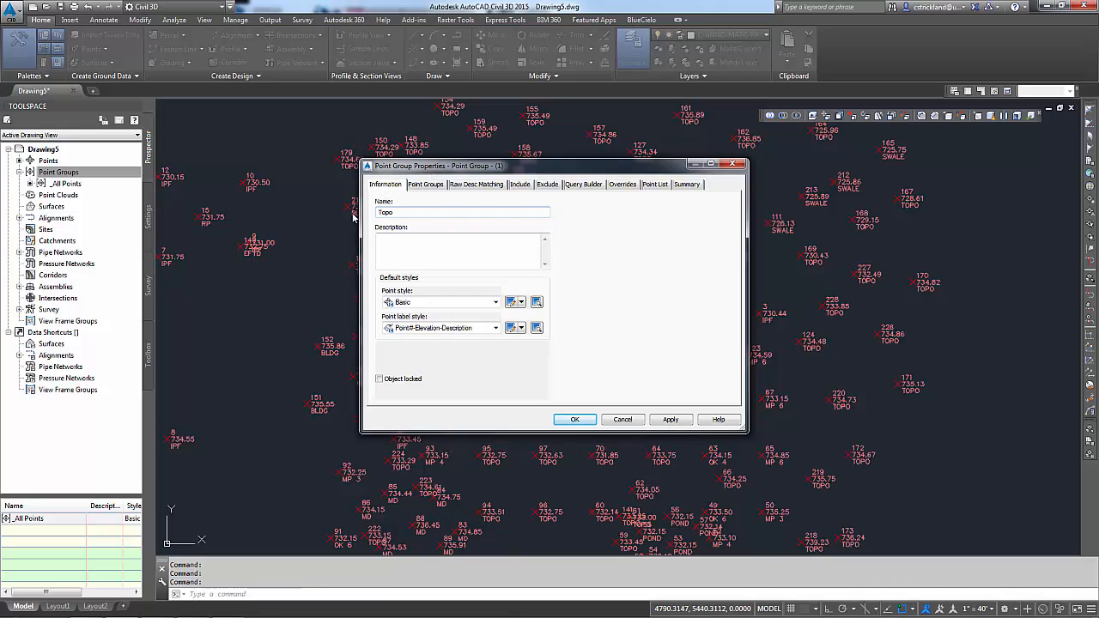
click(495, 302)
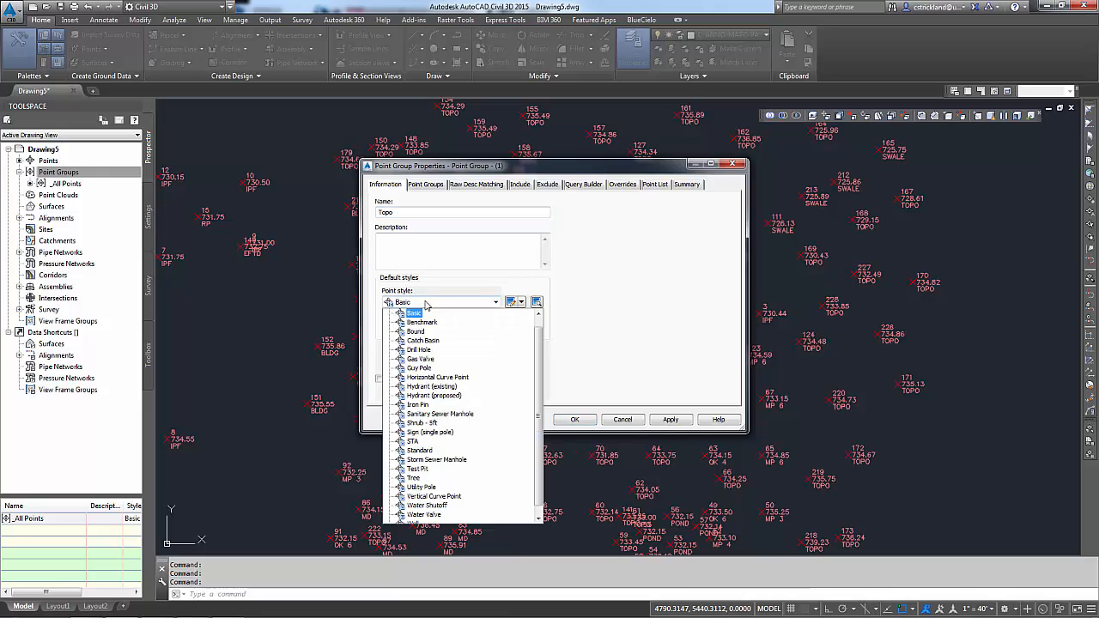
click(412, 313)
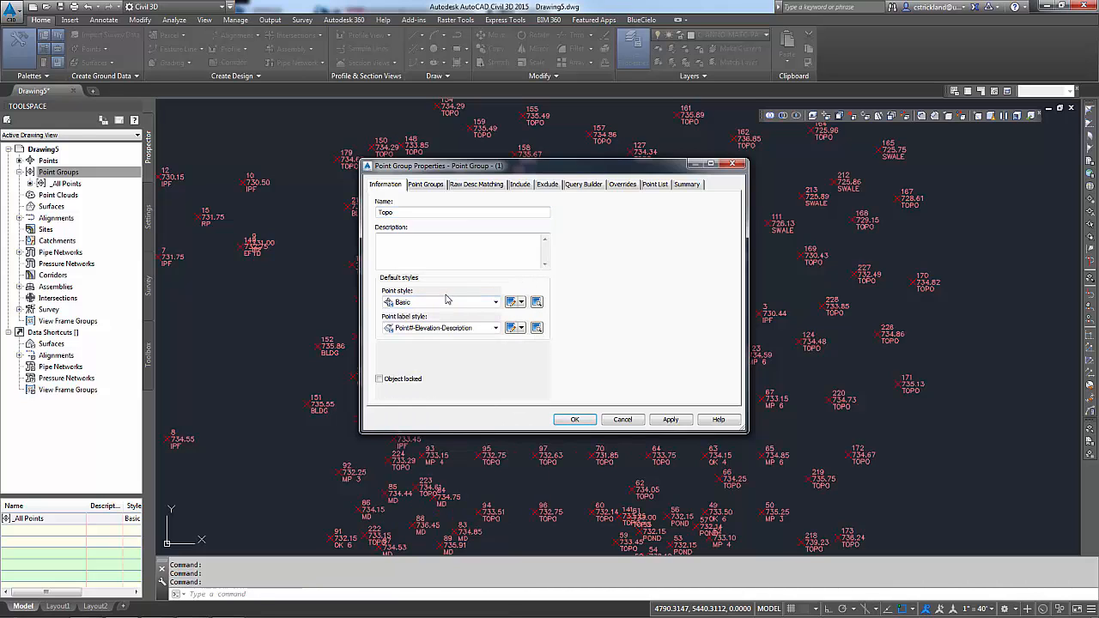
click(495, 327)
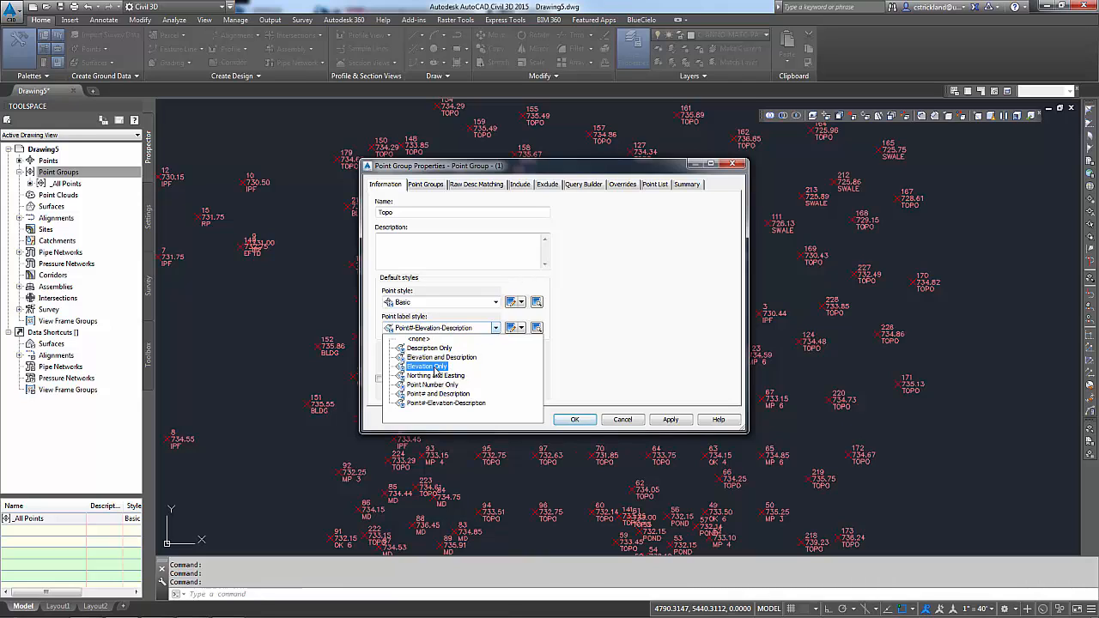
click(426, 366)
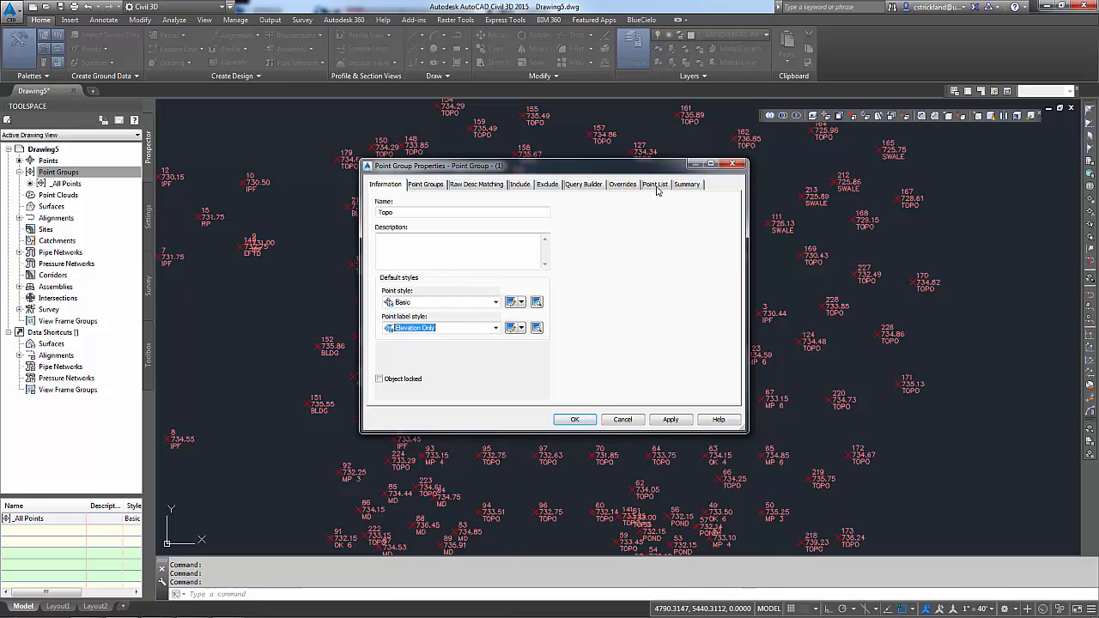
Review the group's Point List and return to its Information settings.
click(655, 184)
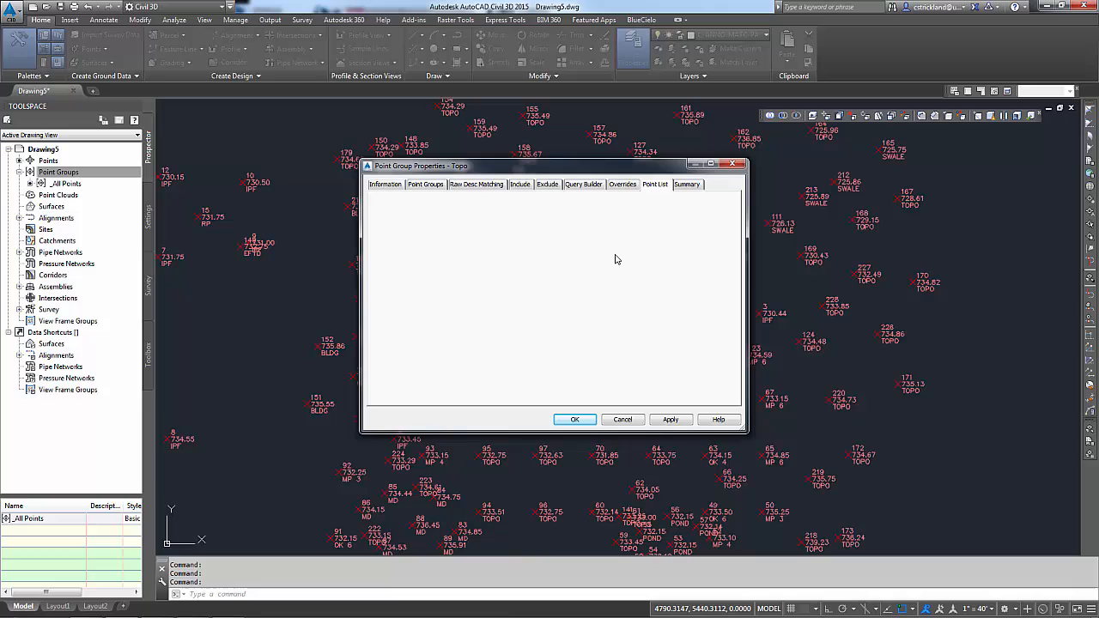
click(385, 184)
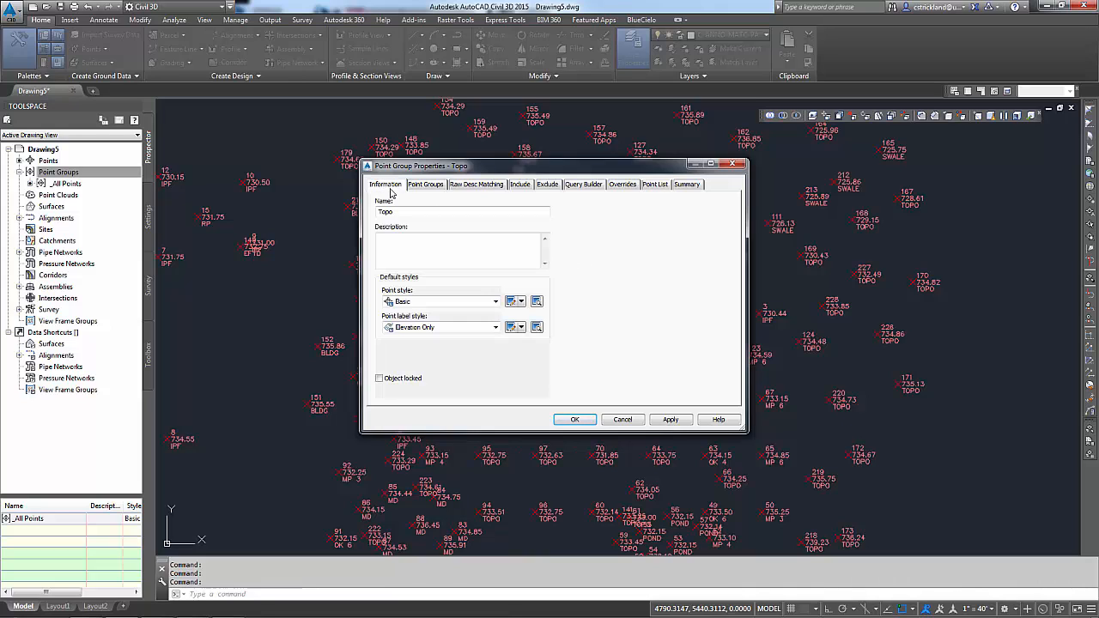
mouse_move(431, 326)
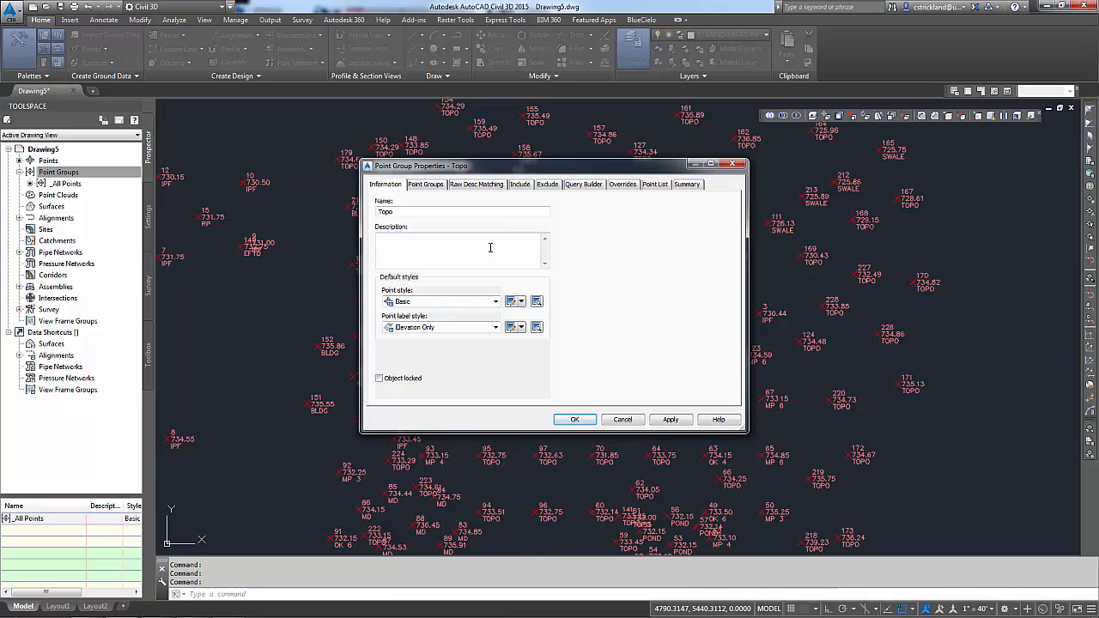
Include points with raw description matching 'topo' and confirm the Topo group.
click(519, 183)
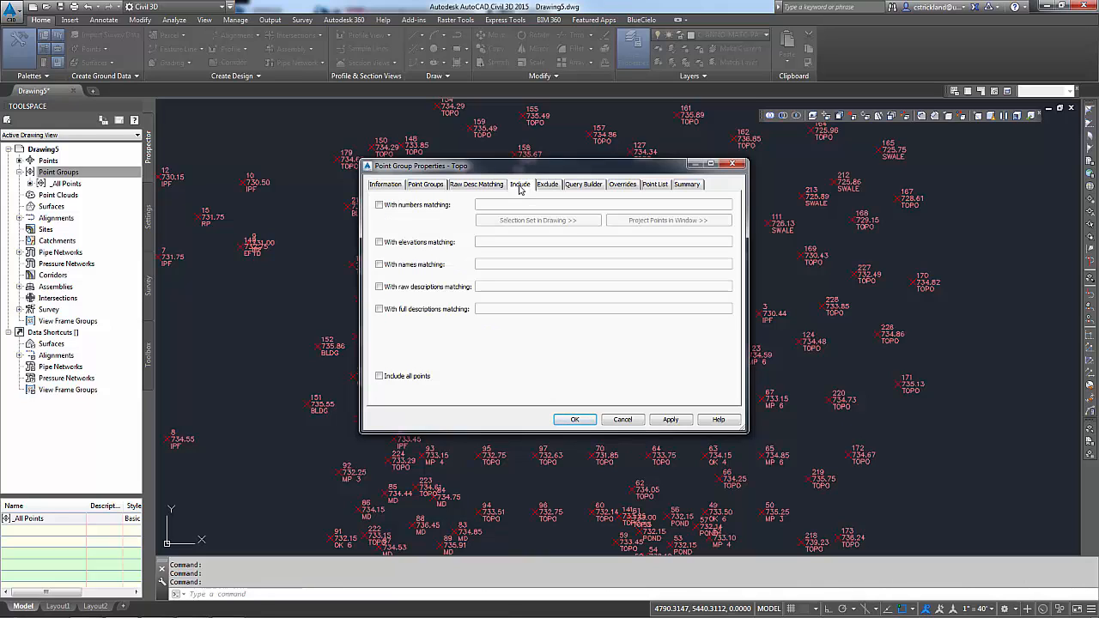
mouse_move(495, 251)
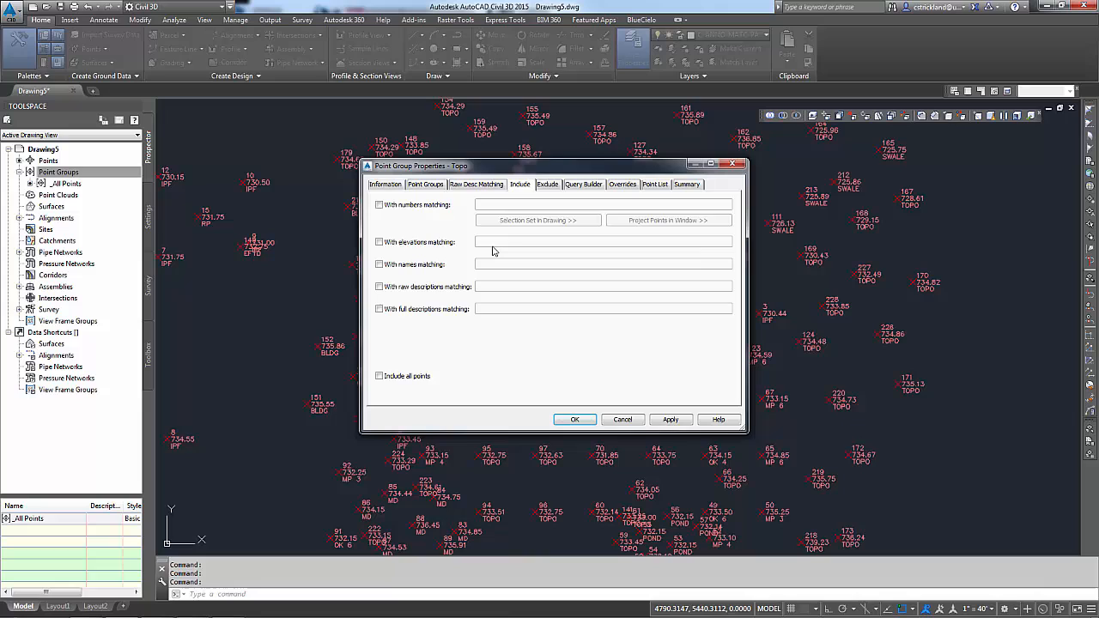
mouse_move(443, 316)
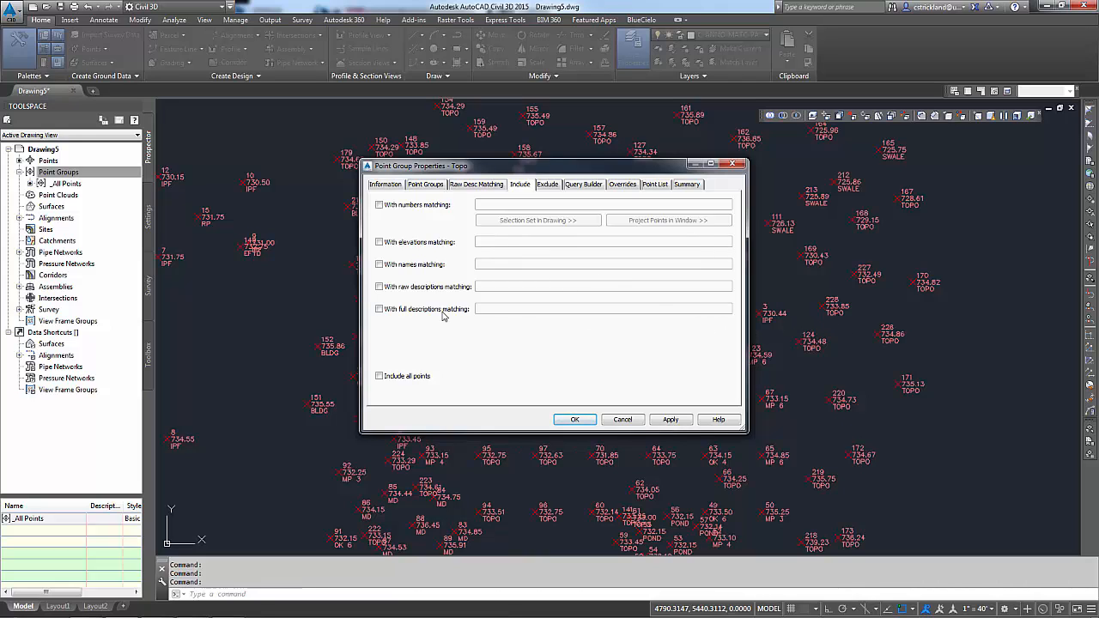
click(378, 285)
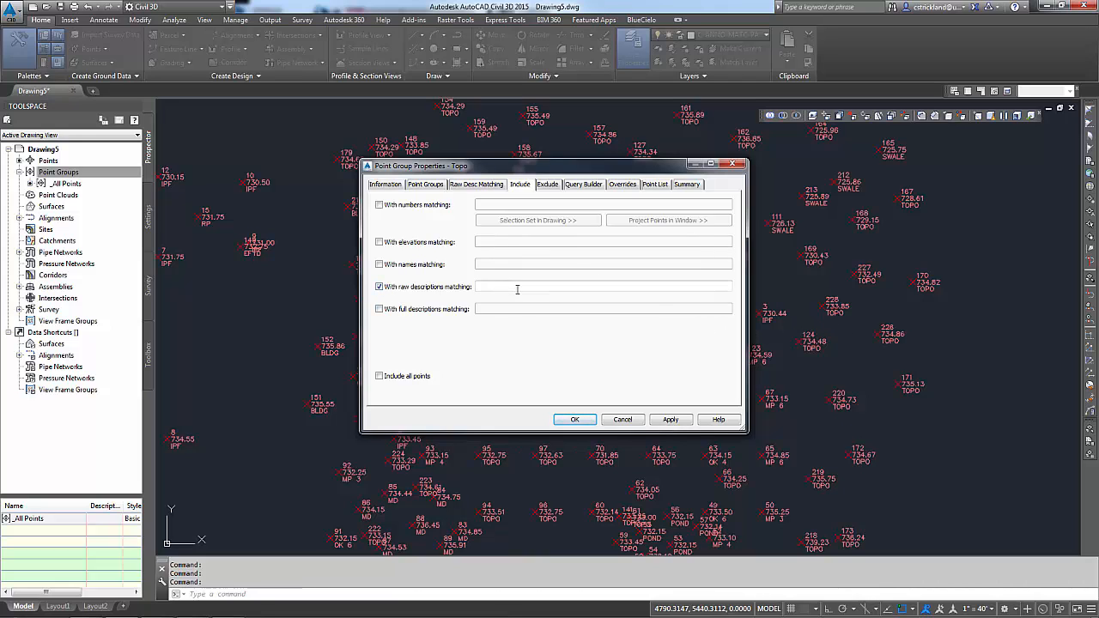
text(t)
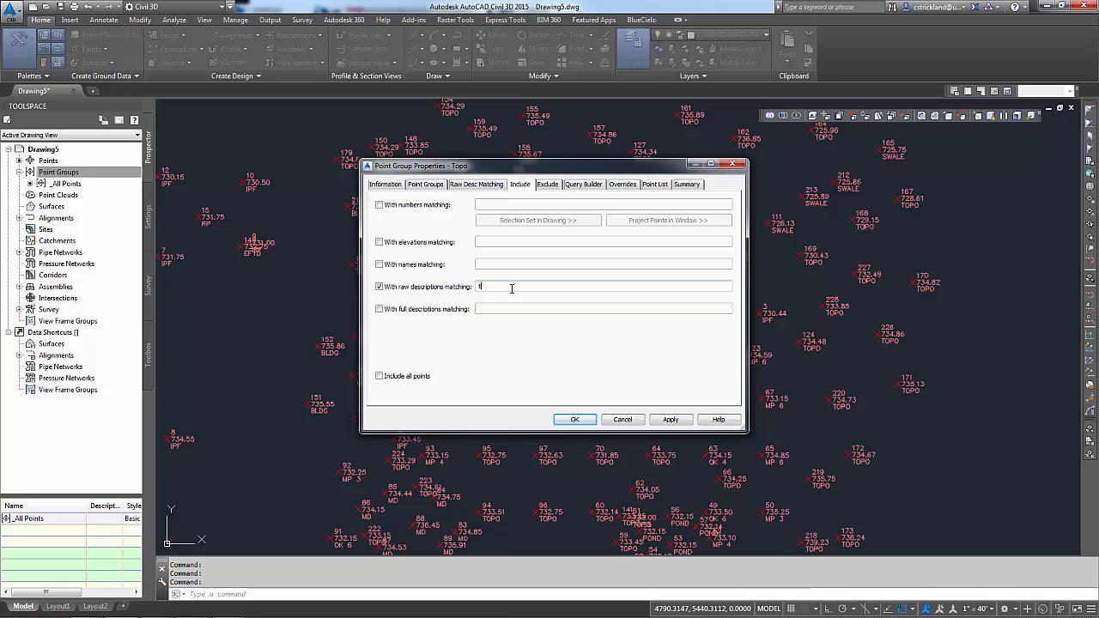
text(topo)
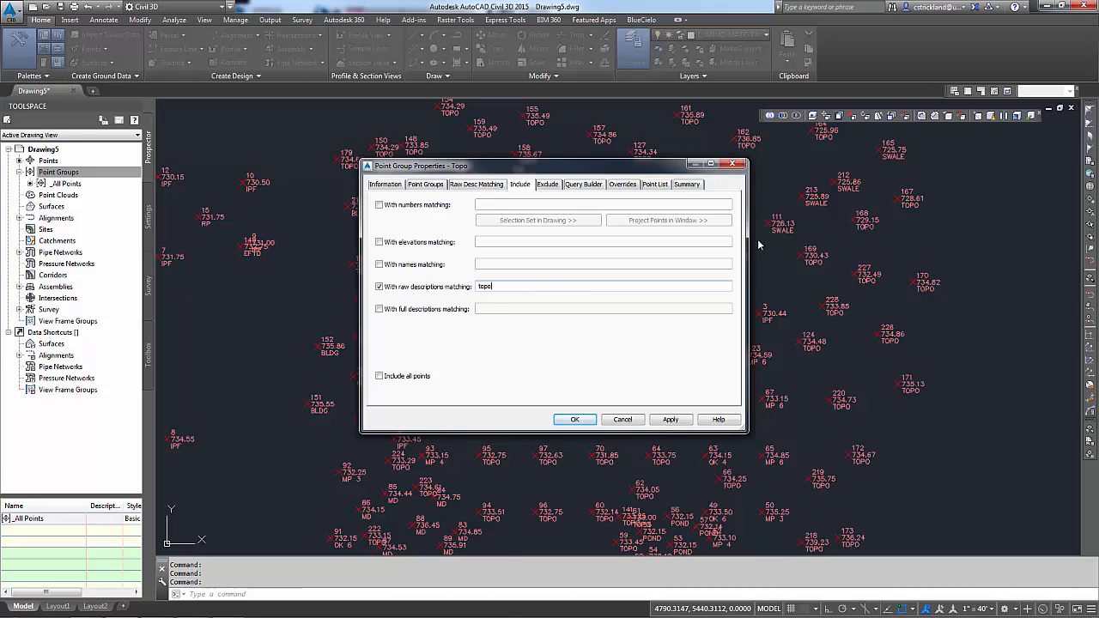
click(654, 184)
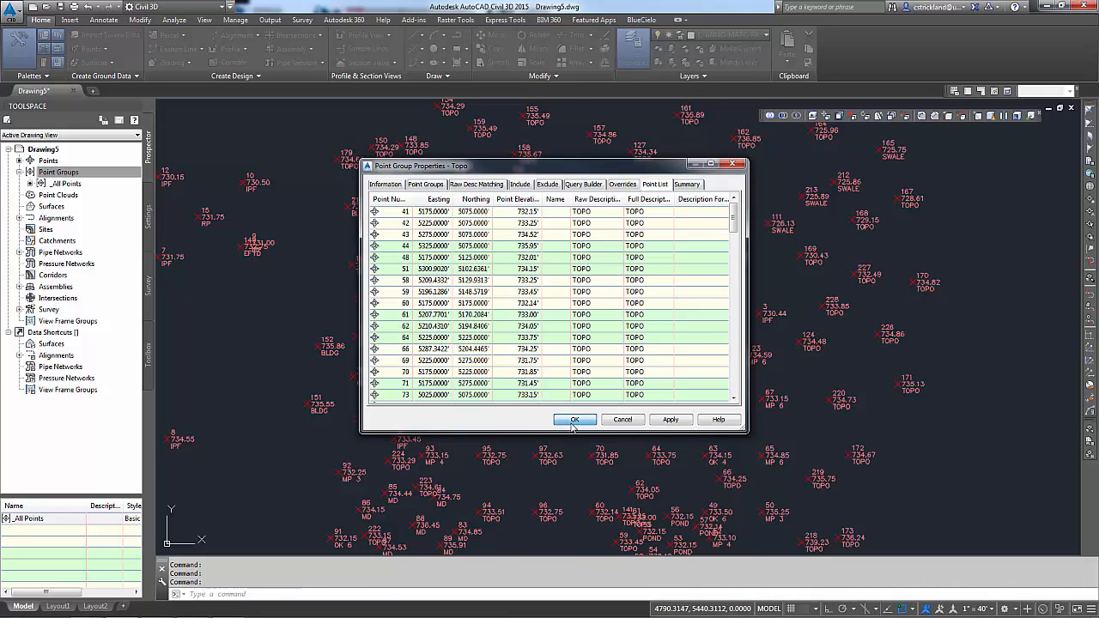
click(573, 419)
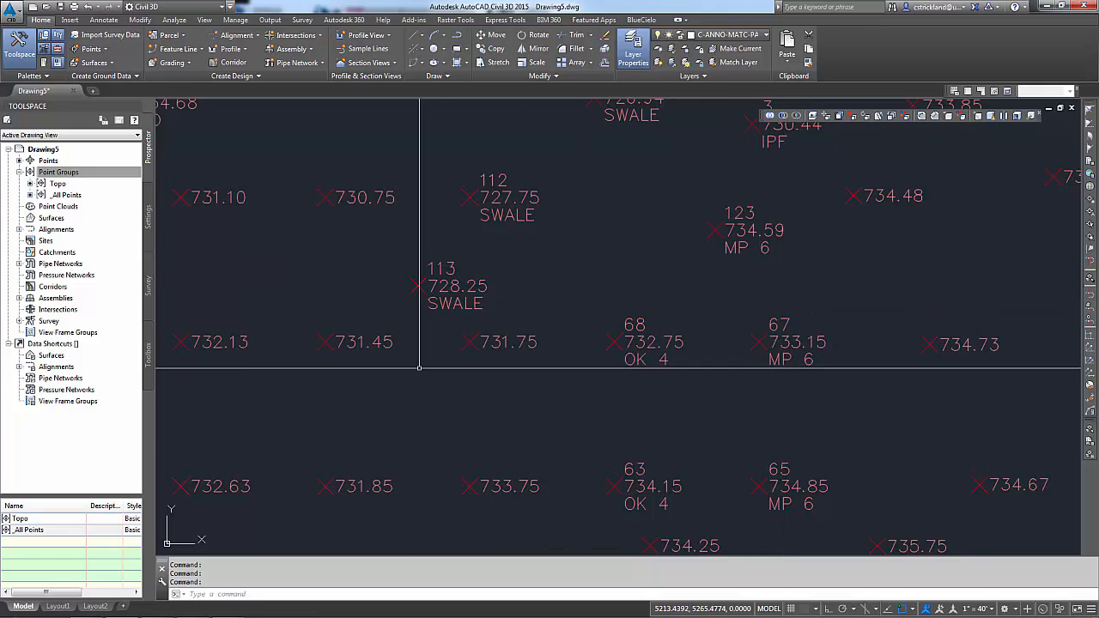
Begin a new point group named Trees with the Tree point style and a label style chosen.
right_click(59, 172)
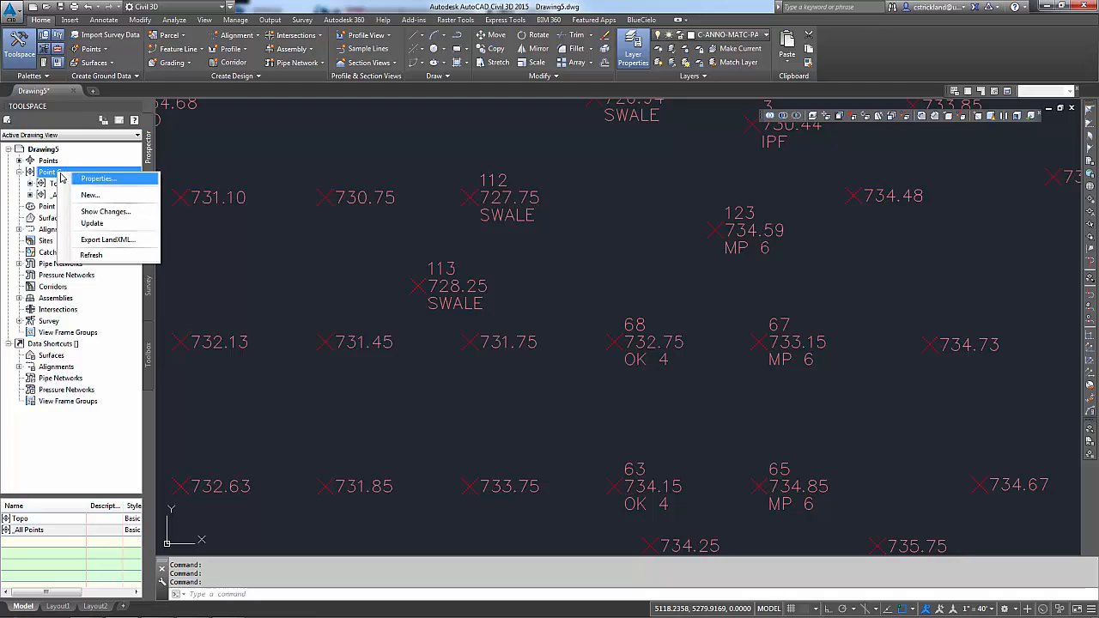
click(98, 178)
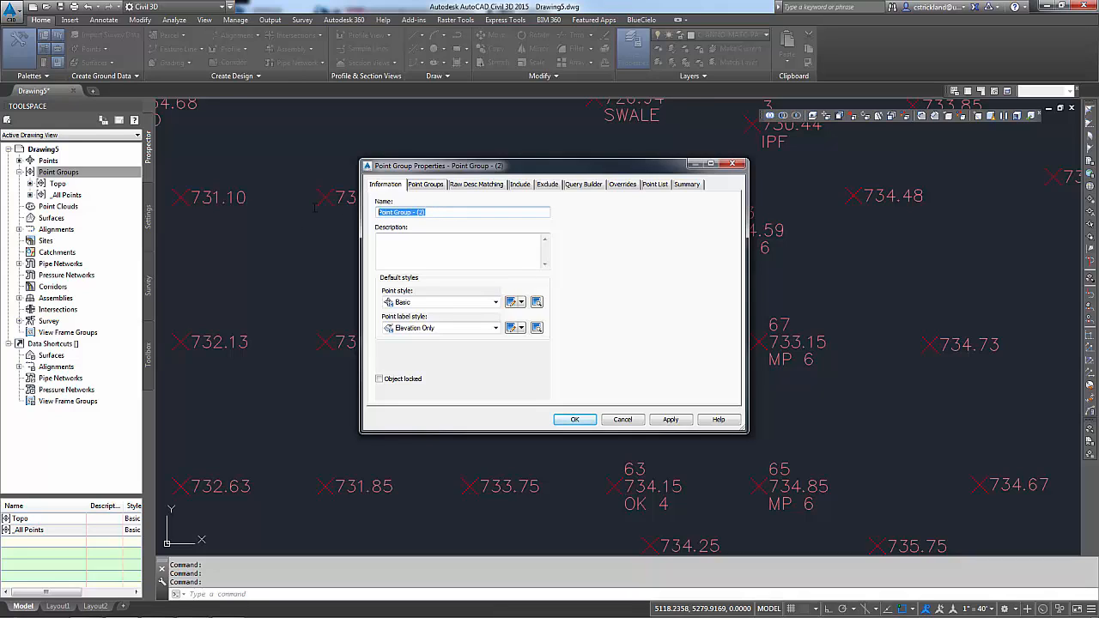
text(Trees)
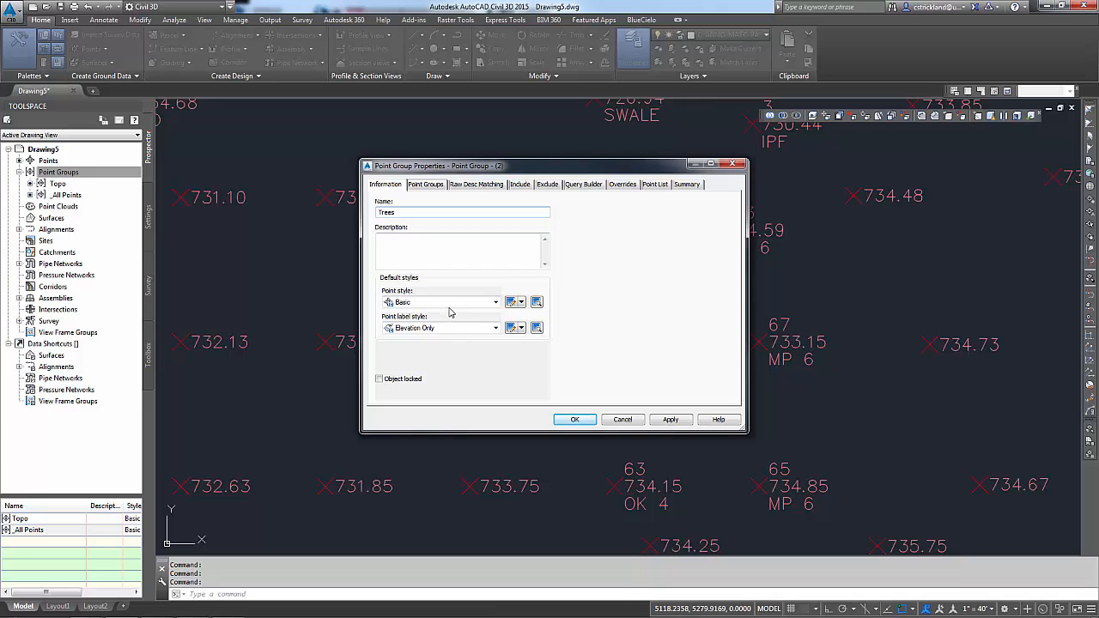
click(495, 302)
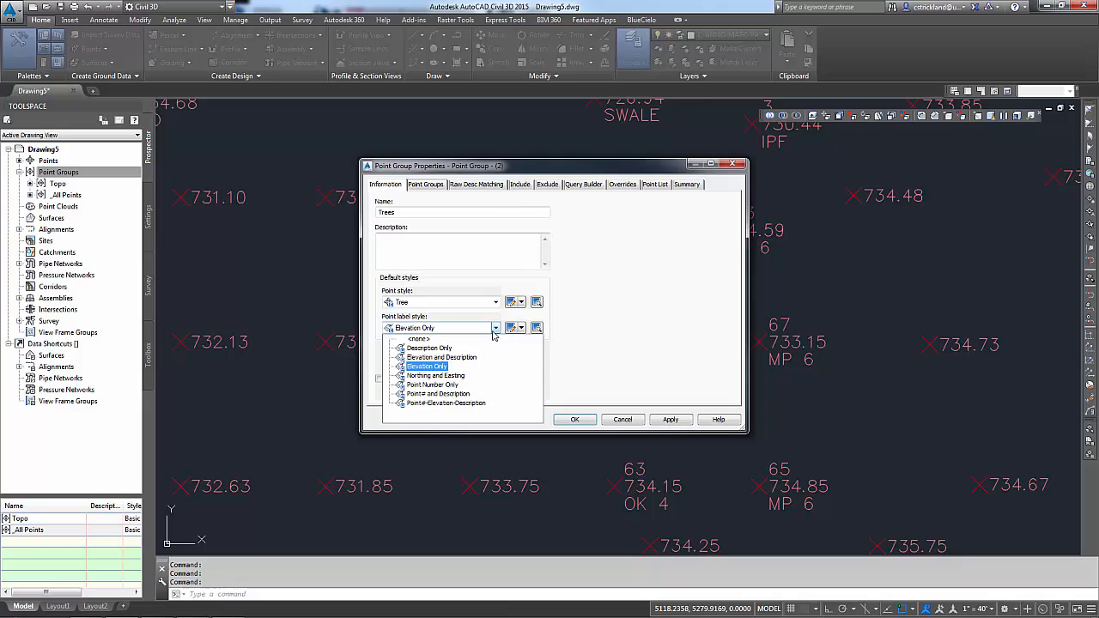
click(426, 365)
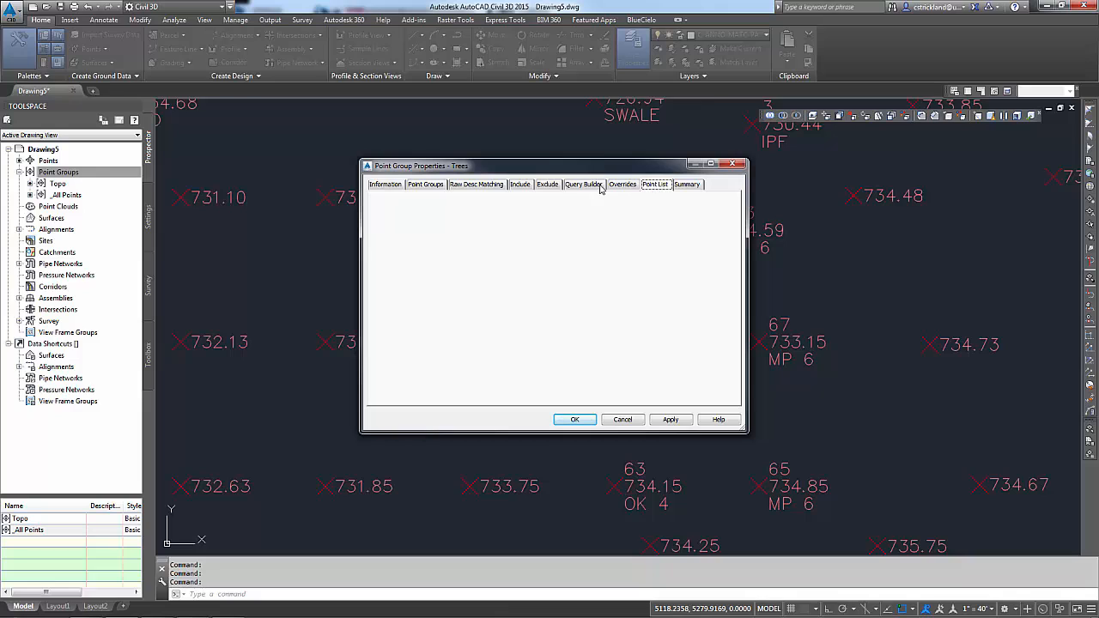
Include points whose raw descriptions match ok*,mp* in the Trees group.
click(520, 184)
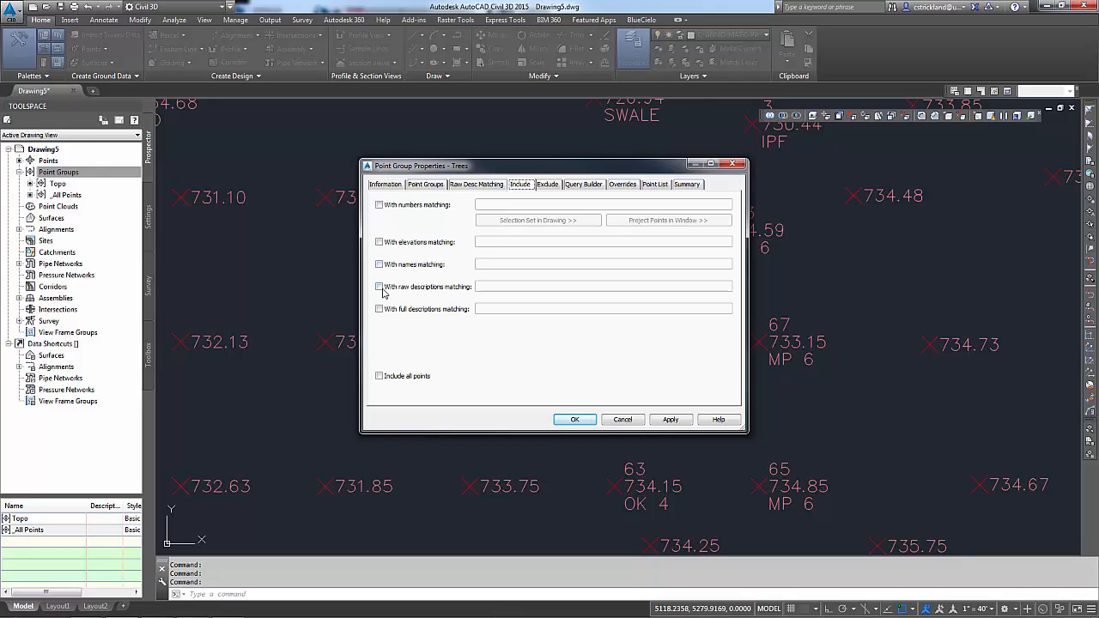
click(377, 285)
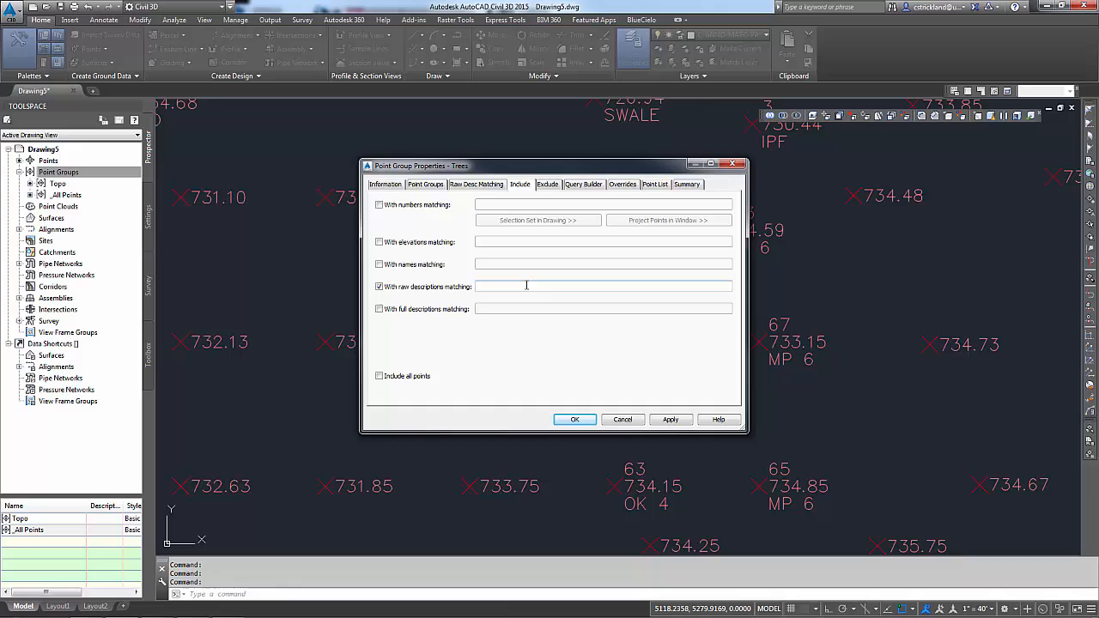
text(ok)
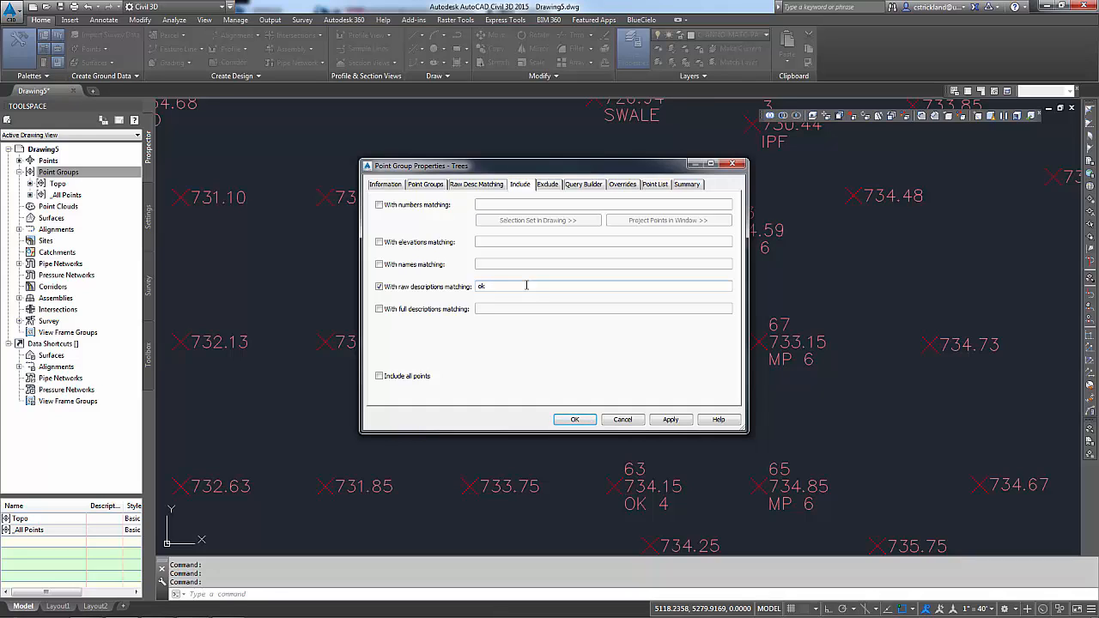
text(*)
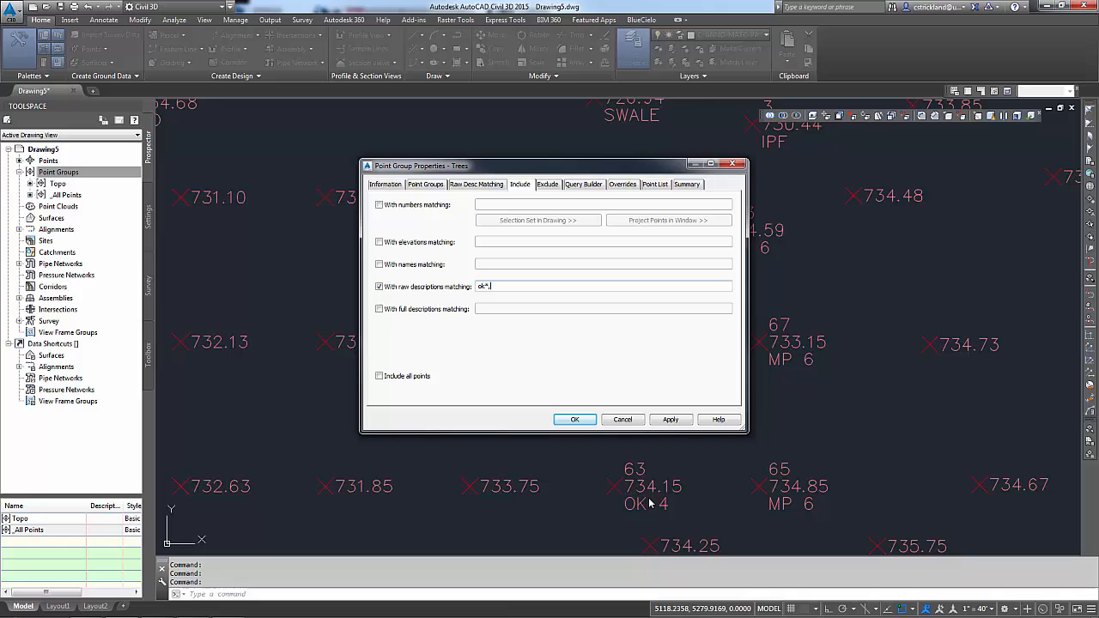
mouse_move(817, 498)
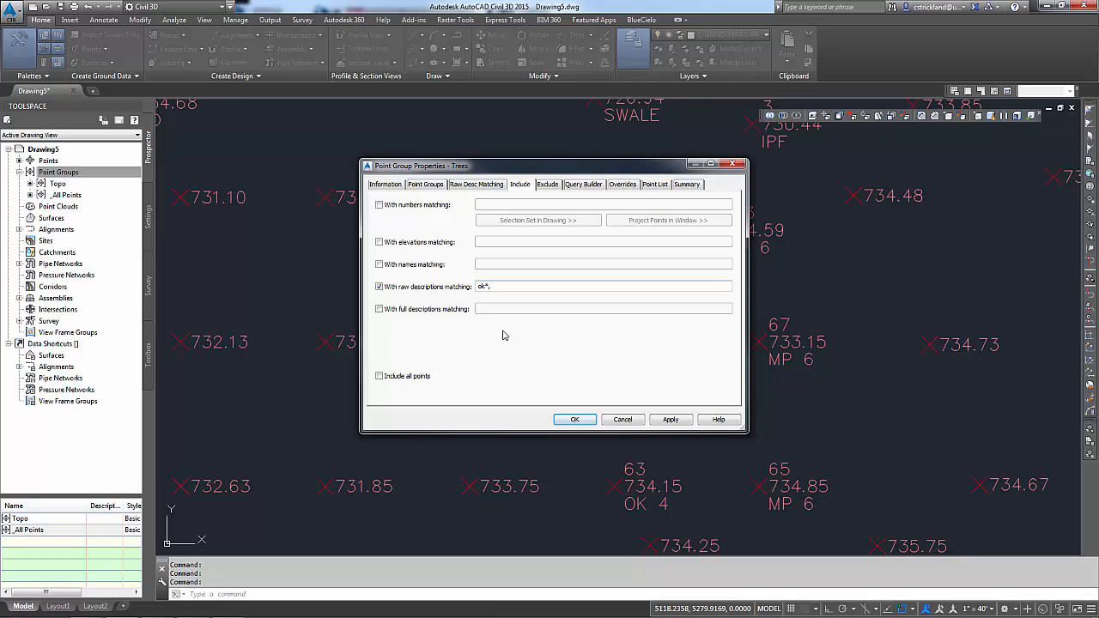
text(Mp)
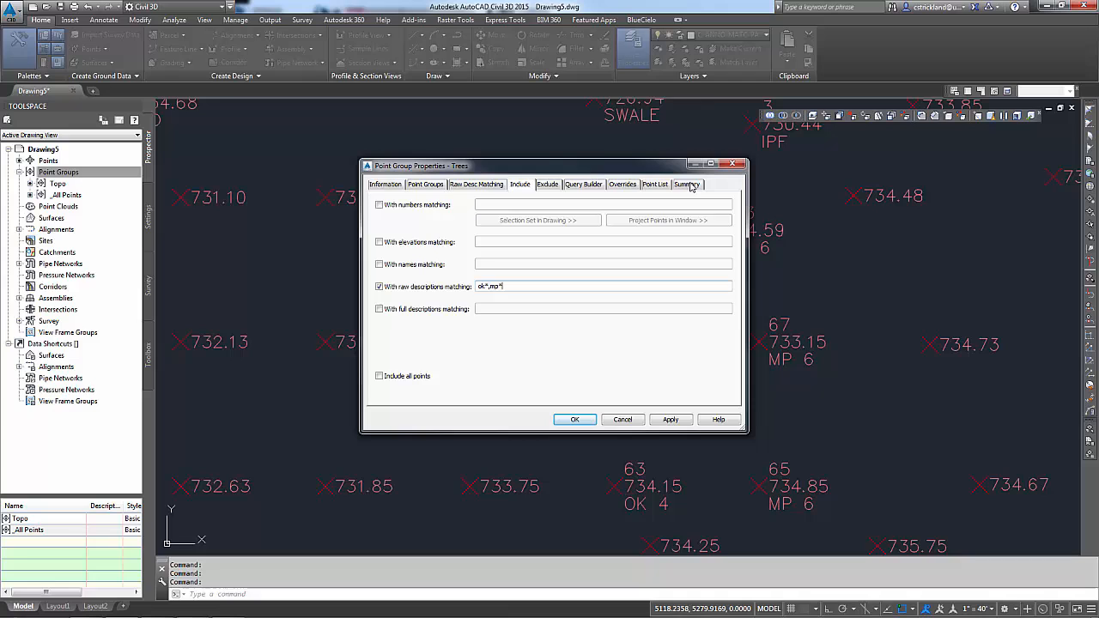
Review the Point List of matched points and create the Trees group.
click(657, 183)
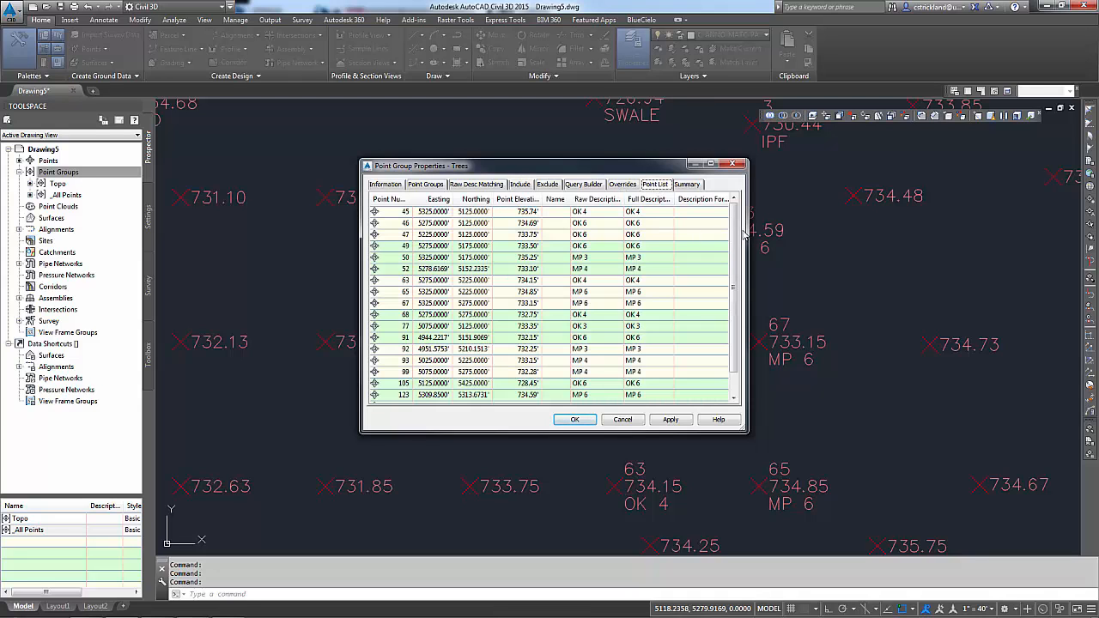
scroll(down, 3)
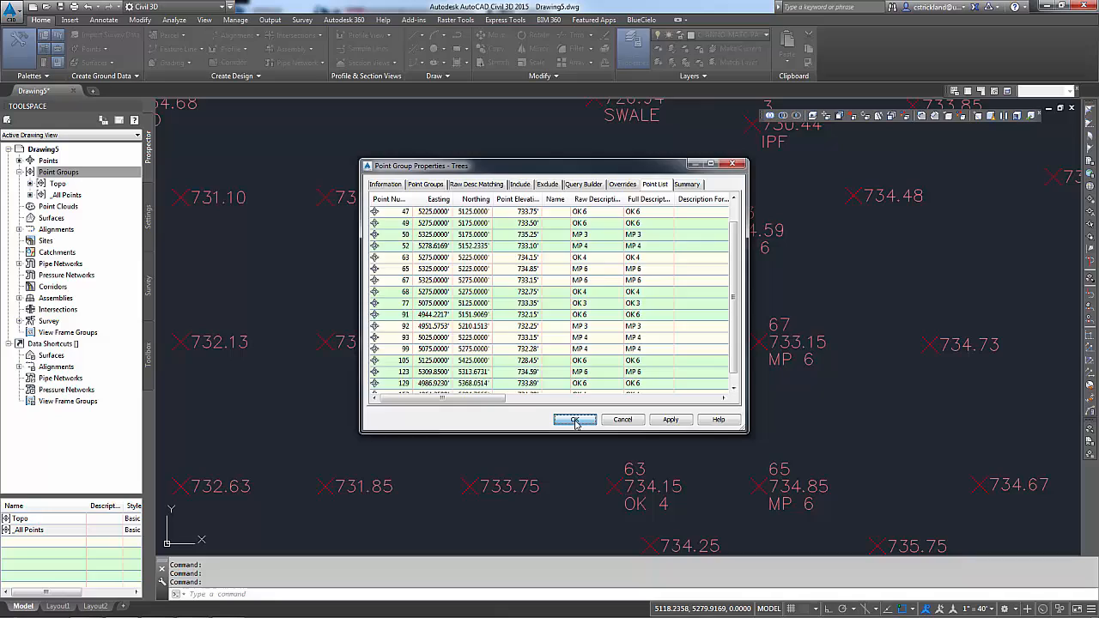
click(573, 419)
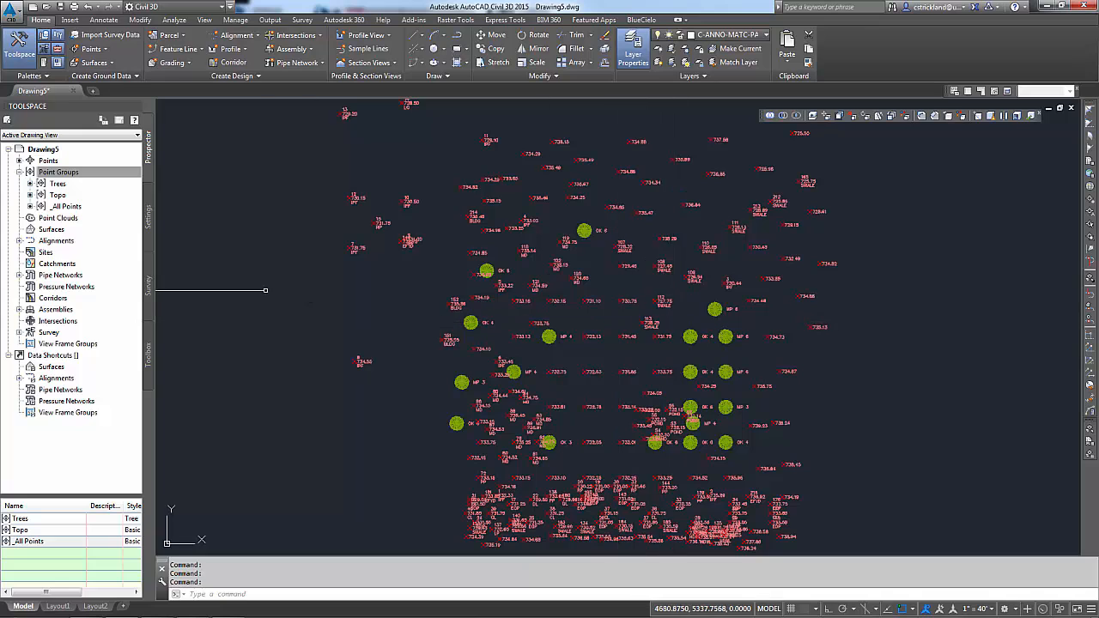
Begin a new point group named Swale with Basic point style and a label style.
right_click(58, 172)
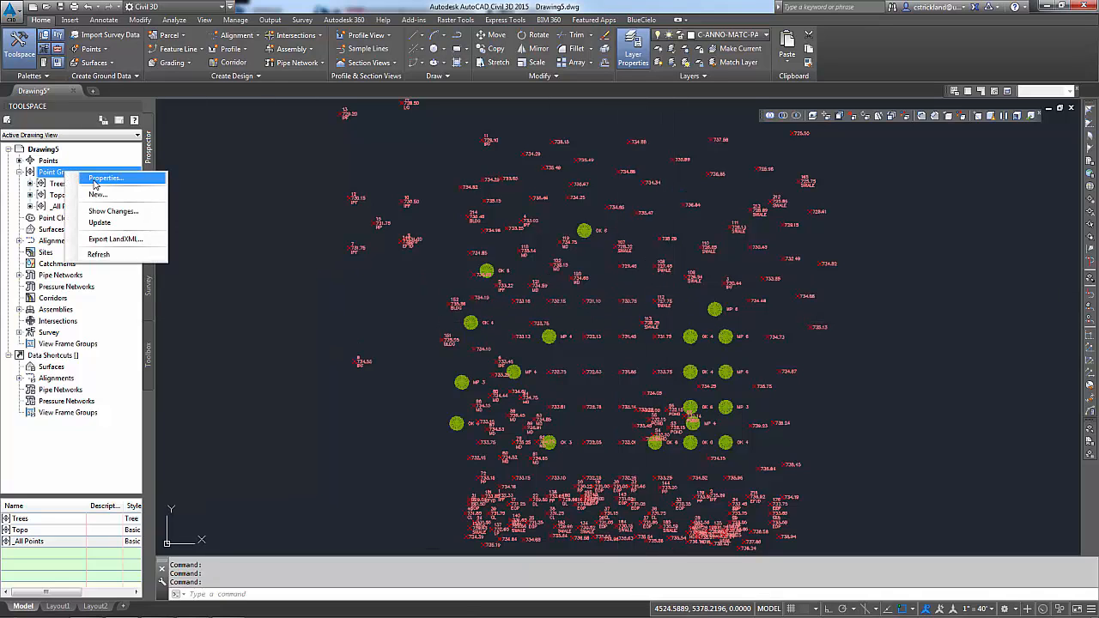
click(106, 176)
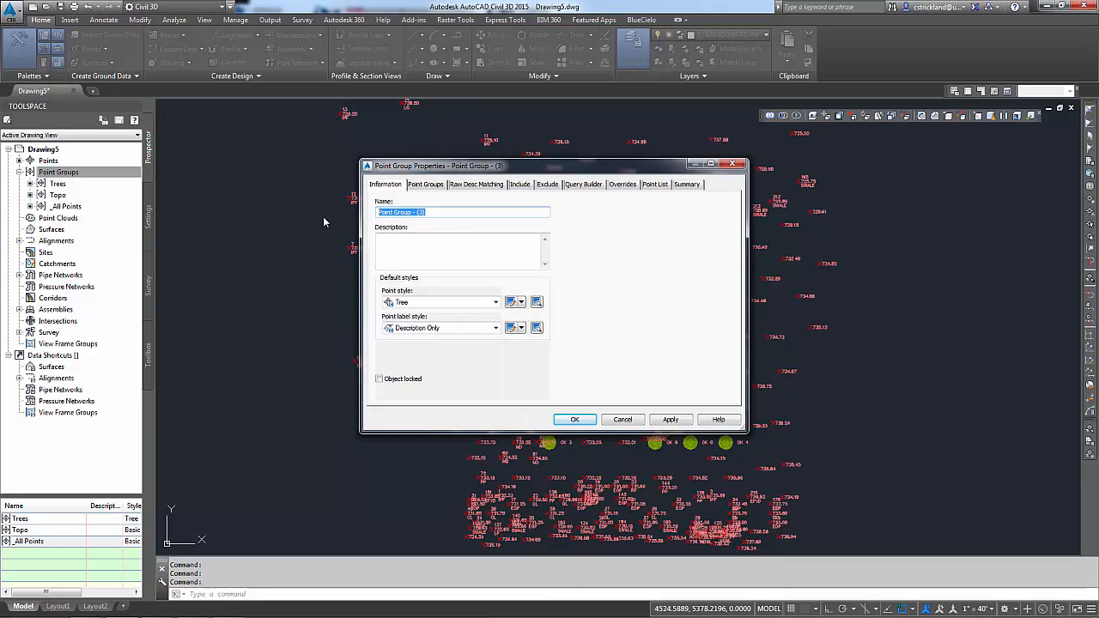
text(Swale)
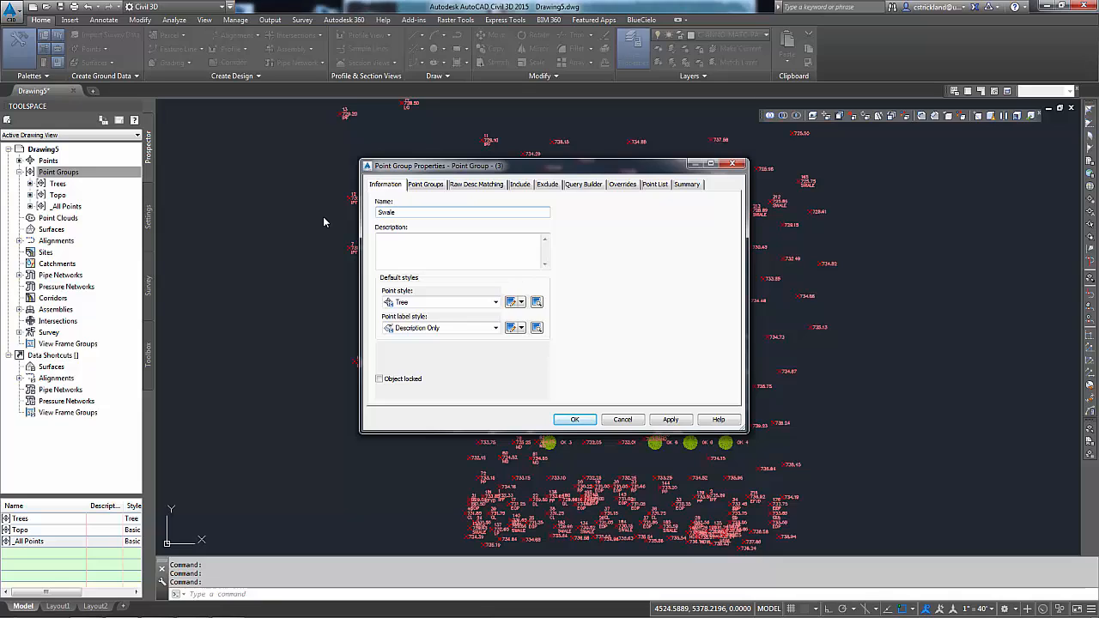
click(498, 302)
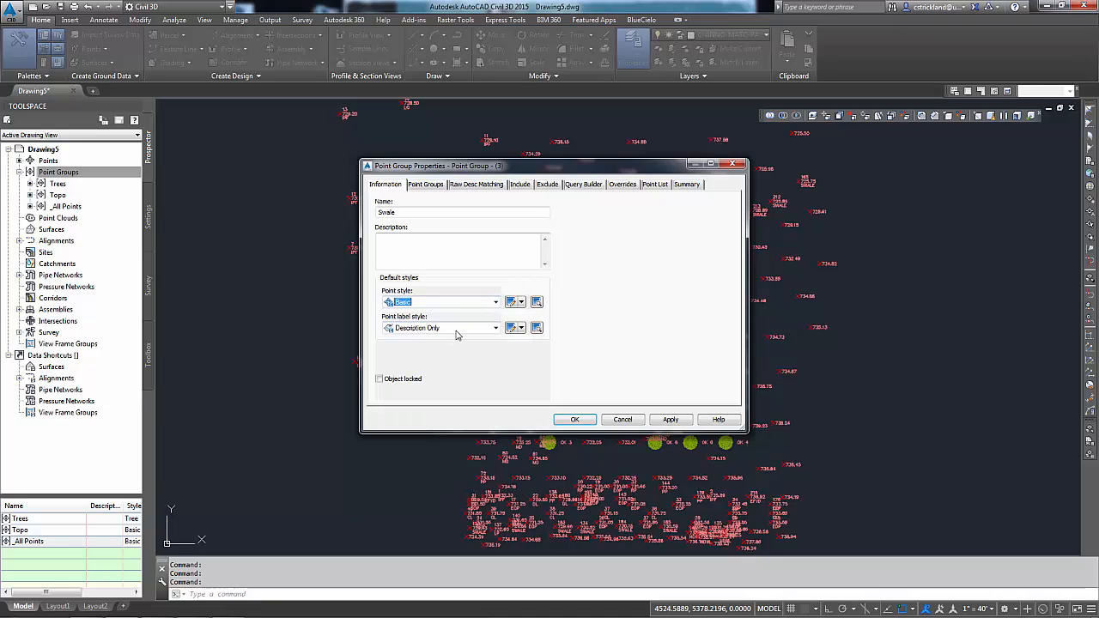
click(482, 328)
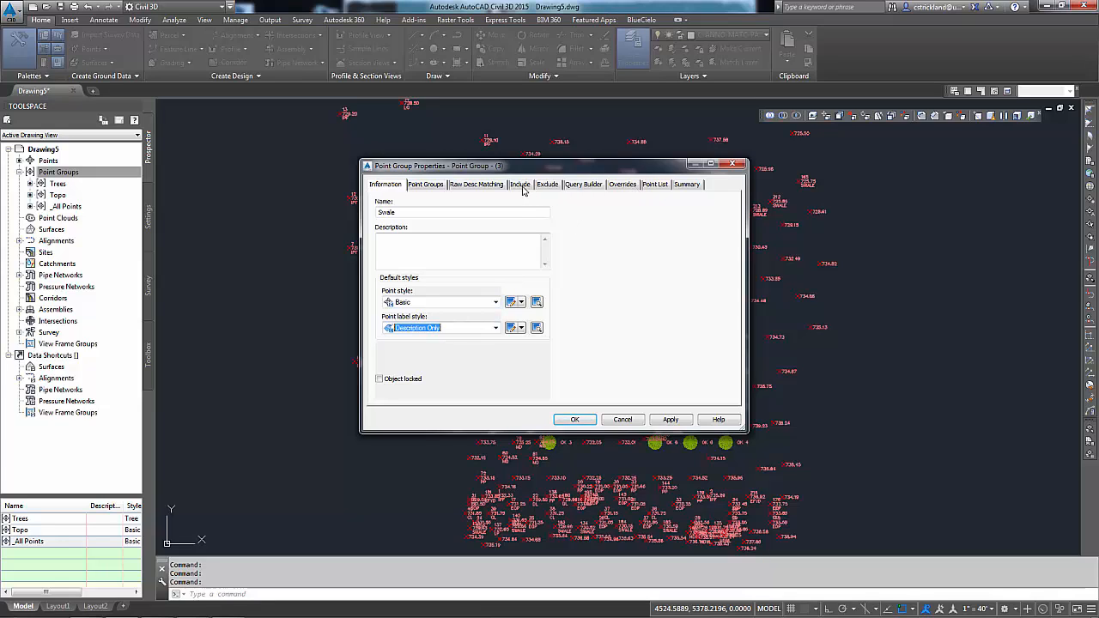
Include points with raw description swal*, check the Point List and create the Swale group.
click(519, 183)
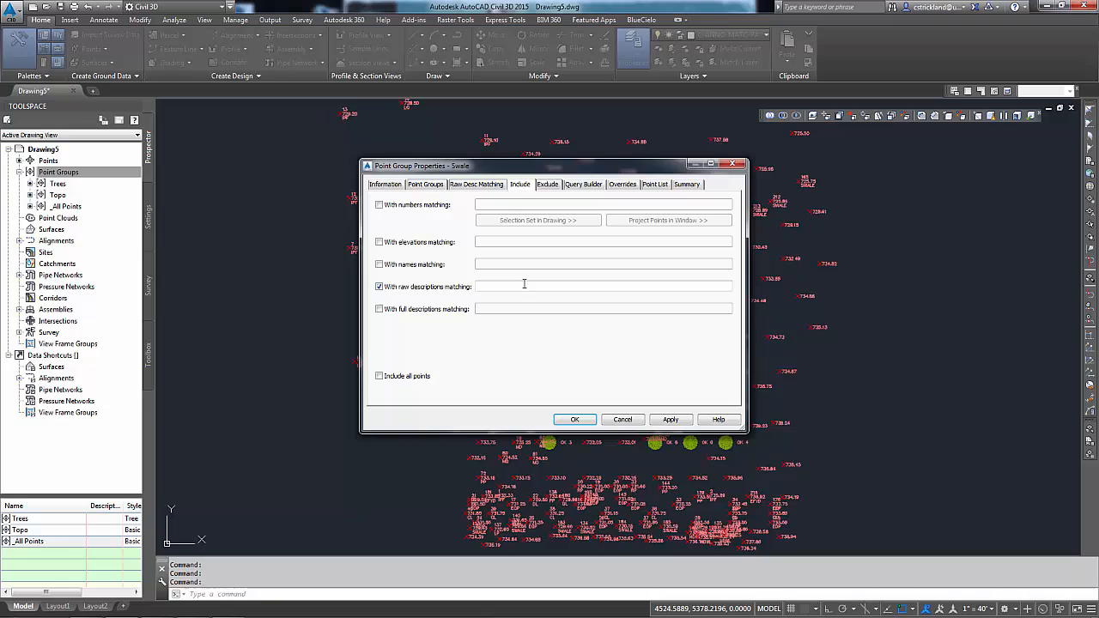
text(swal)
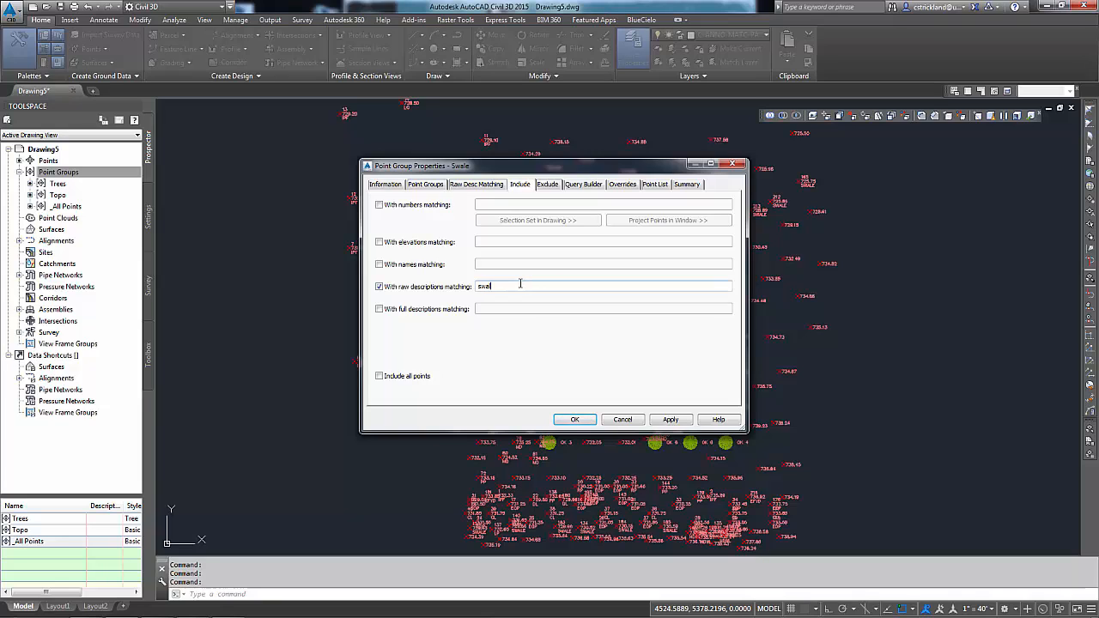
click(654, 184)
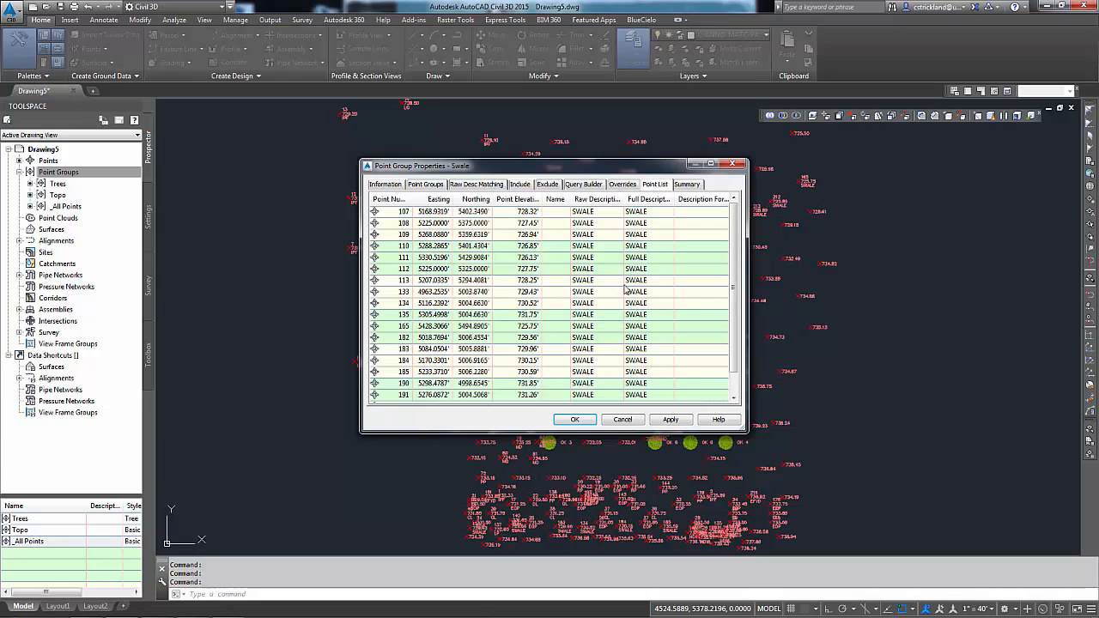
click(576, 419)
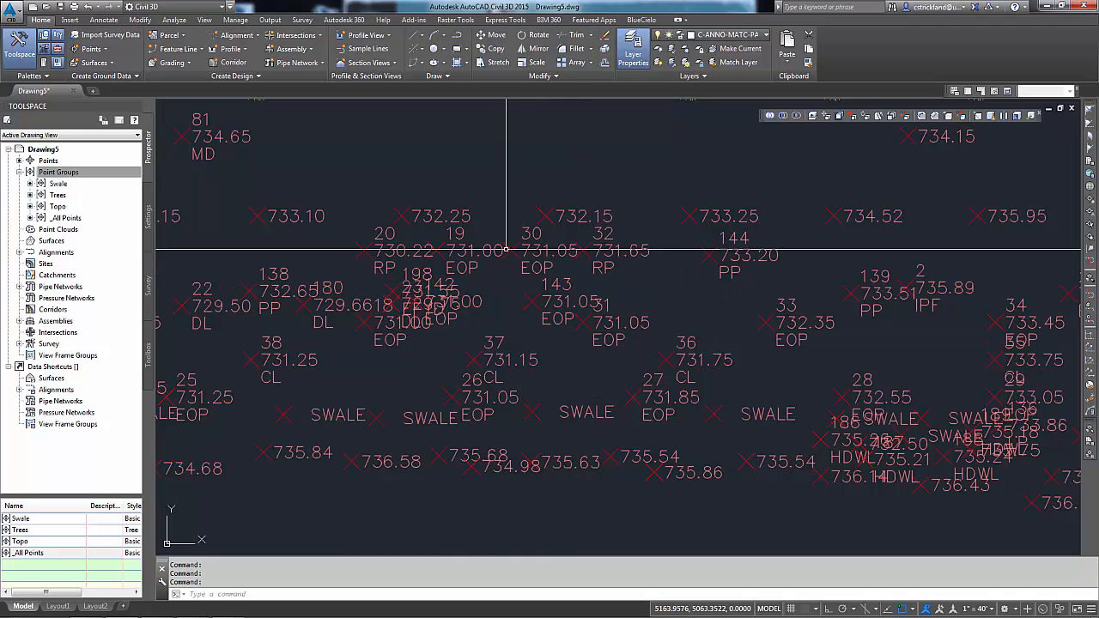
Create an Edge of pave point group including points whose raw description matches eop.
right_click(59, 171)
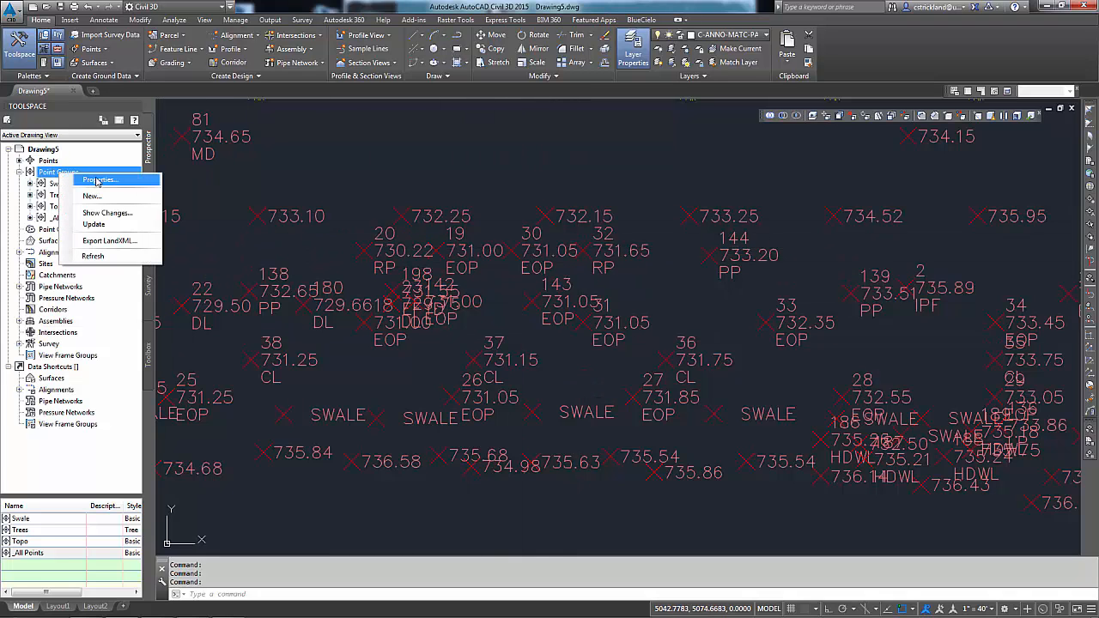
click(96, 180)
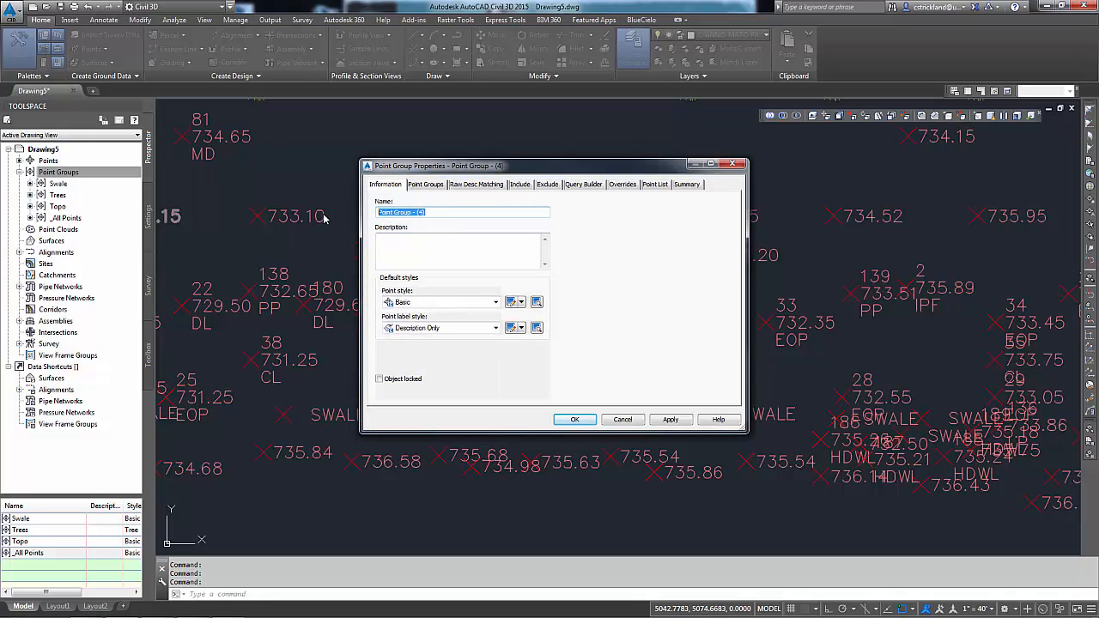
text(Edge of pa)
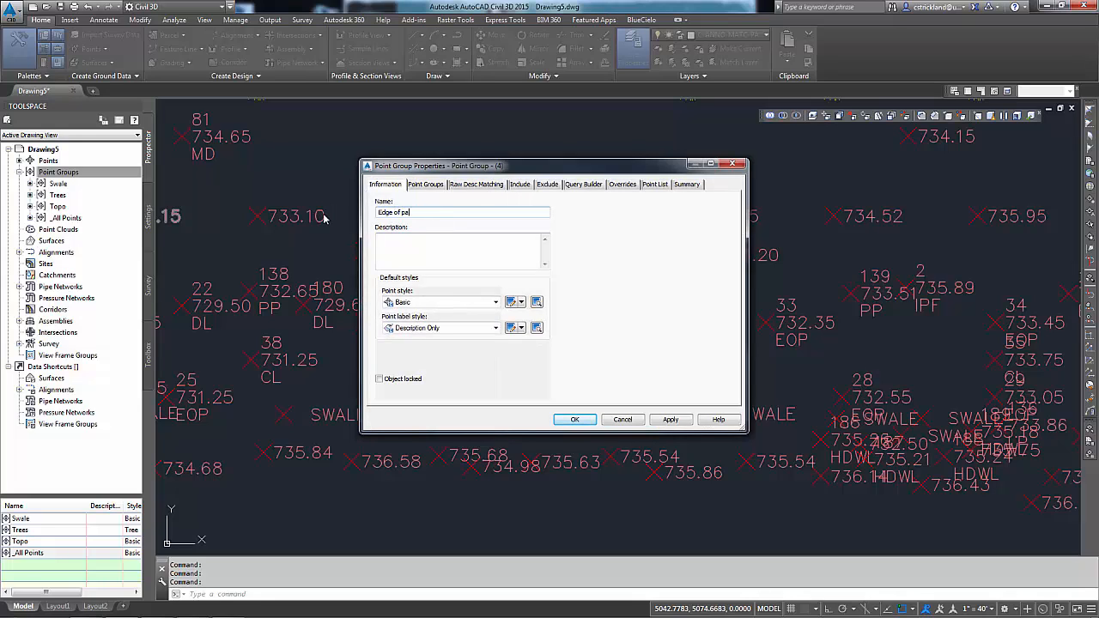
click(519, 183)
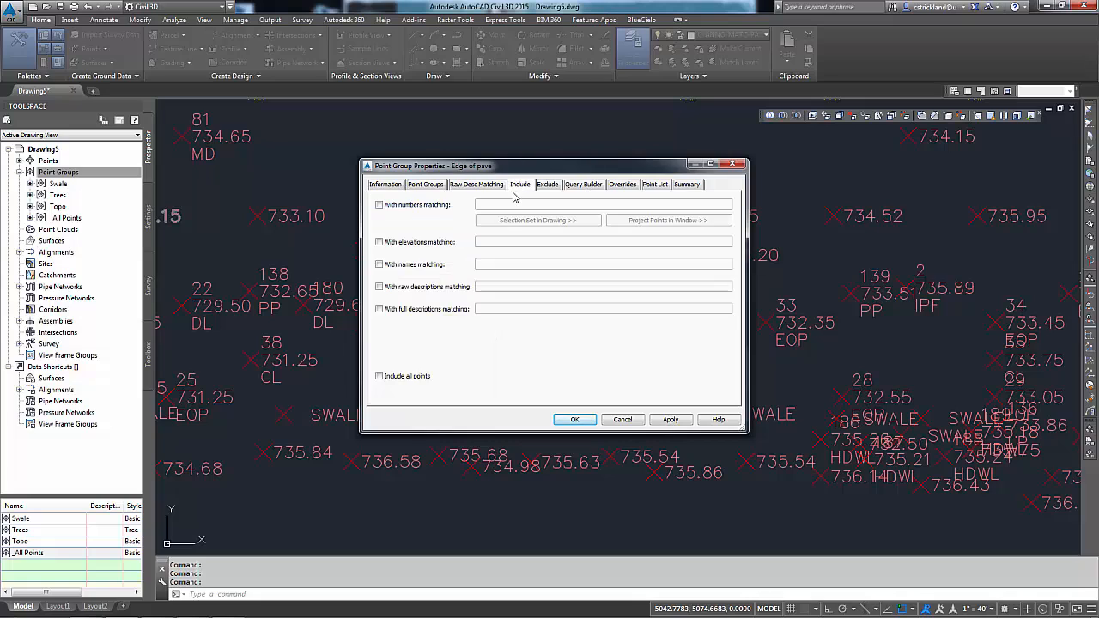
click(378, 287)
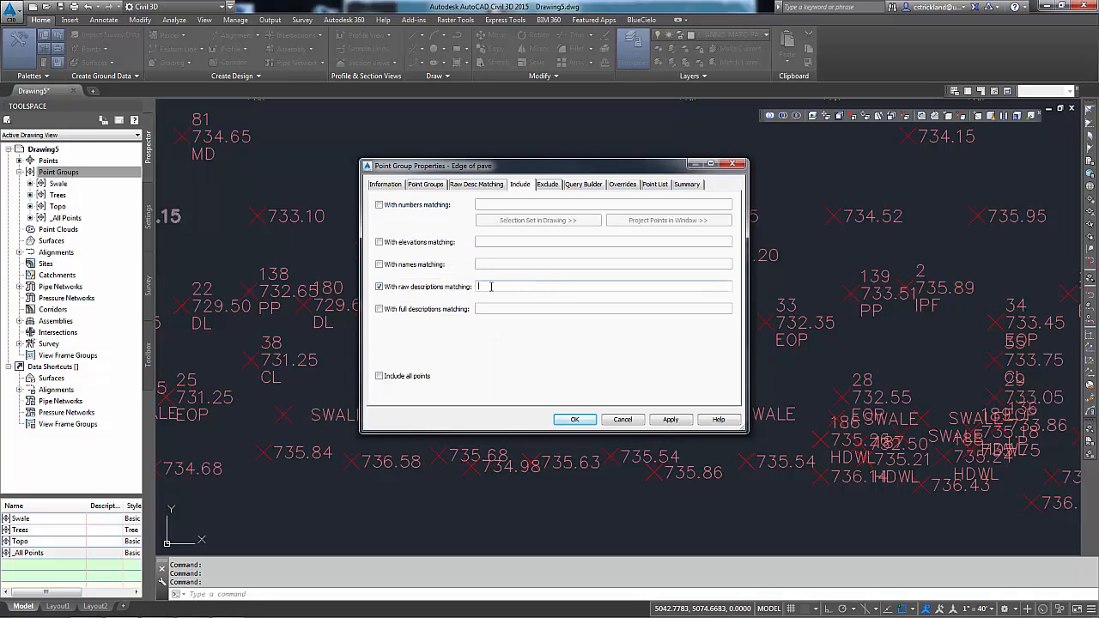
text(eop)
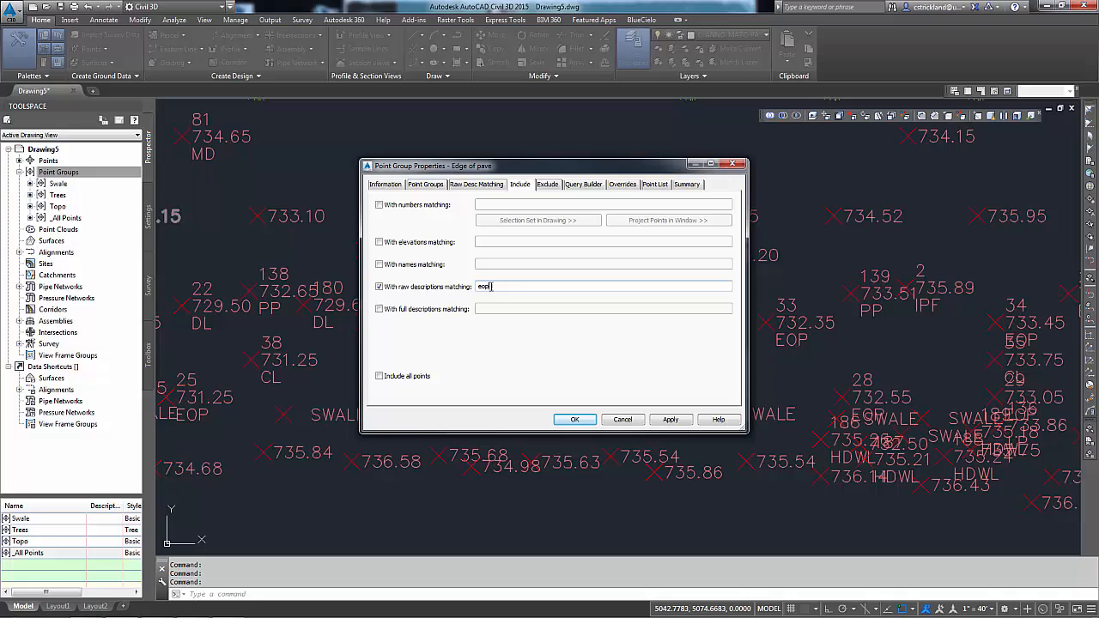
click(656, 184)
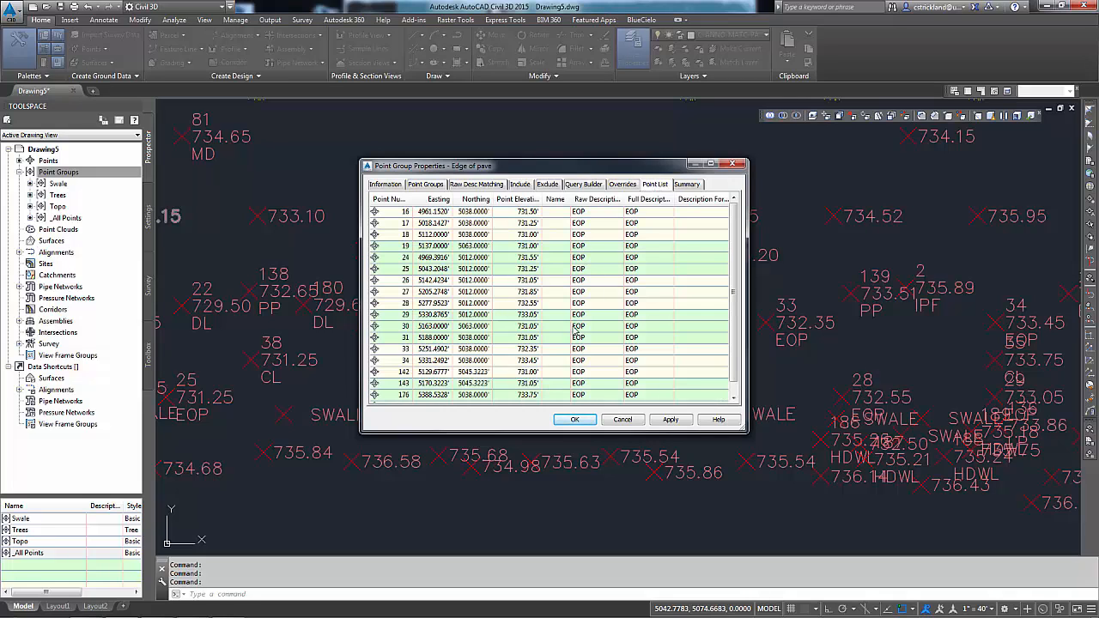
click(385, 184)
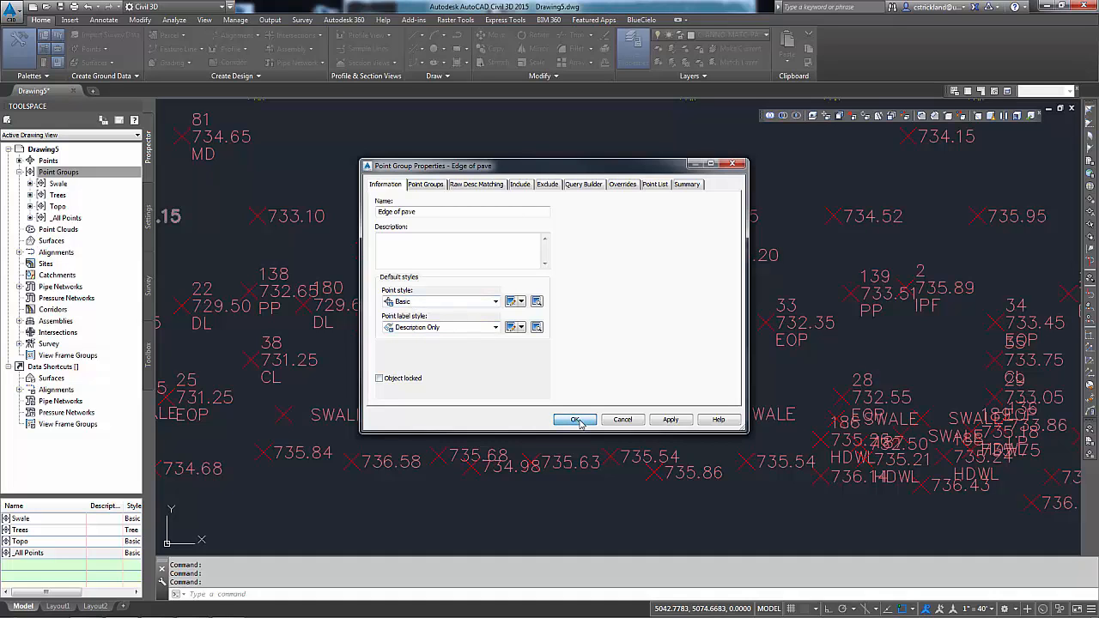
click(574, 420)
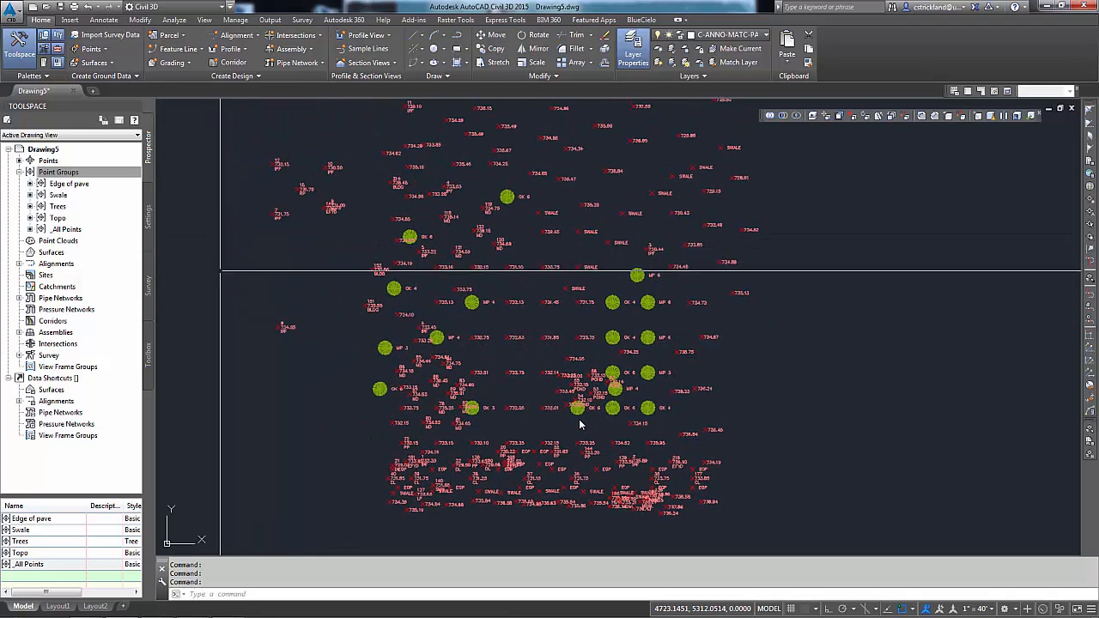
Select the Surfaces collection in the Prospector tree.
click(59, 172)
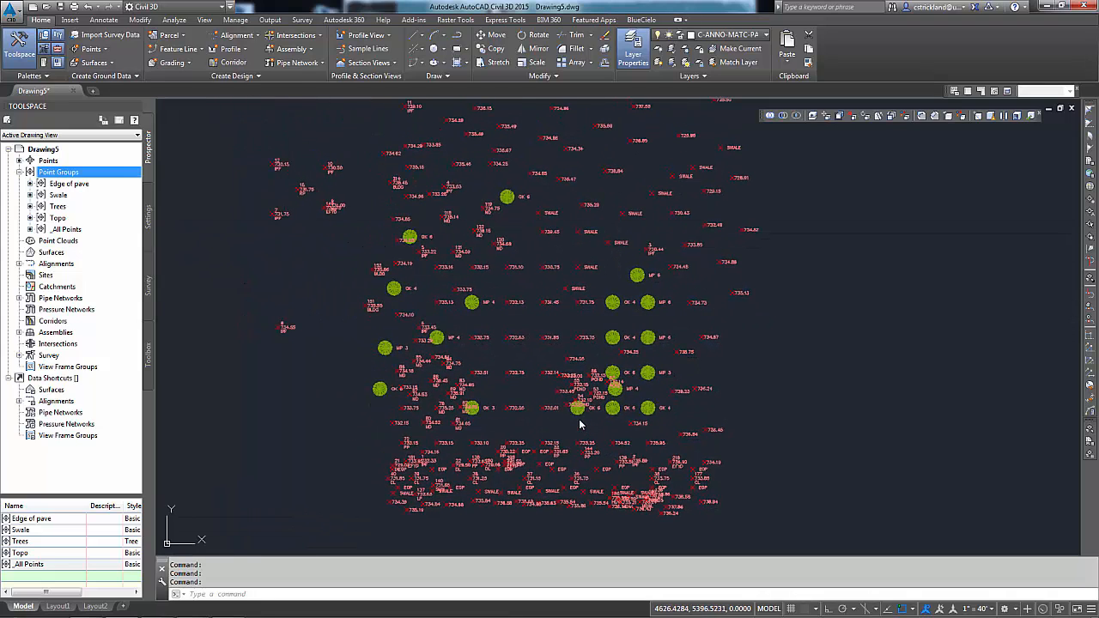
click(51, 251)
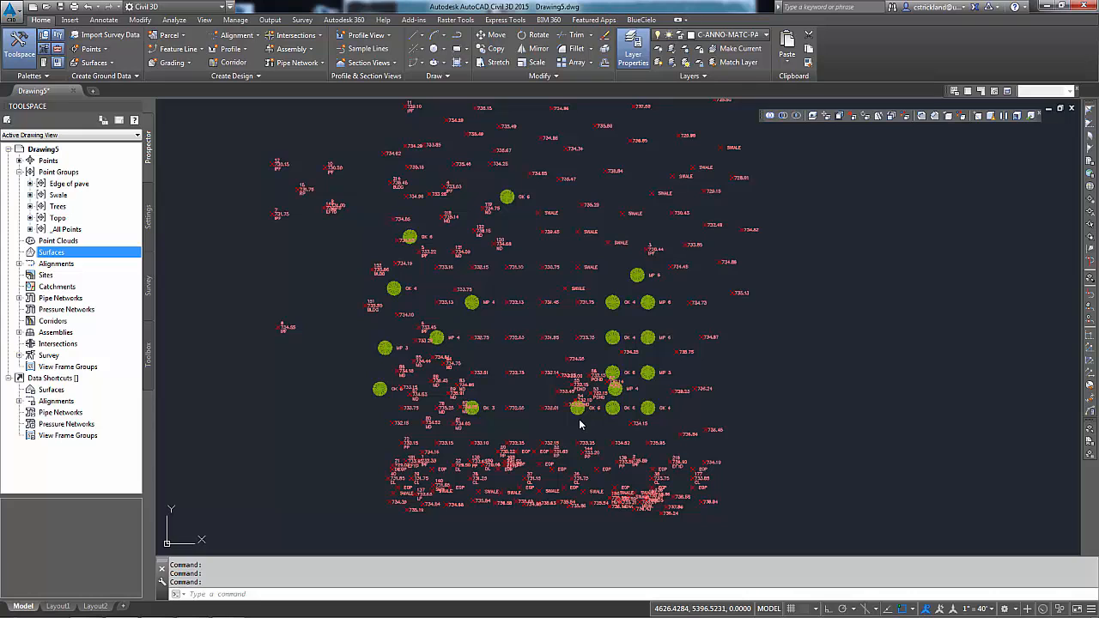
Start a new surface named EG with description Existing Ground.
right_click(55, 251)
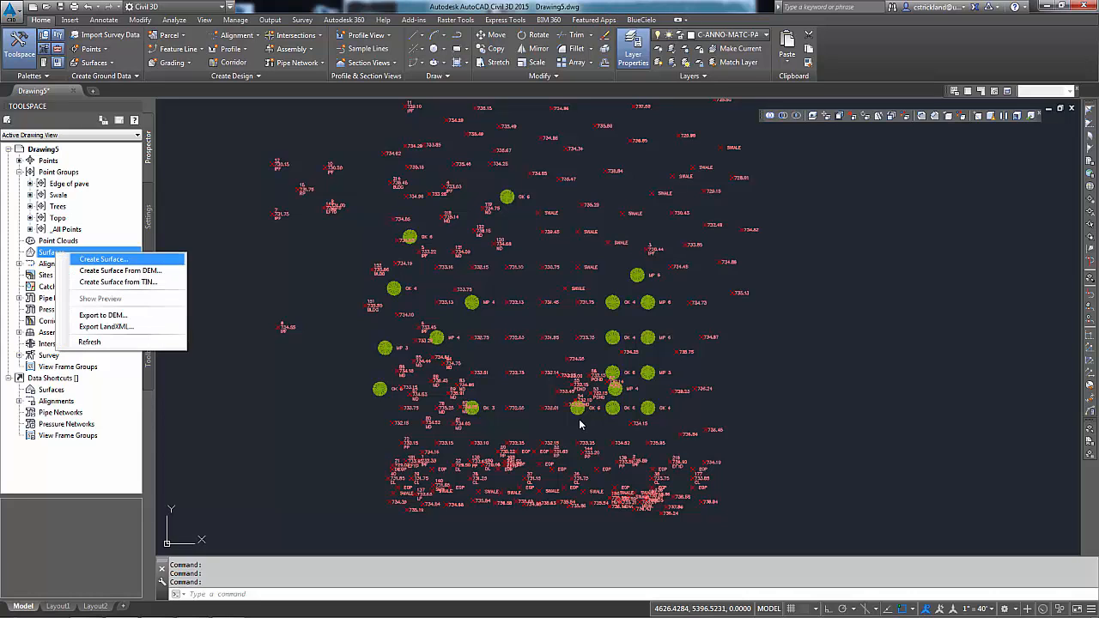
click(102, 259)
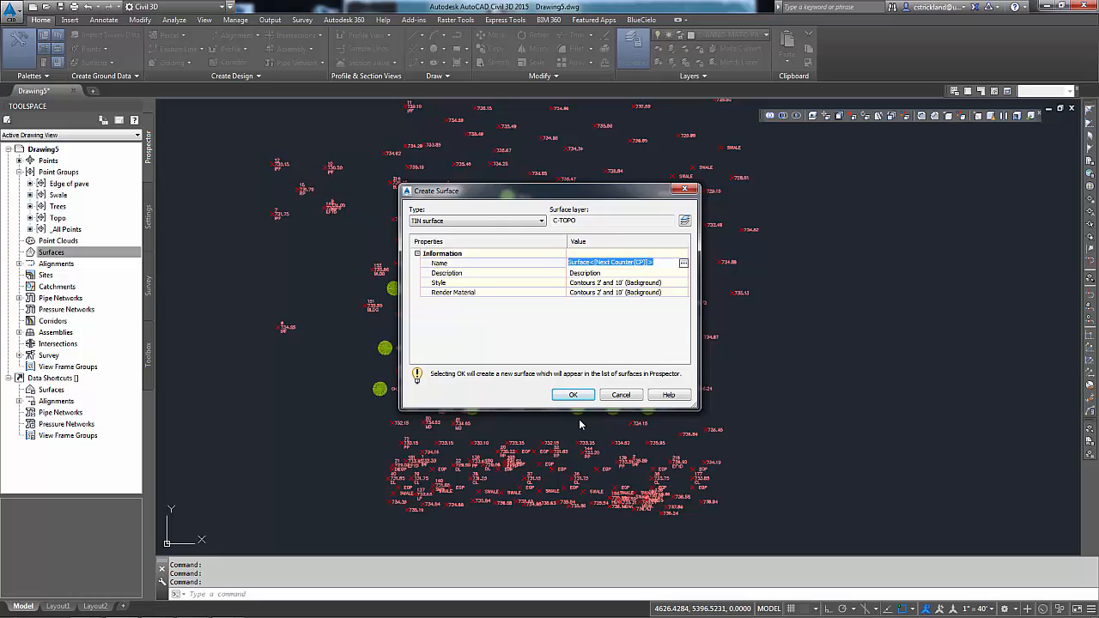
text(EG)
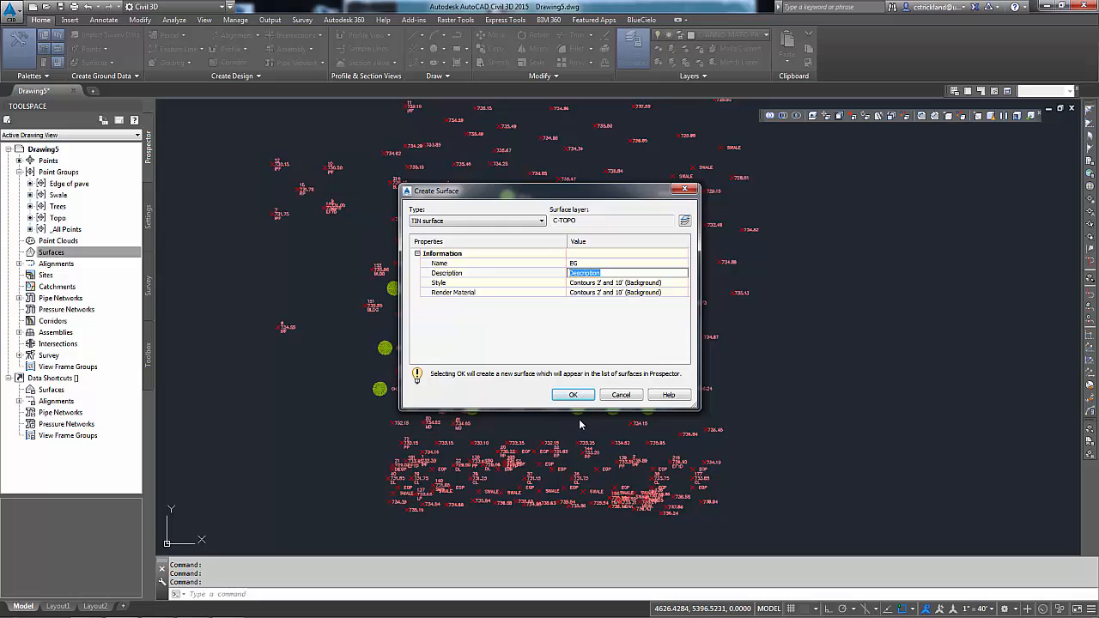
text(Ex)
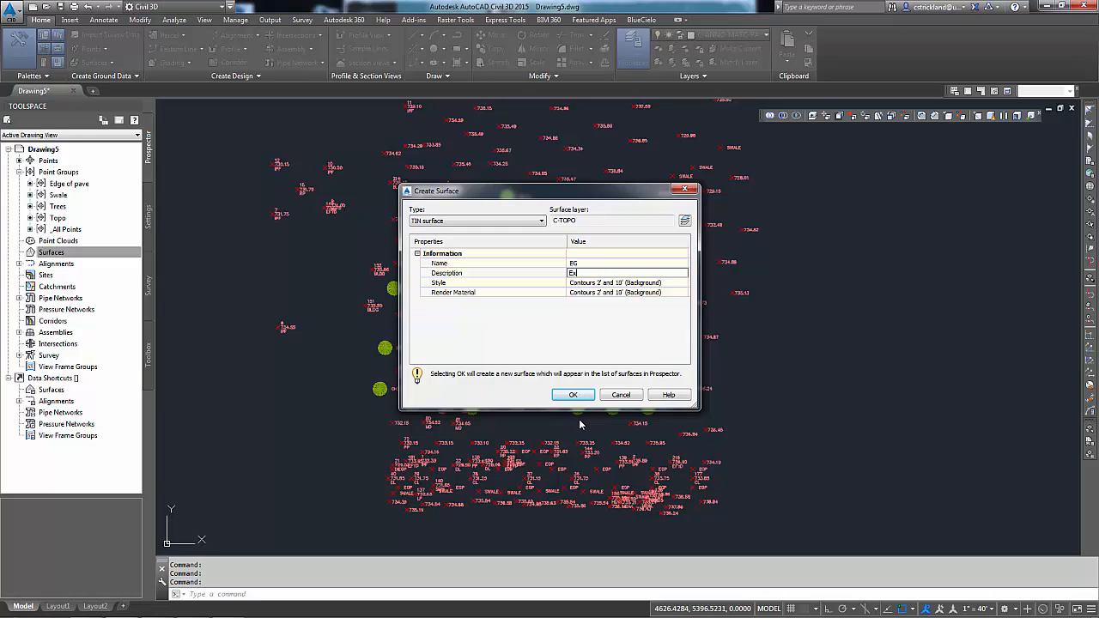
text(Existing Grou)
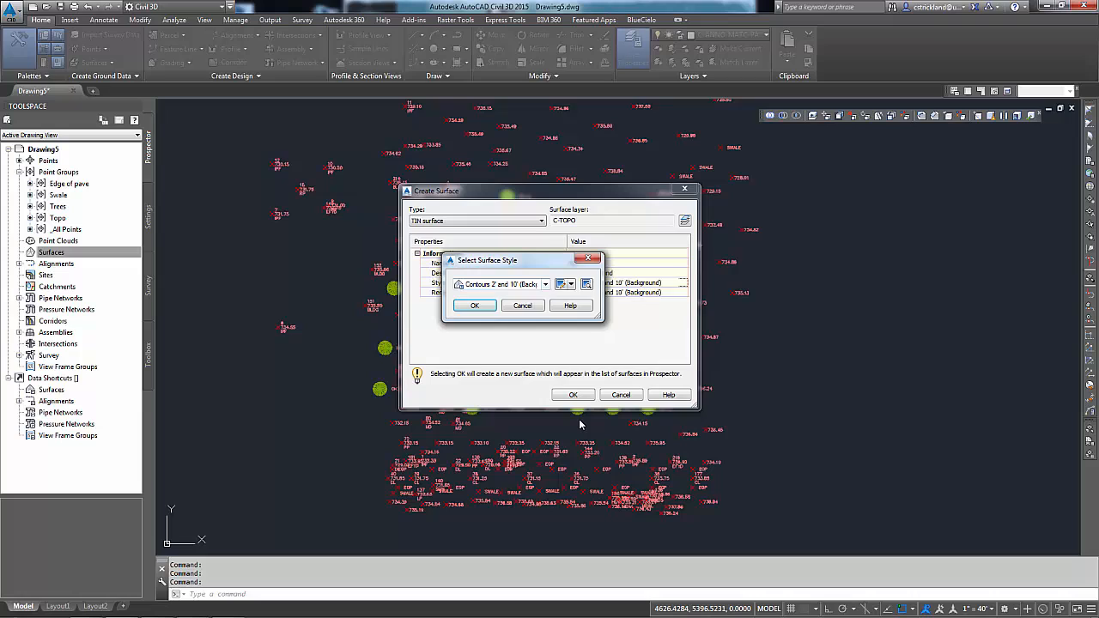
Set the surface style to Contours 1' and 5' (Design) and create the EG surface.
click(546, 283)
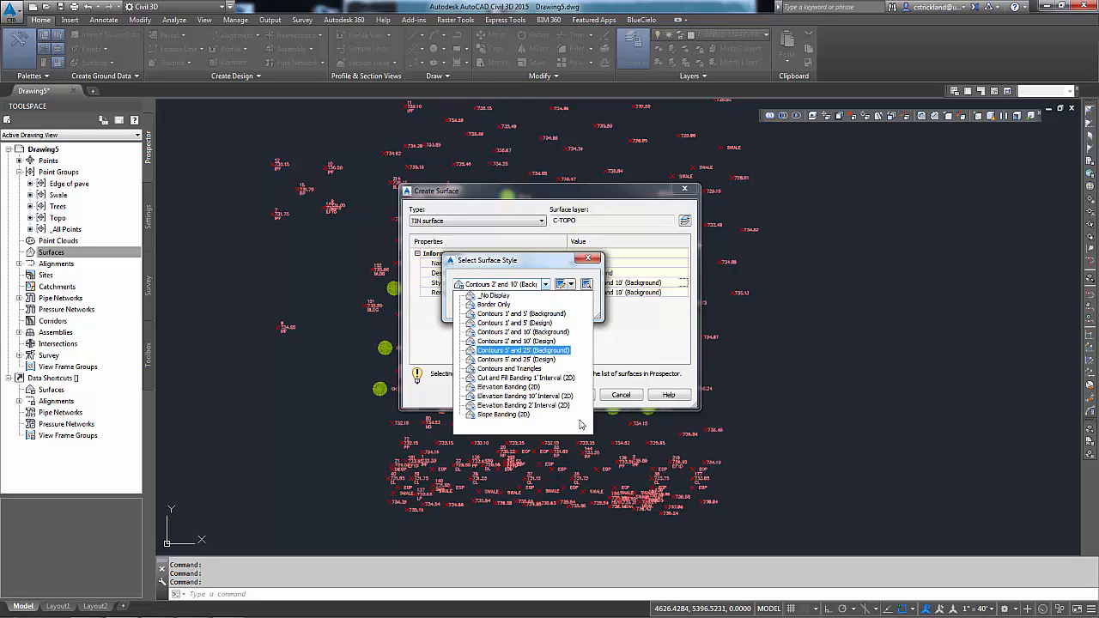
click(516, 323)
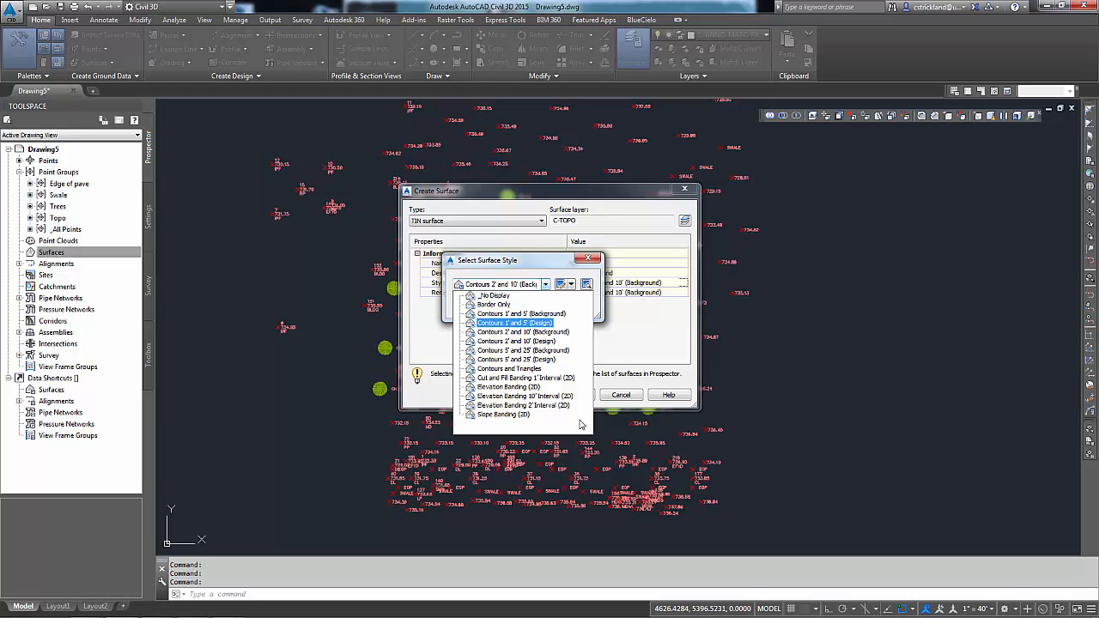
click(516, 323)
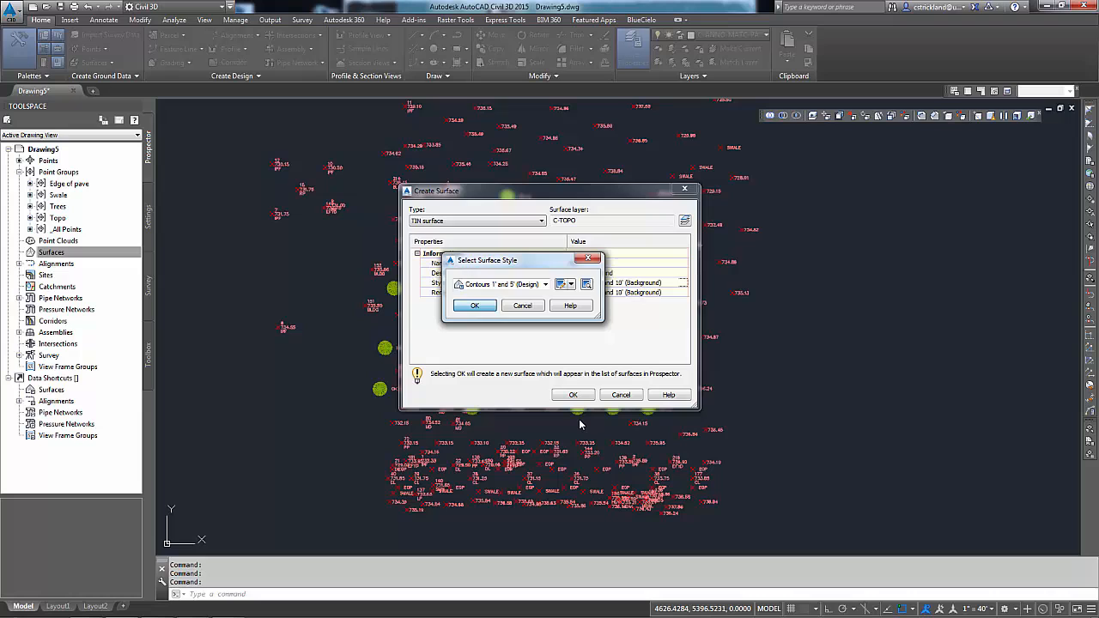
click(474, 306)
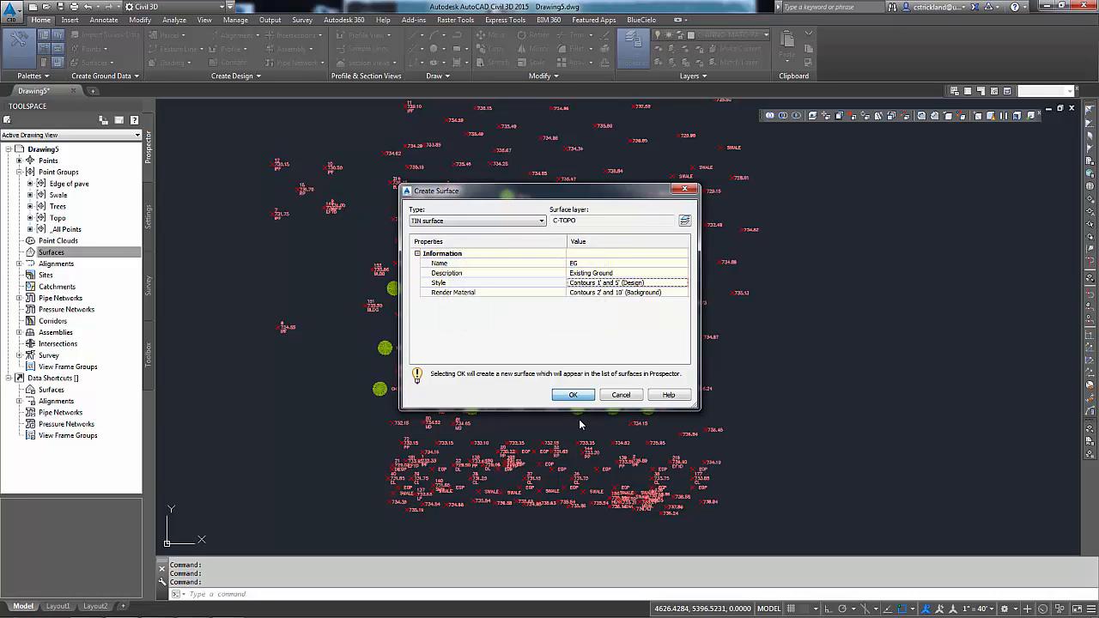
click(574, 393)
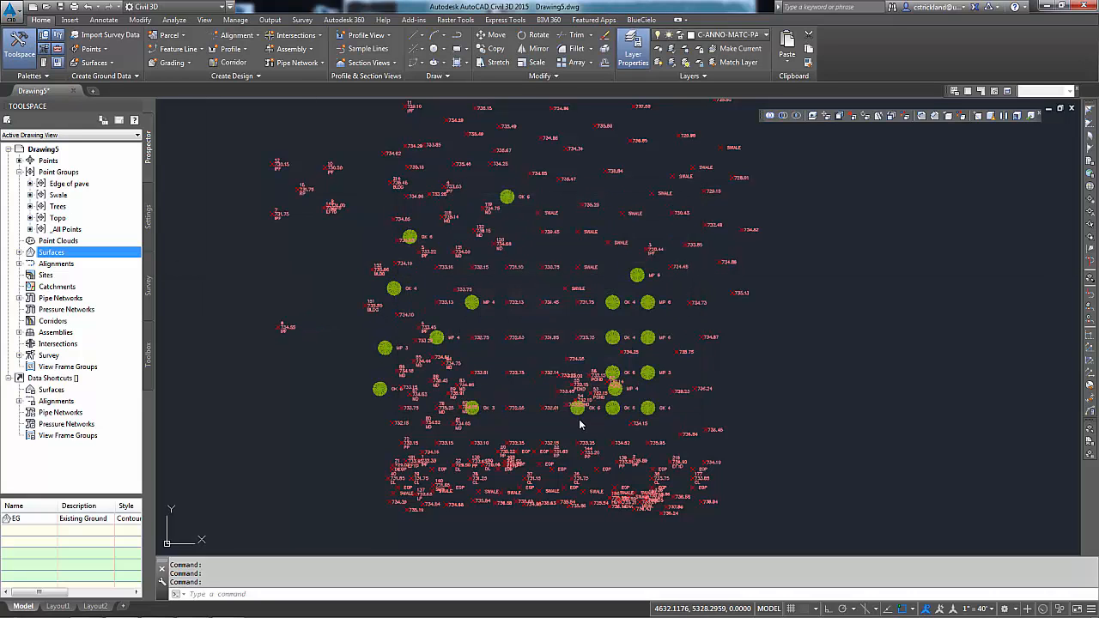
Expand Surfaces > EG > Definition in Prospector and select its Point Groups item.
click(31, 251)
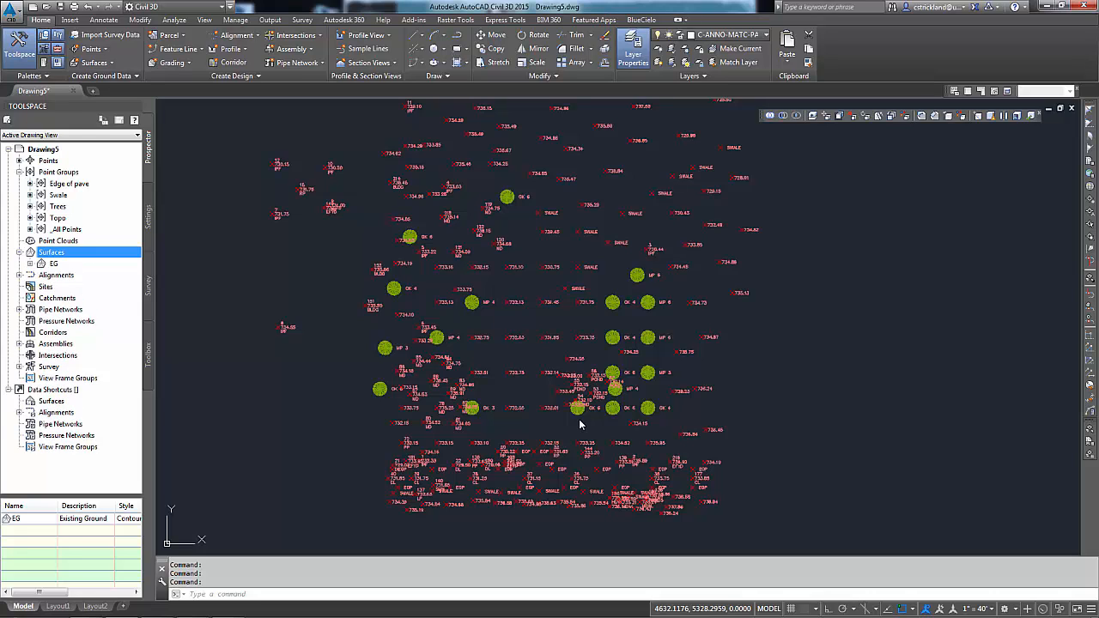
click(31, 264)
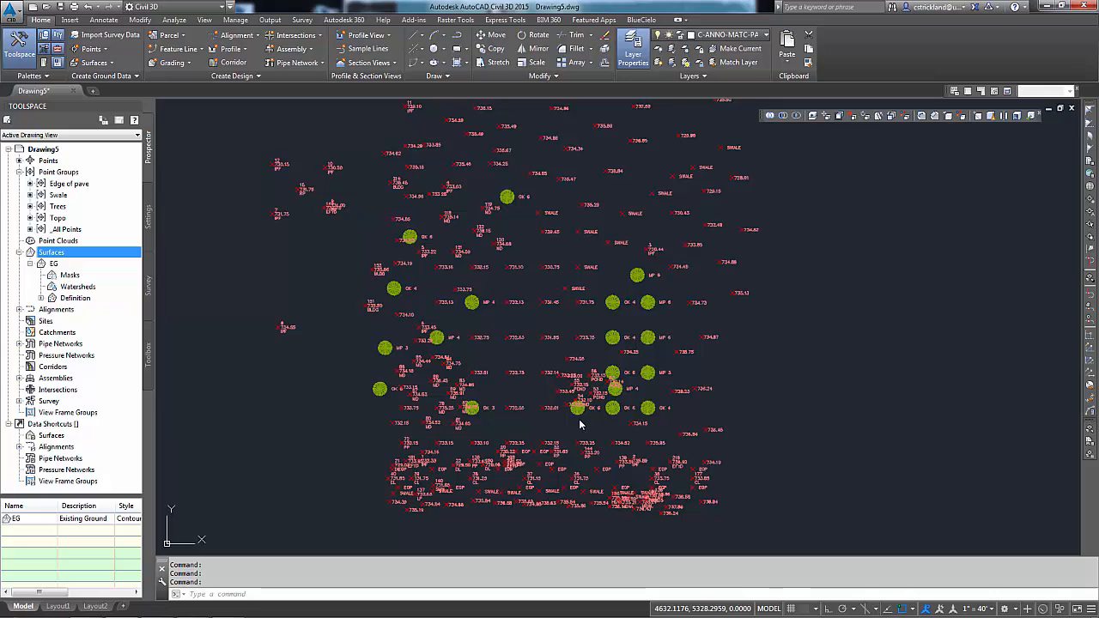
click(55, 264)
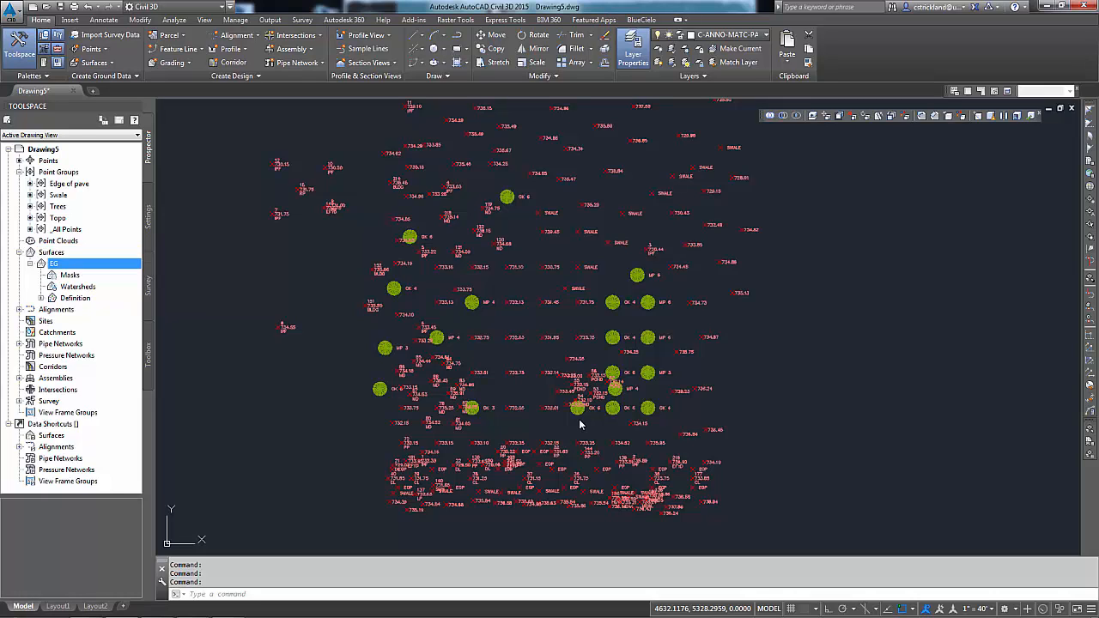
click(71, 275)
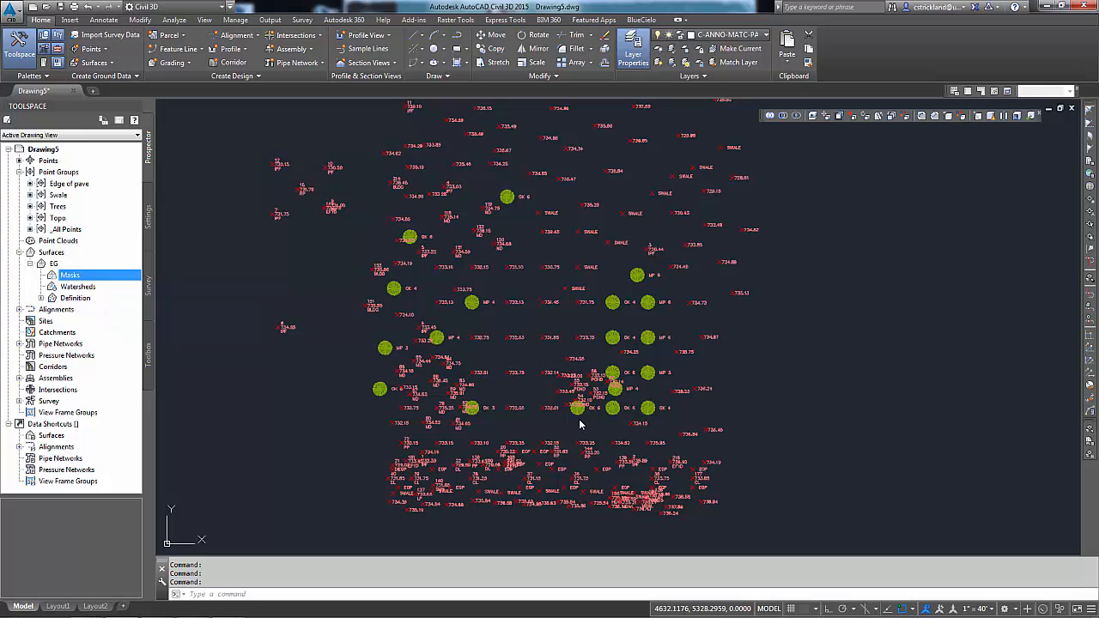
click(42, 299)
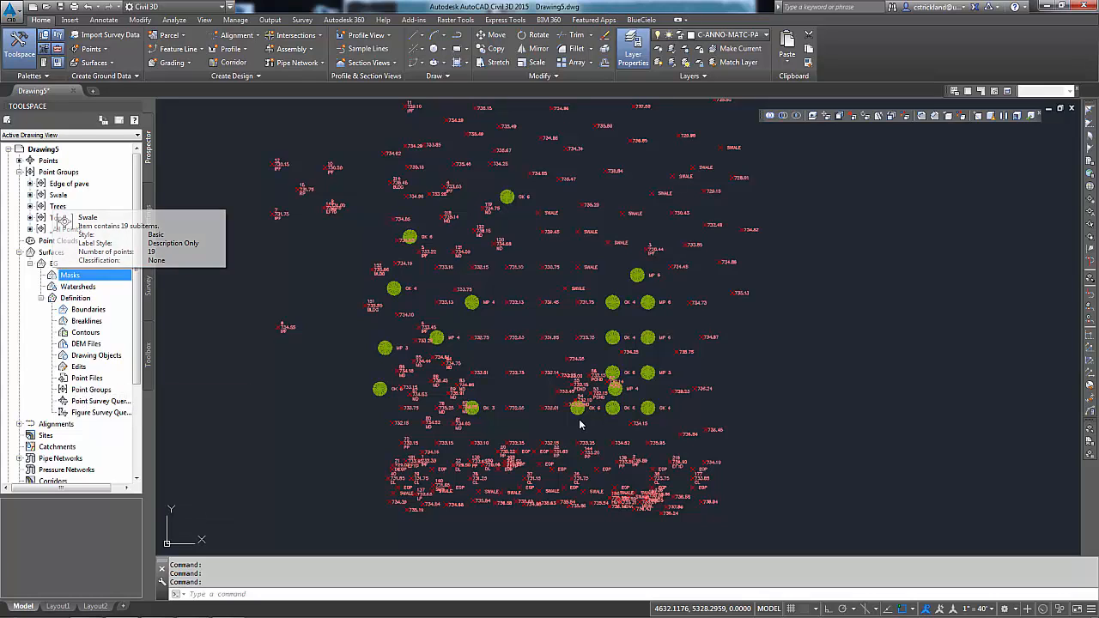
click(57, 216)
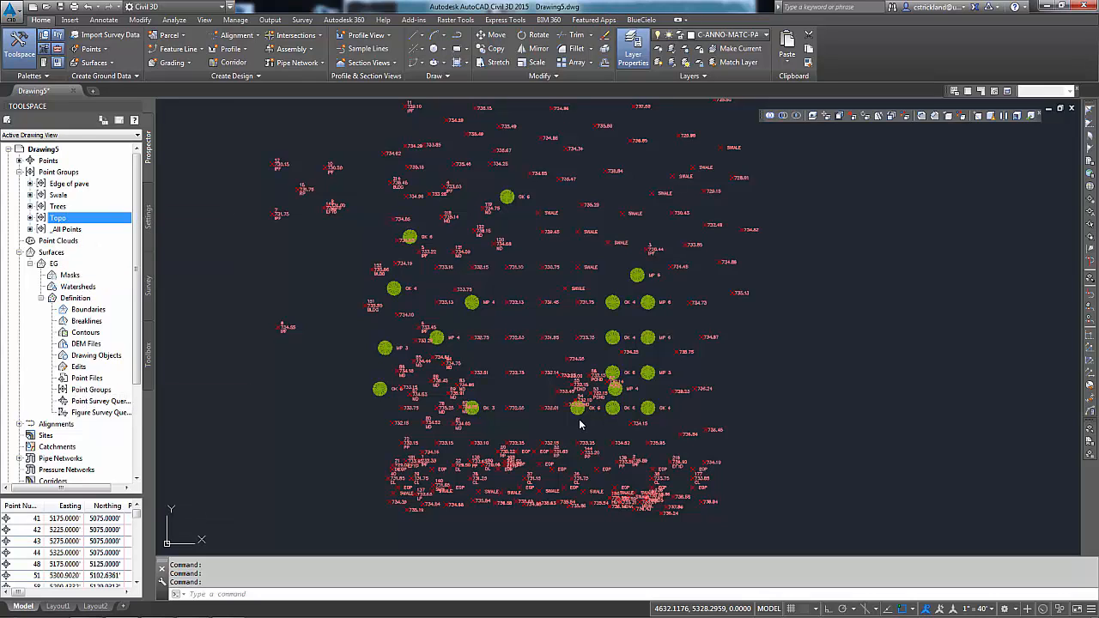
click(90, 388)
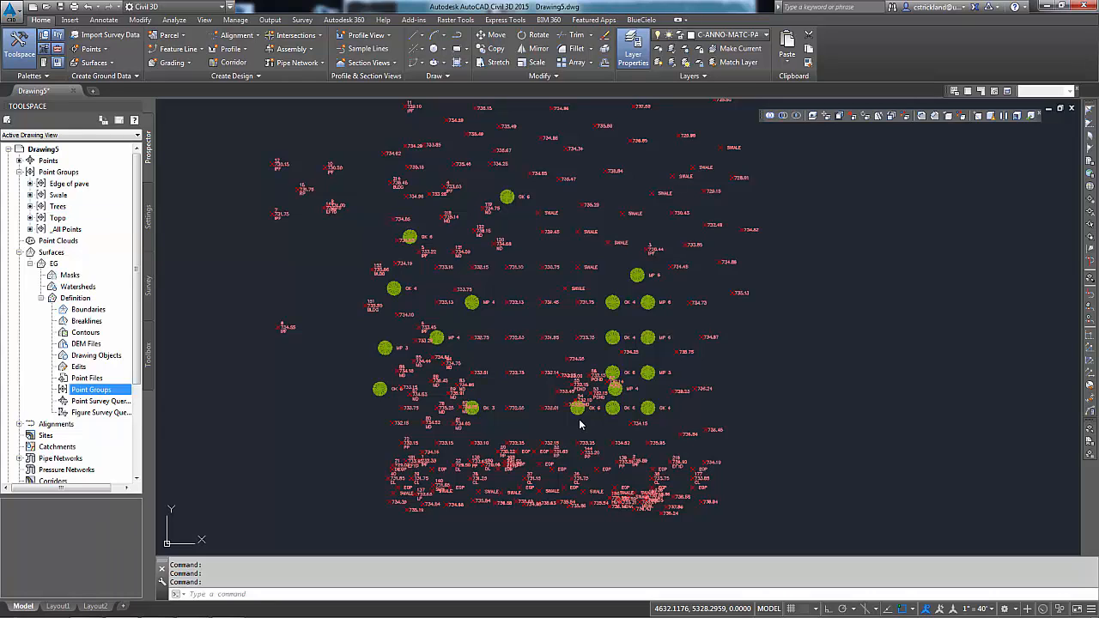
Add the Topo point group to the EG surface definition so contours generate.
right_click(91, 388)
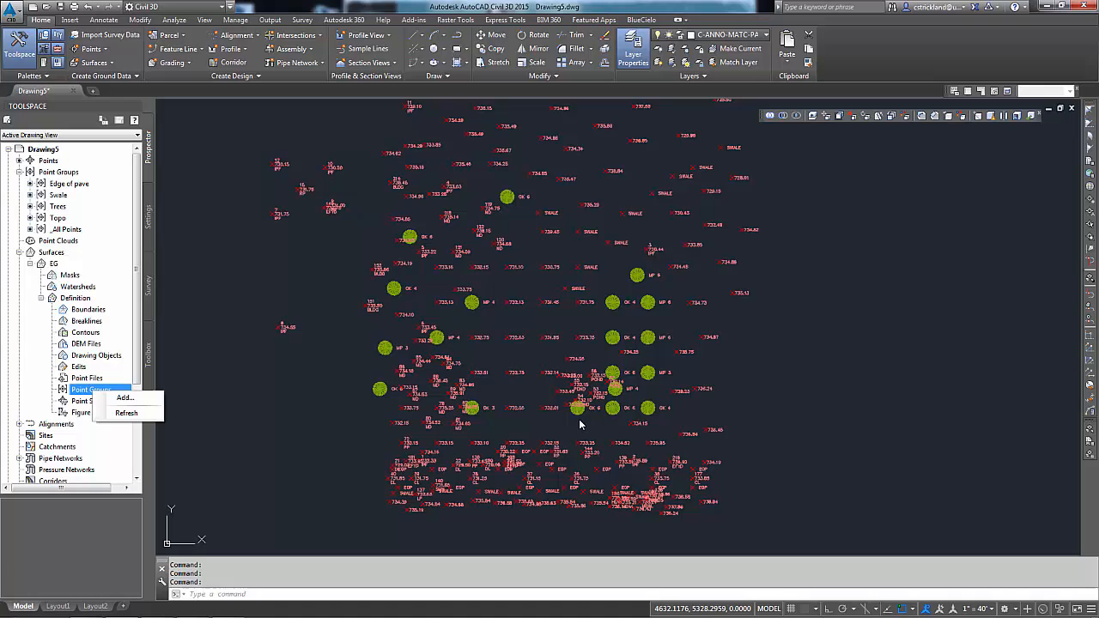
mouse_move(126, 399)
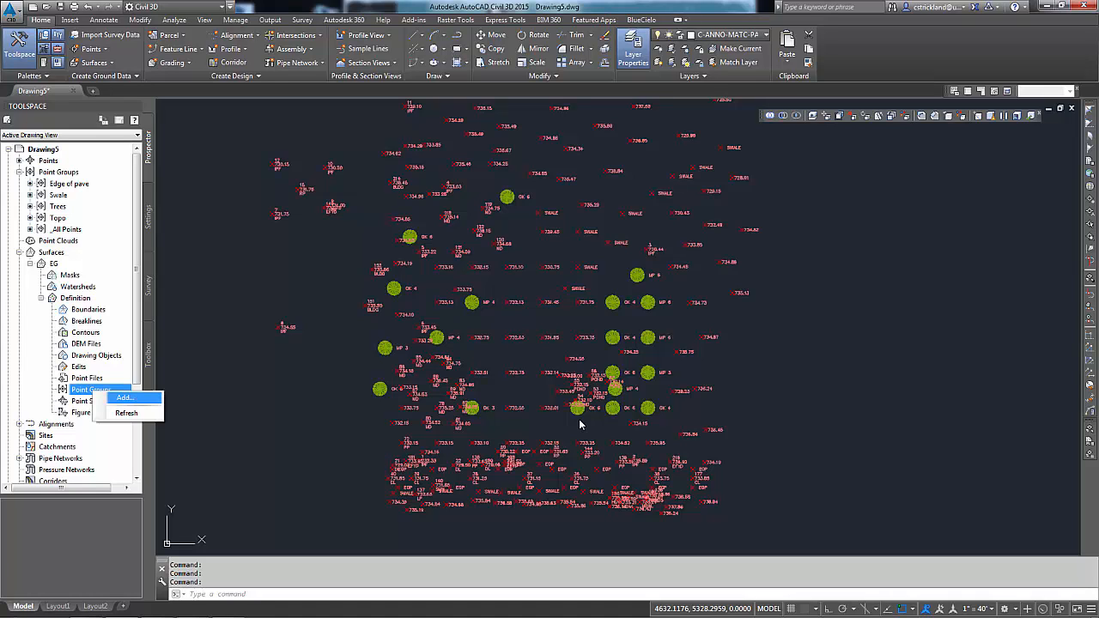
click(126, 399)
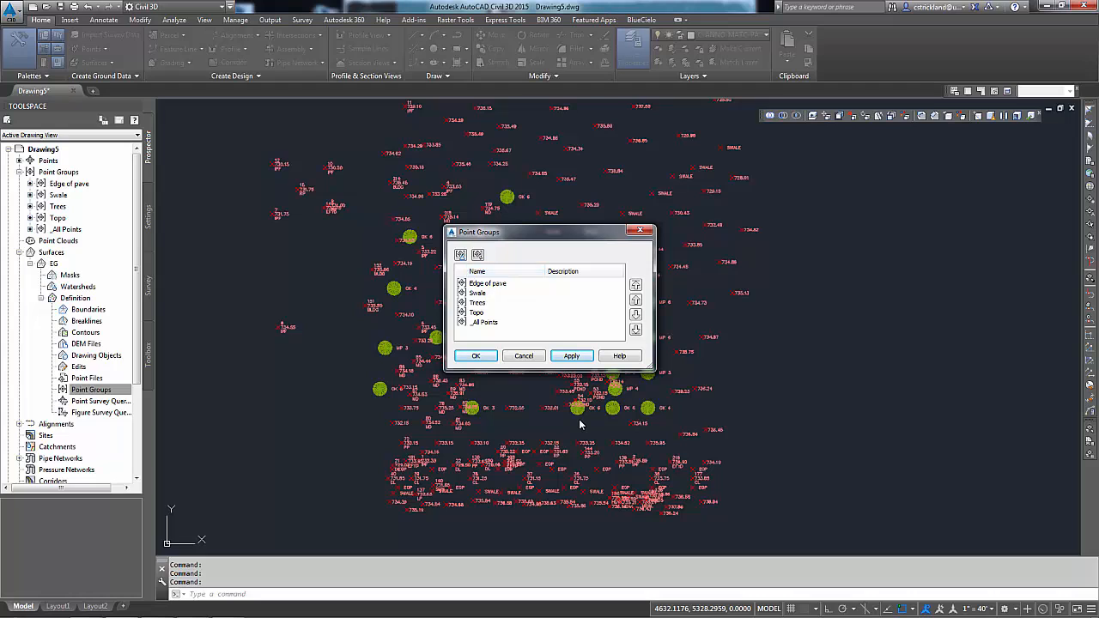
click(477, 313)
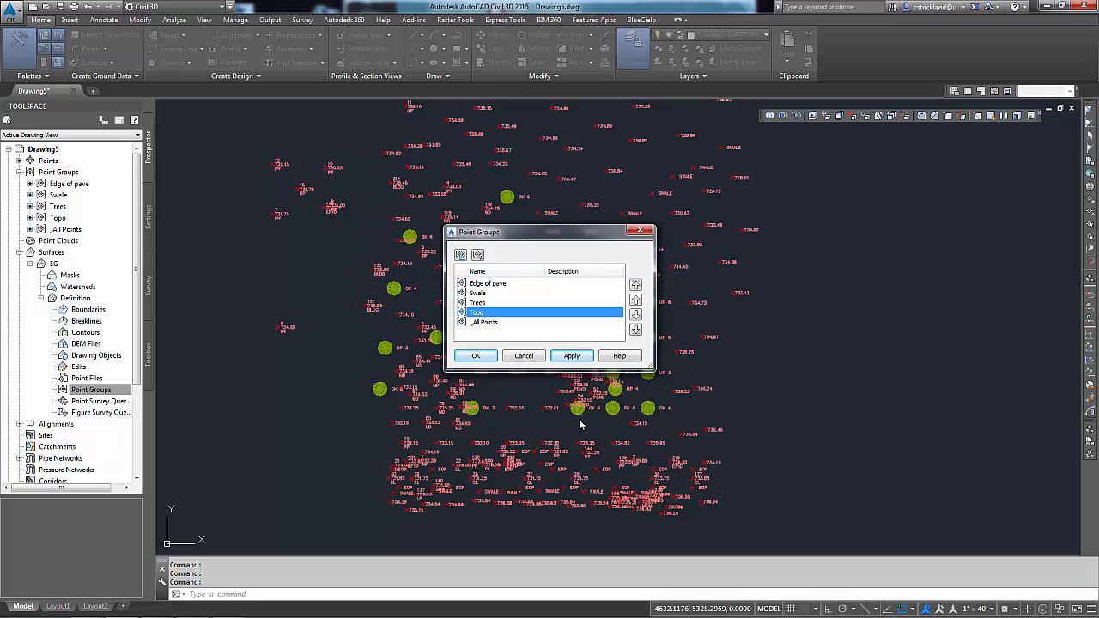
click(476, 355)
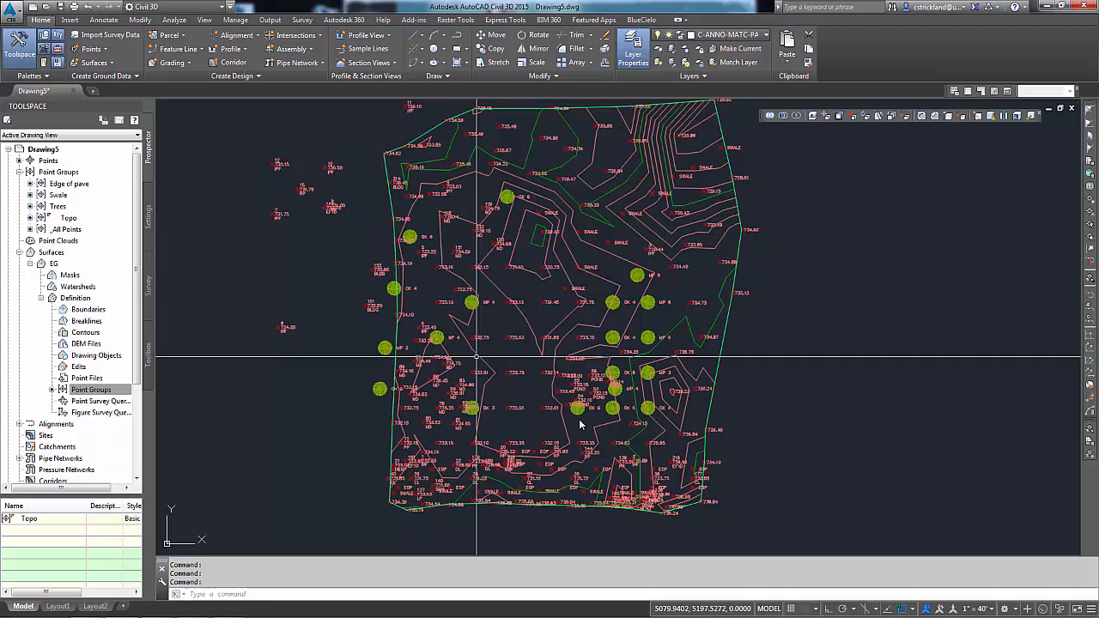